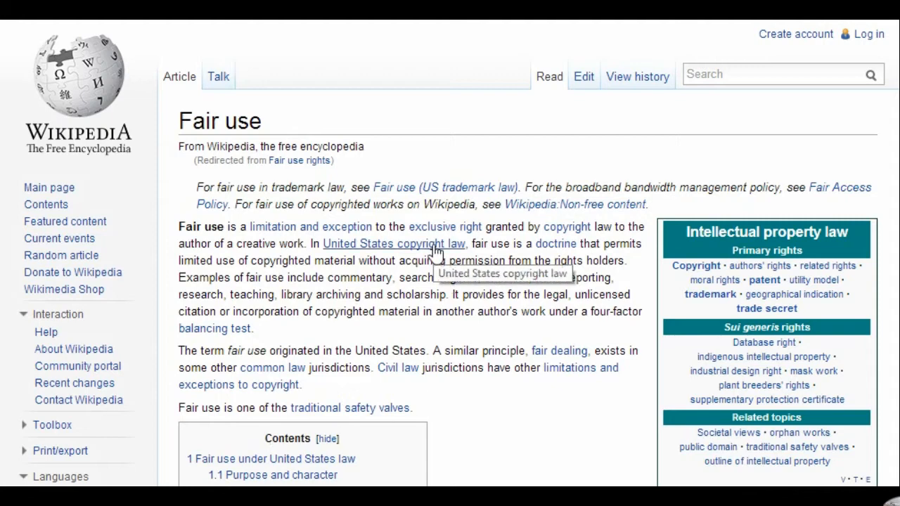
mouse_move(154, 177)
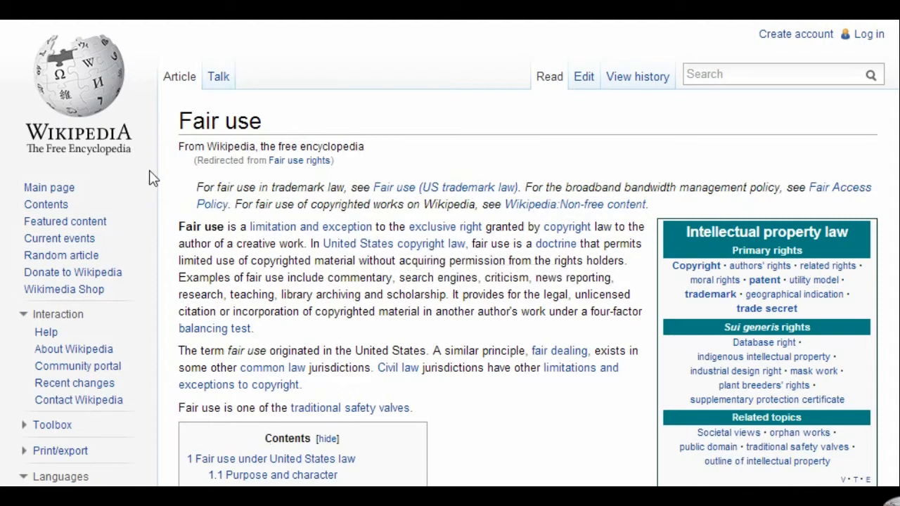
mouse_move(214, 211)
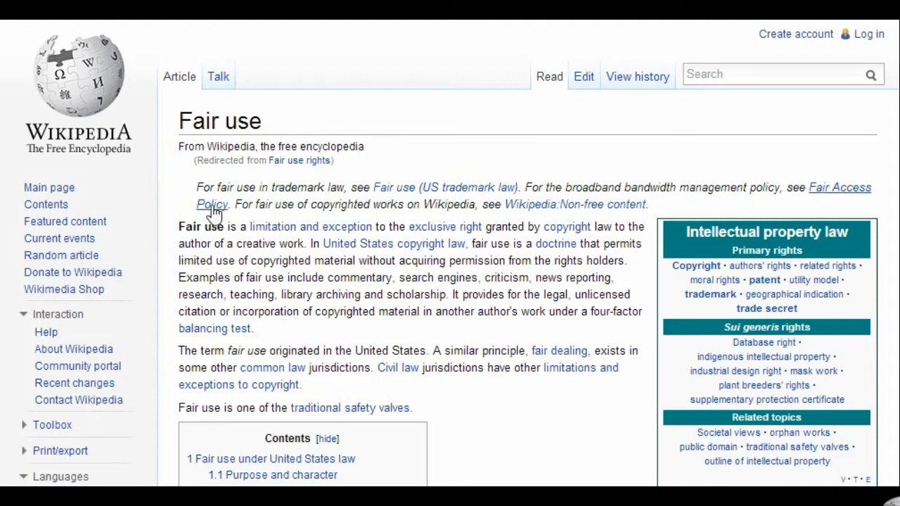
mouse_move(490, 251)
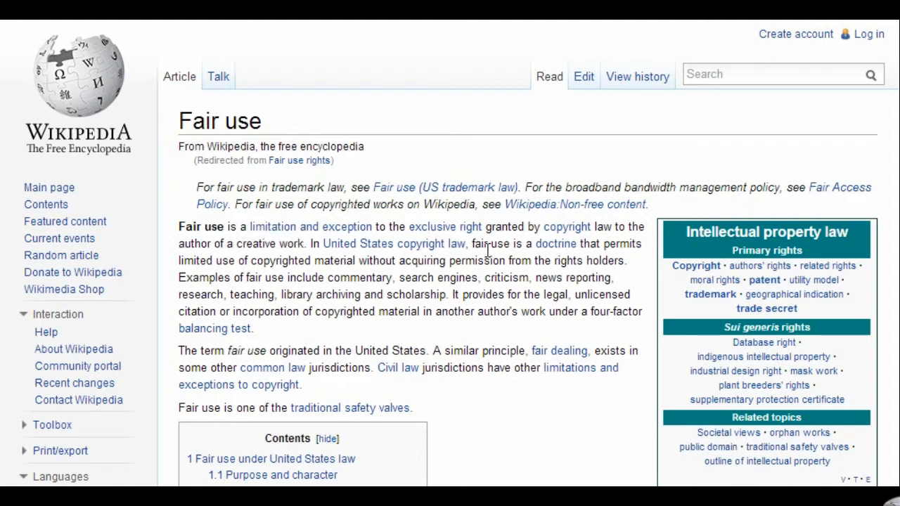
mouse_move(479, 256)
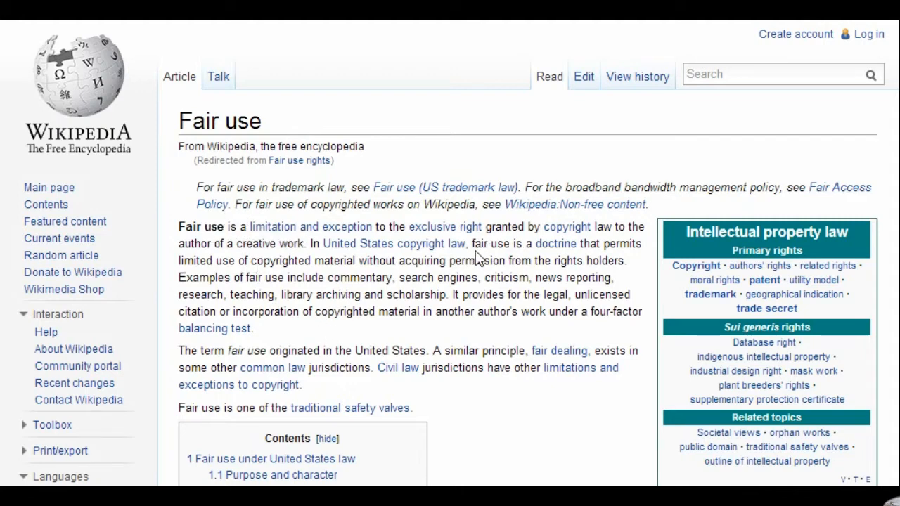
mouse_move(534, 256)
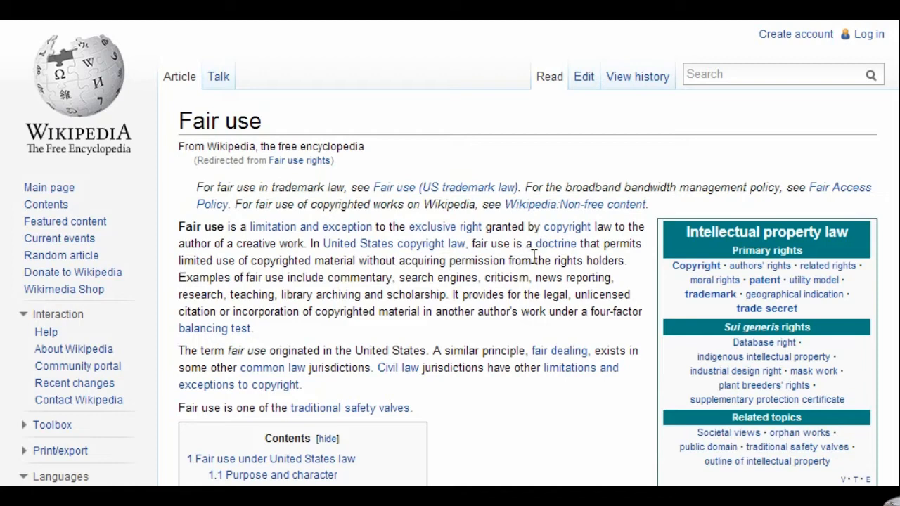
mouse_move(411, 256)
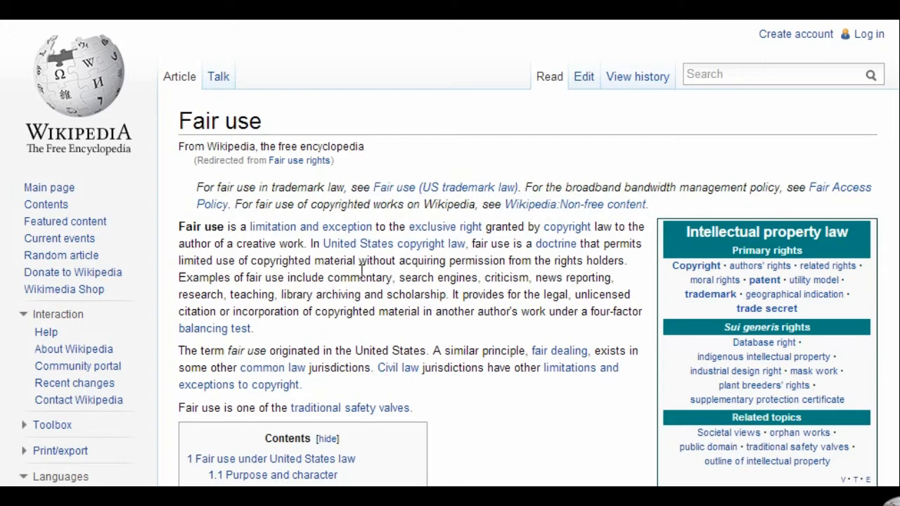
mouse_move(486, 271)
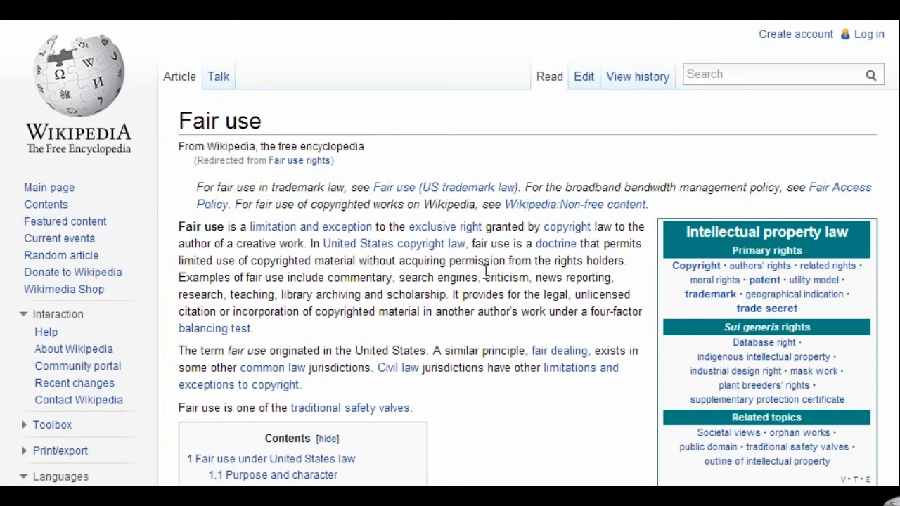
mouse_move(531, 273)
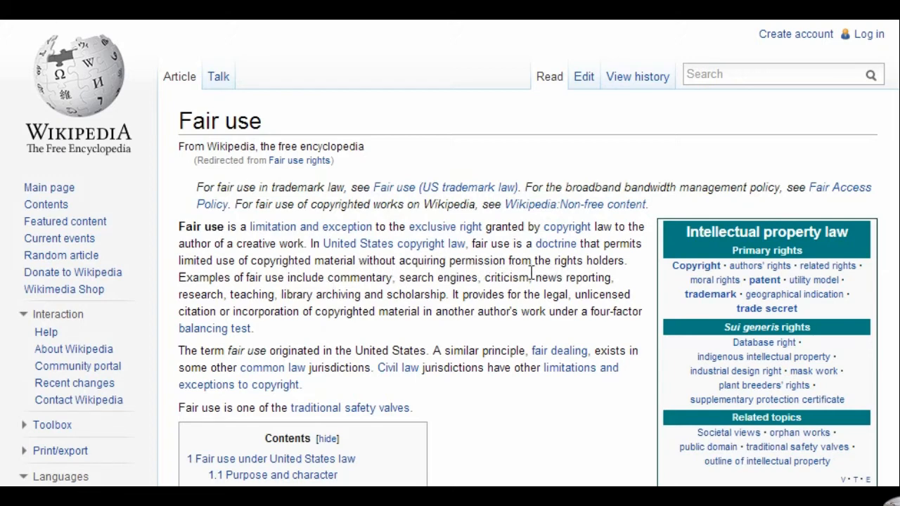
mouse_move(166, 267)
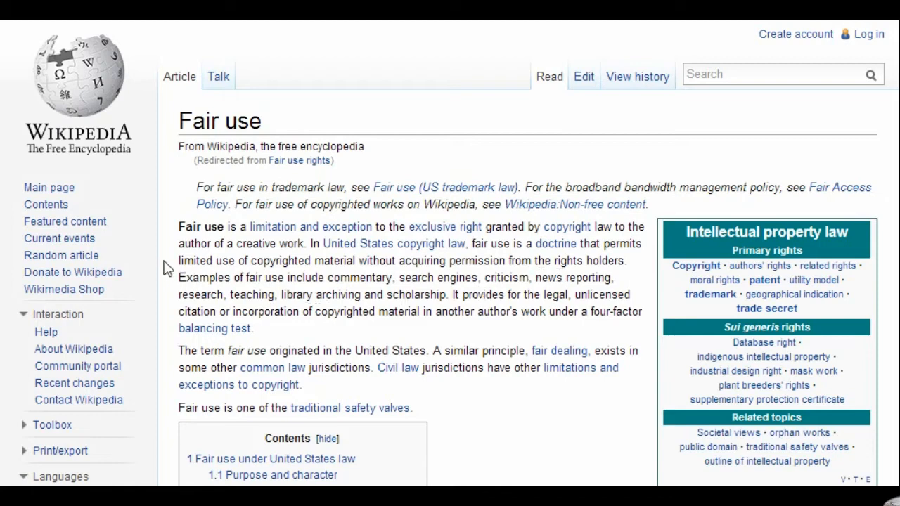
mouse_move(177, 274)
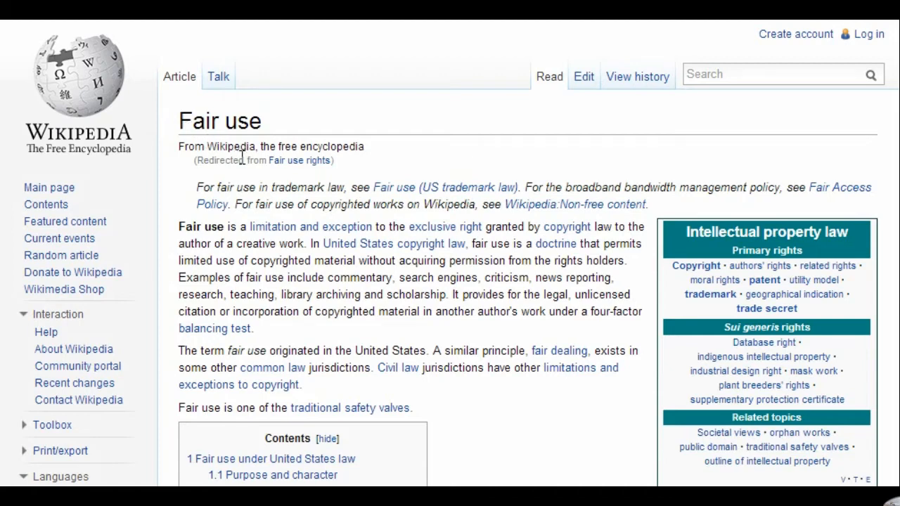
mouse_move(296, 106)
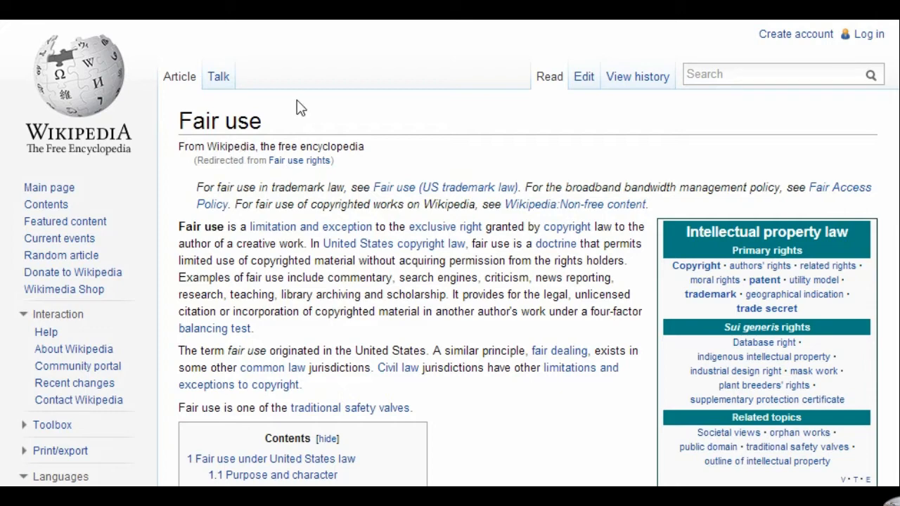
mouse_move(308, 107)
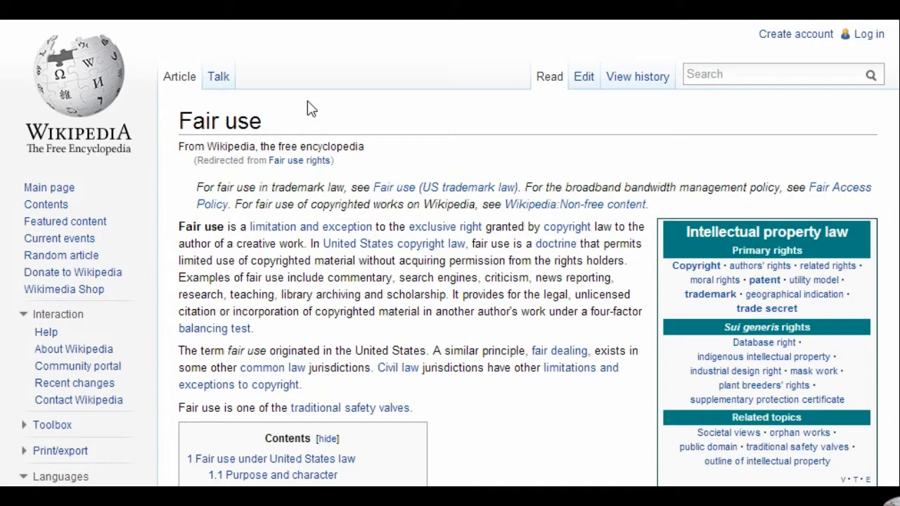
mouse_move(282, 98)
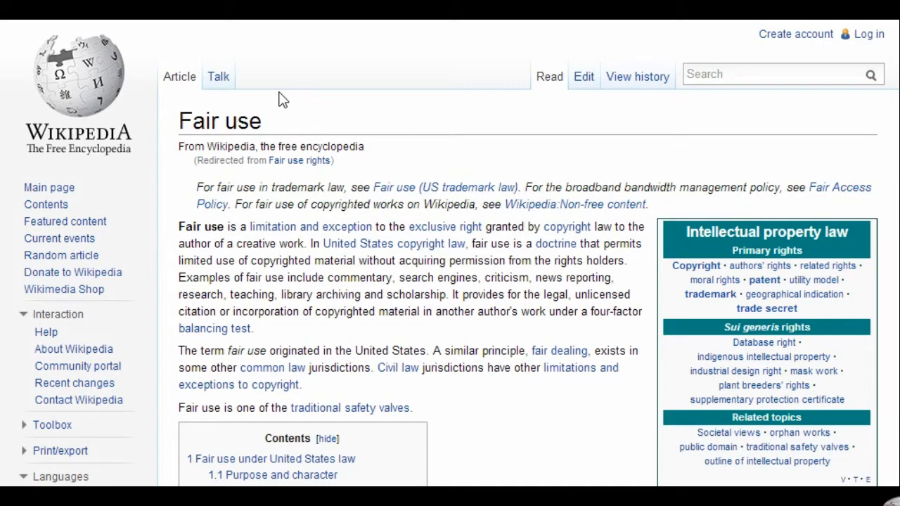
mouse_move(270, 97)
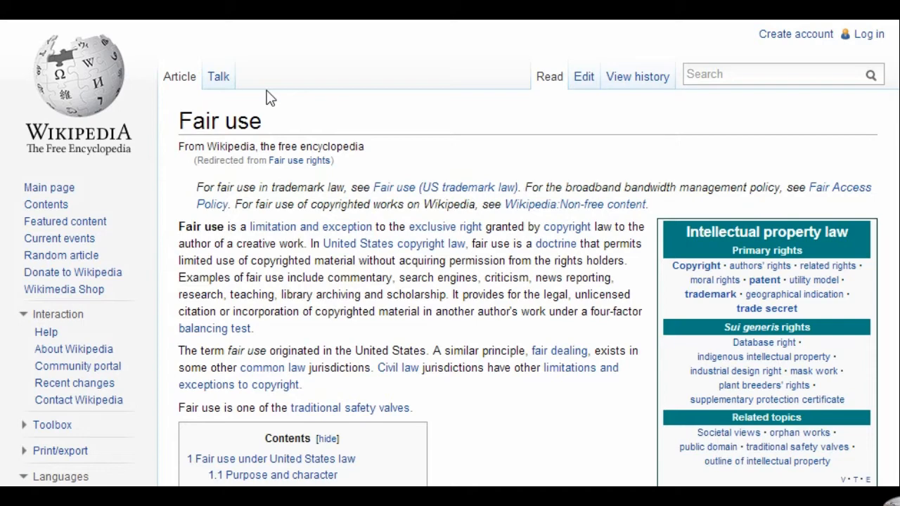
mouse_move(219, 76)
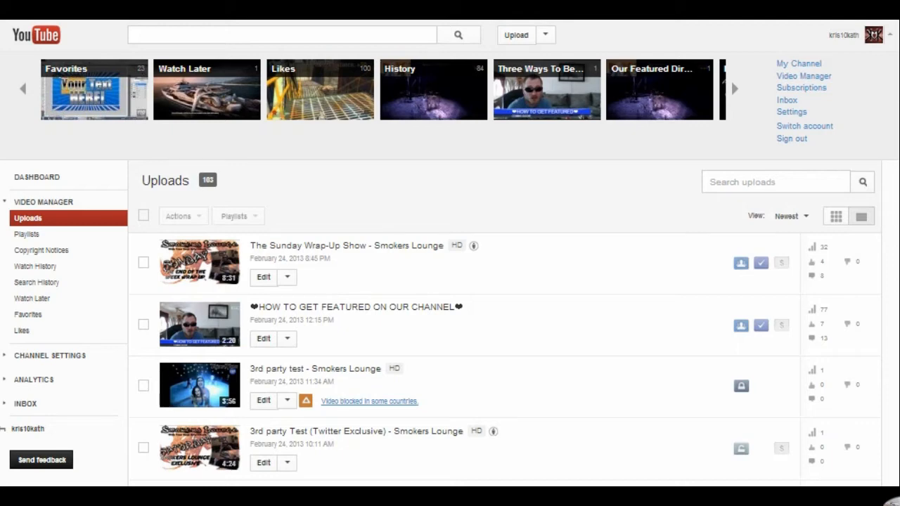
mouse_move(306, 427)
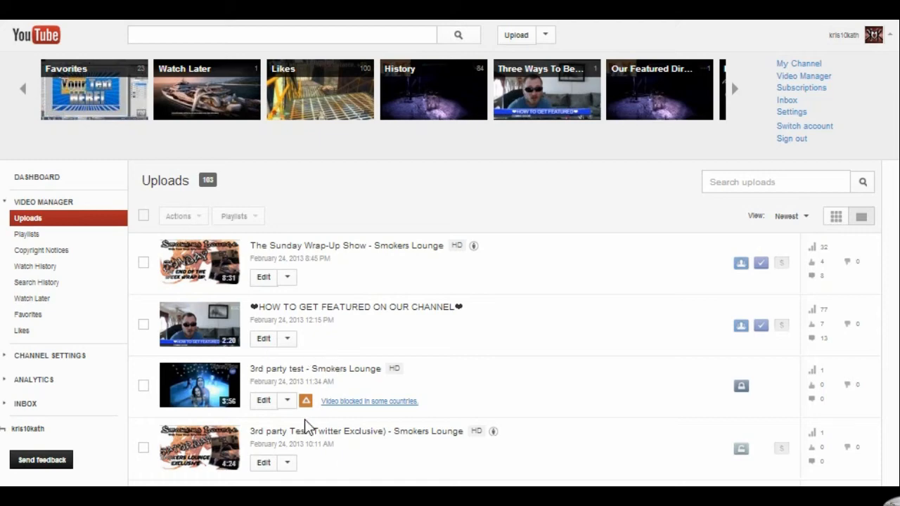
mouse_move(313, 416)
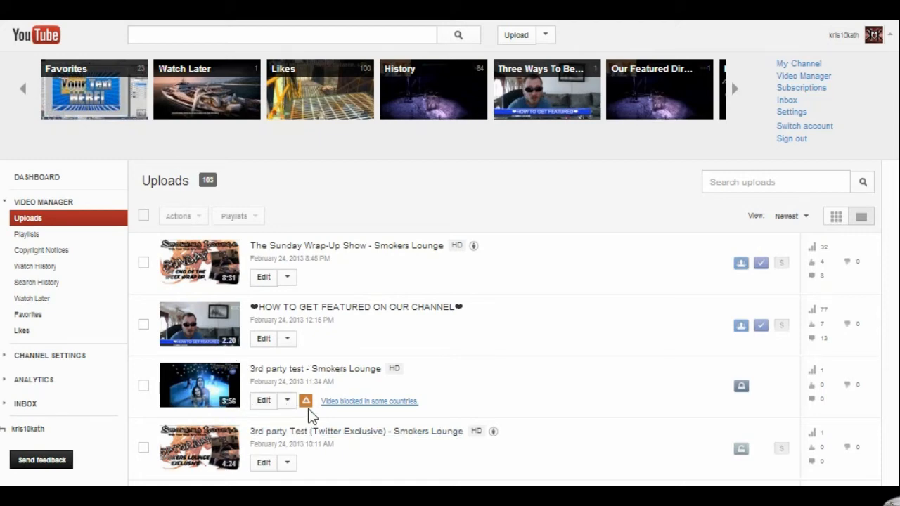
mouse_move(312, 421)
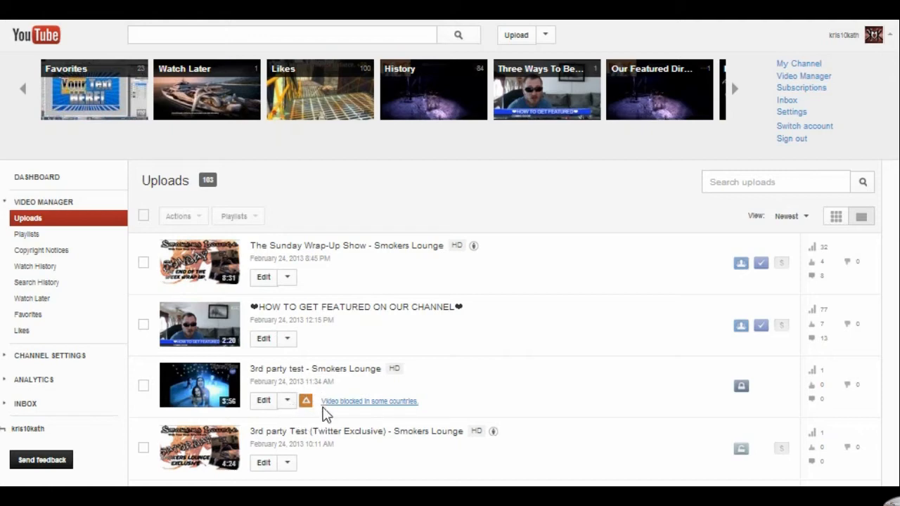
mouse_move(313, 413)
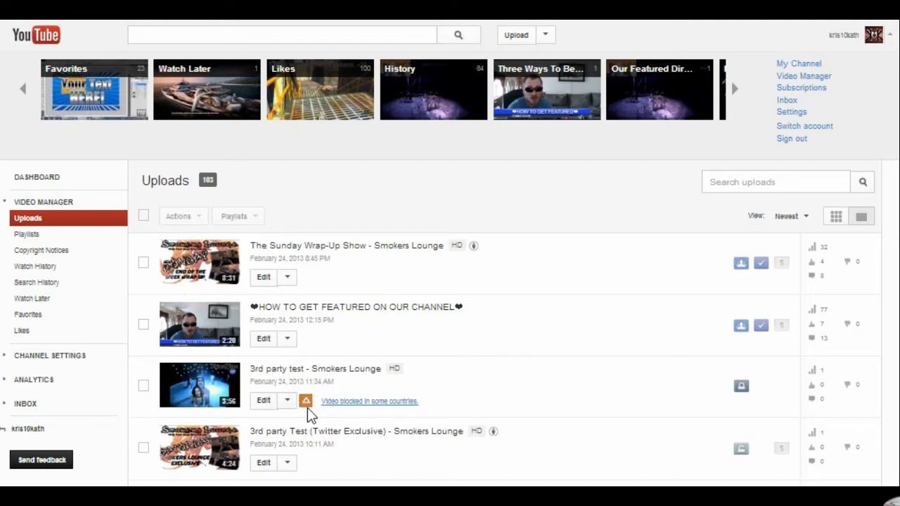
mouse_move(352, 419)
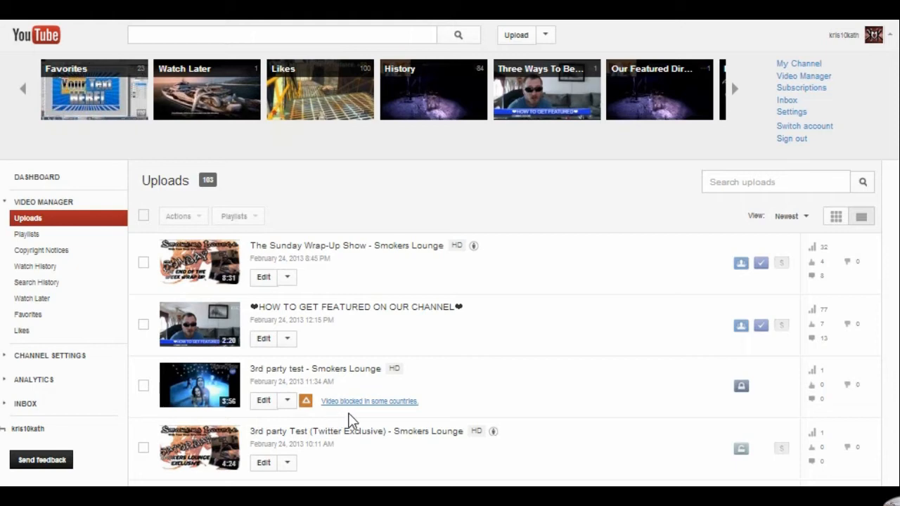
mouse_move(334, 413)
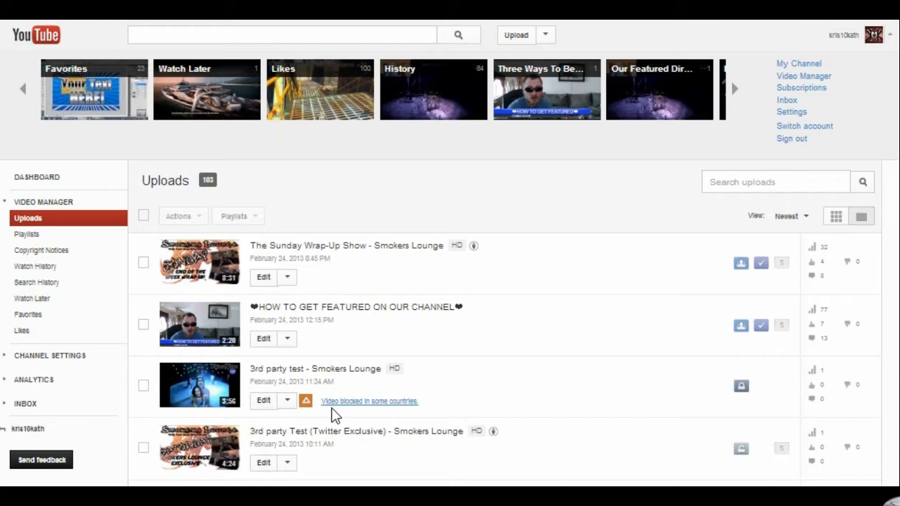
mouse_move(306, 425)
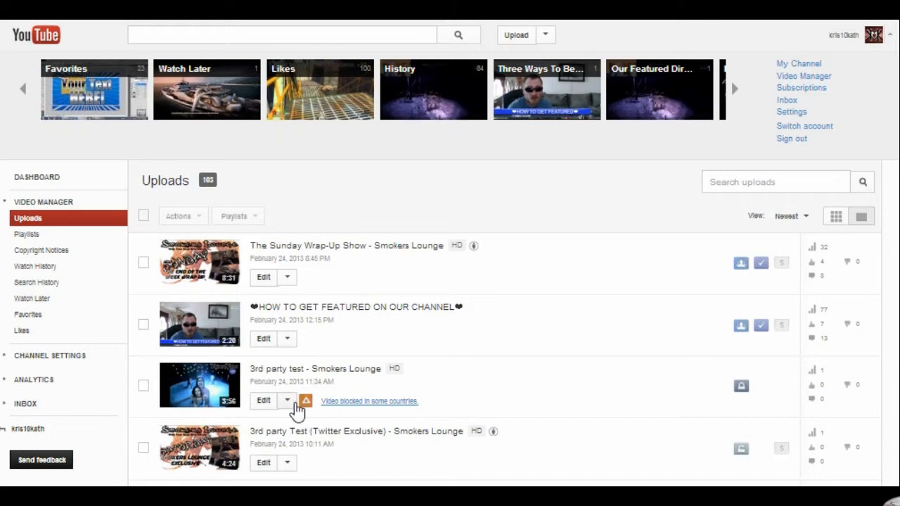
mouse_move(380, 400)
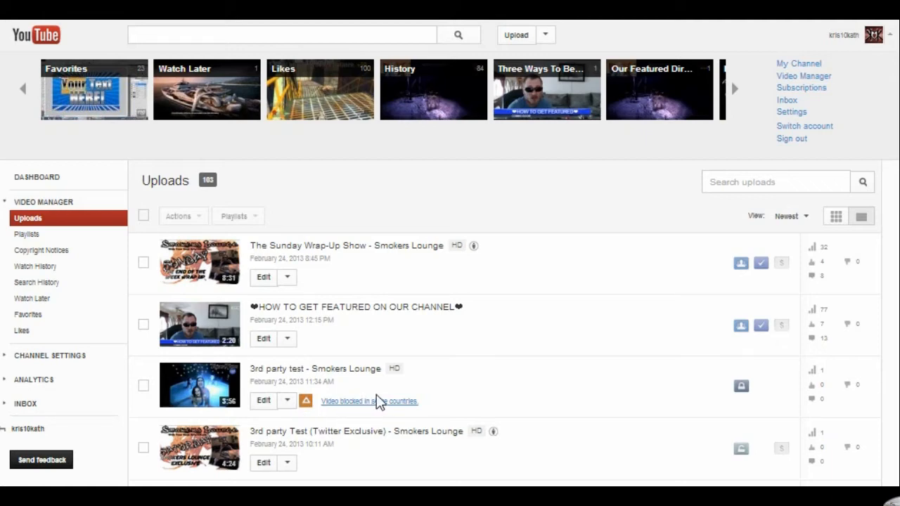
mouse_move(388, 427)
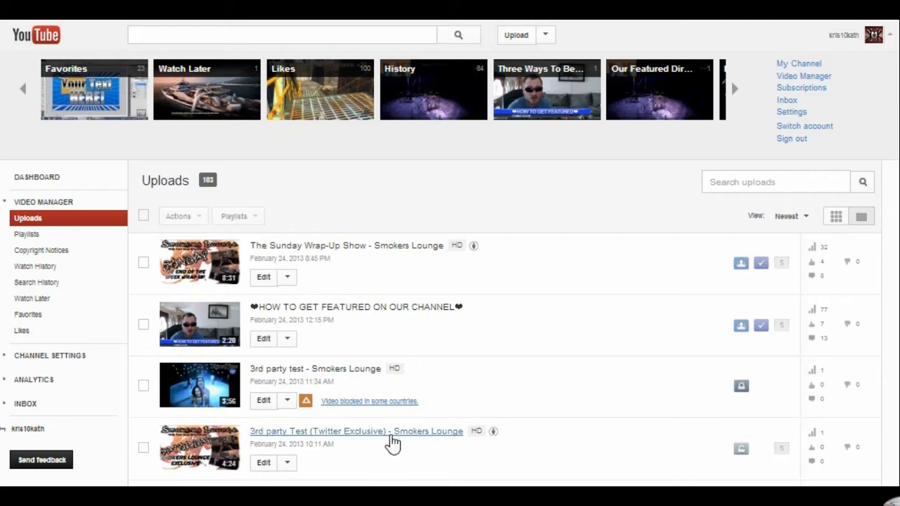
mouse_move(649, 140)
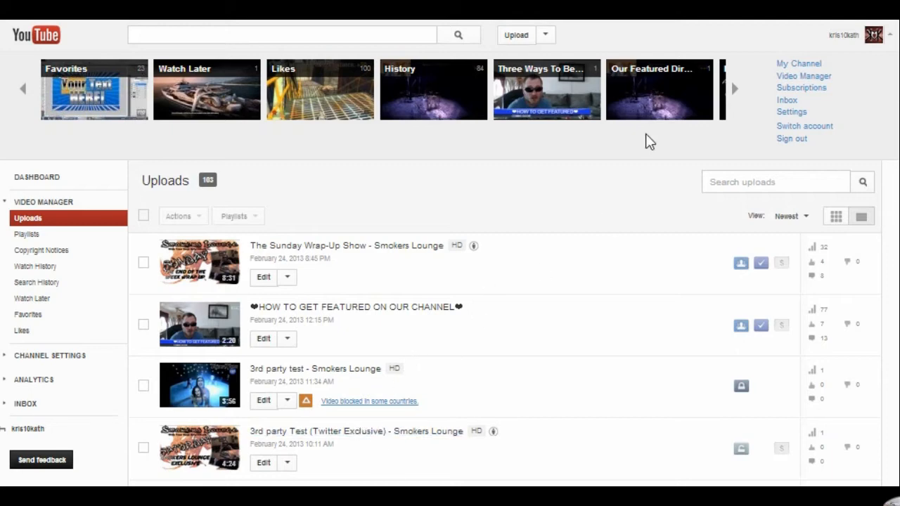
Browse the video list and show only videos with copyright notices
scroll(down, 3)
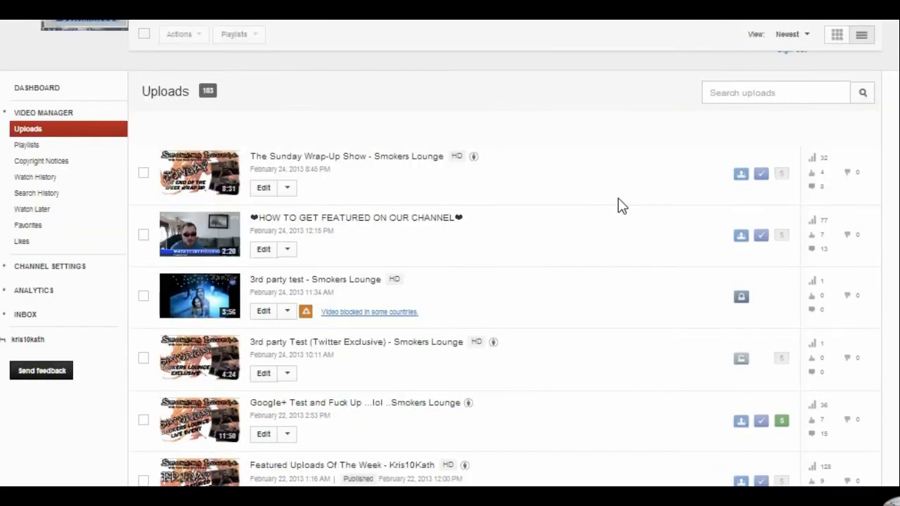
scroll(down, 3)
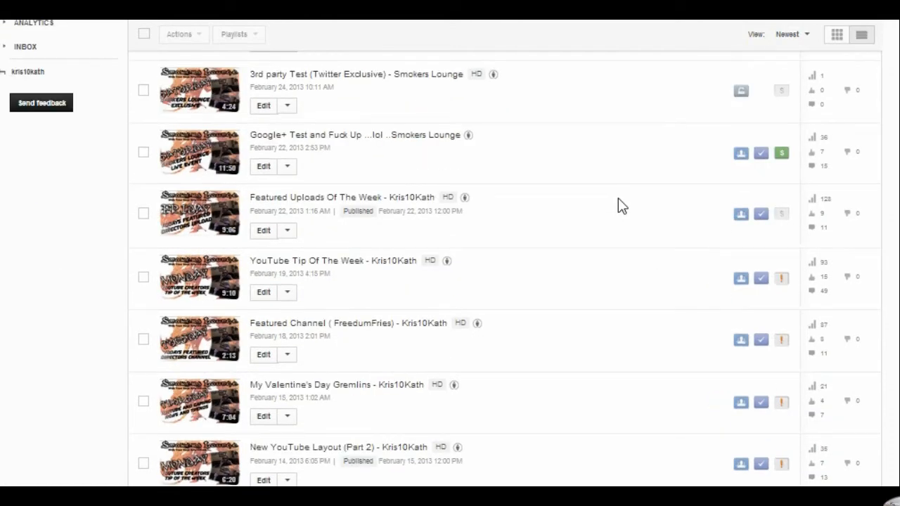
mouse_move(712, 153)
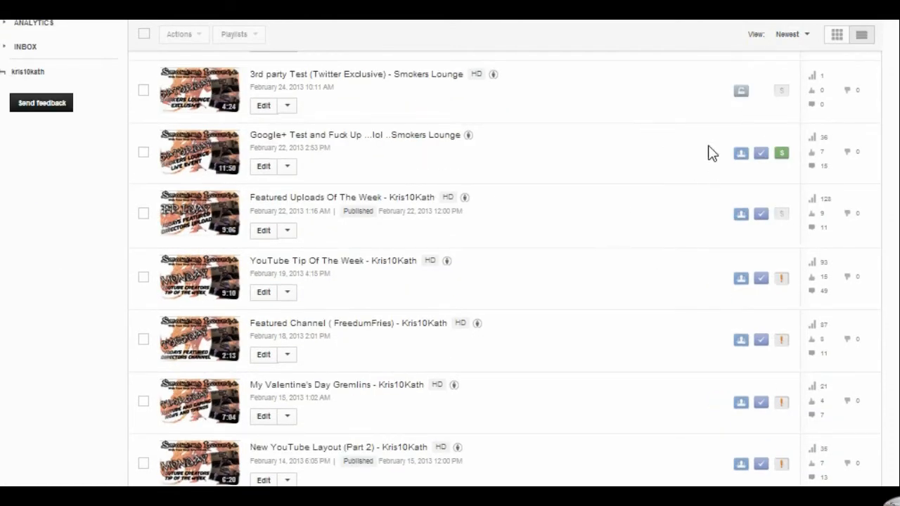
mouse_move(629, 274)
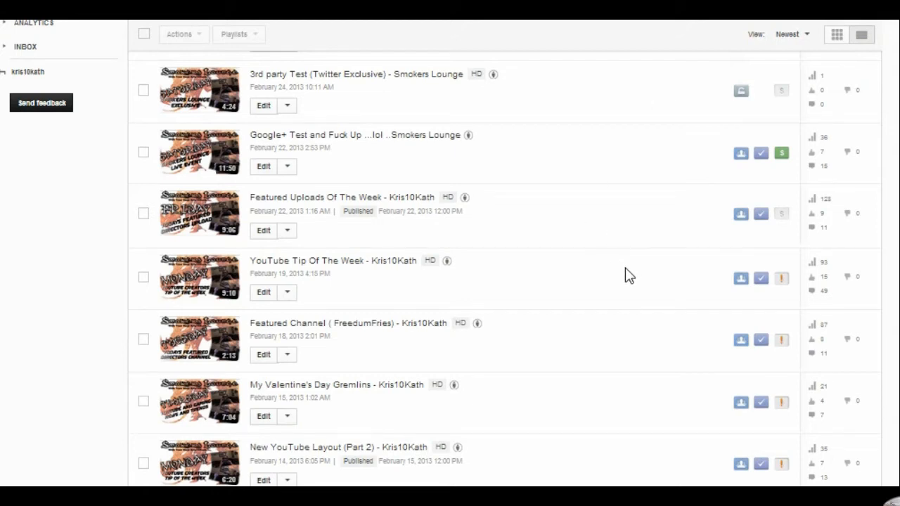
mouse_move(782, 341)
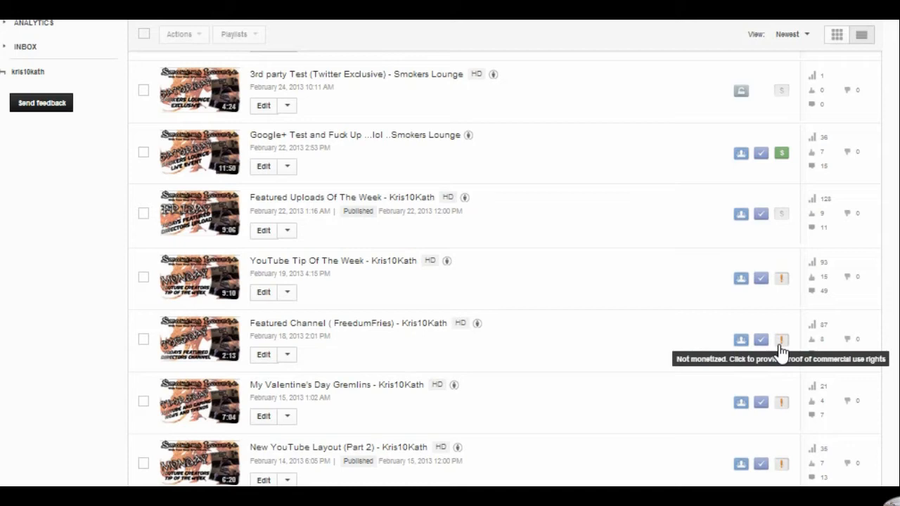
mouse_move(411, 294)
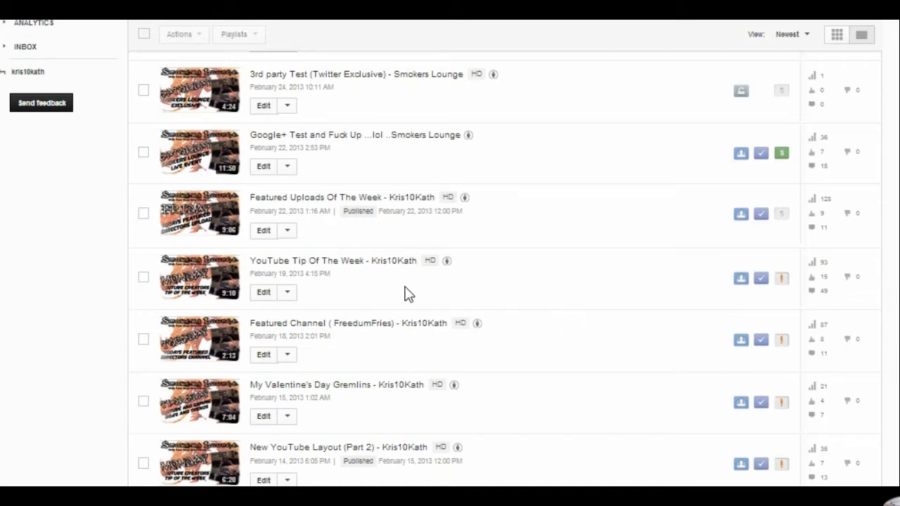
mouse_move(394, 284)
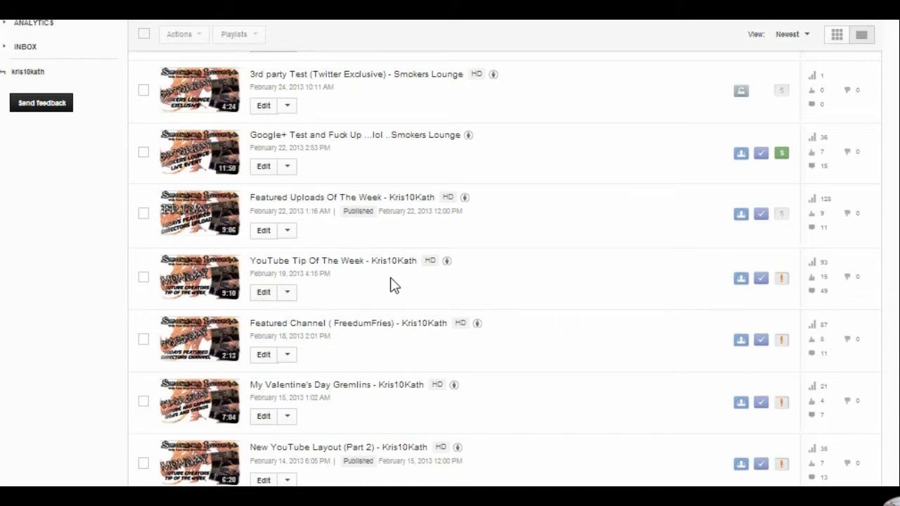
mouse_move(437, 280)
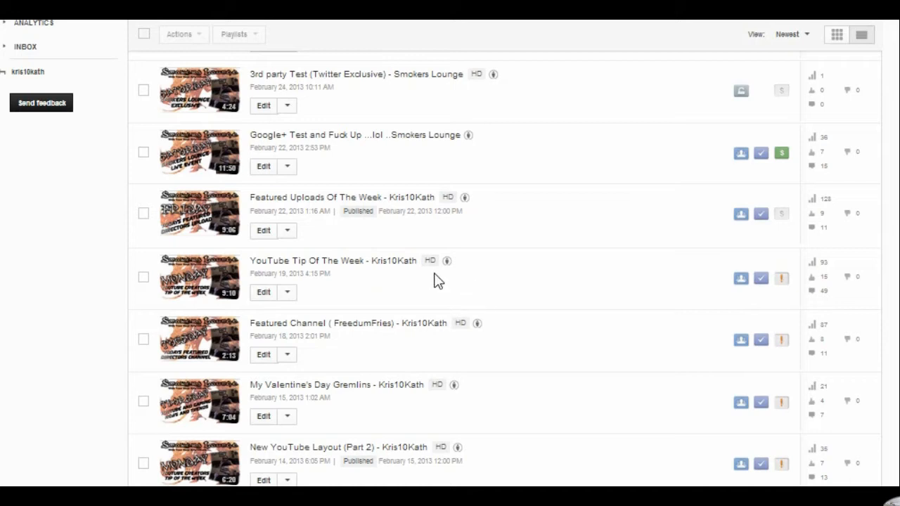
mouse_move(757, 339)
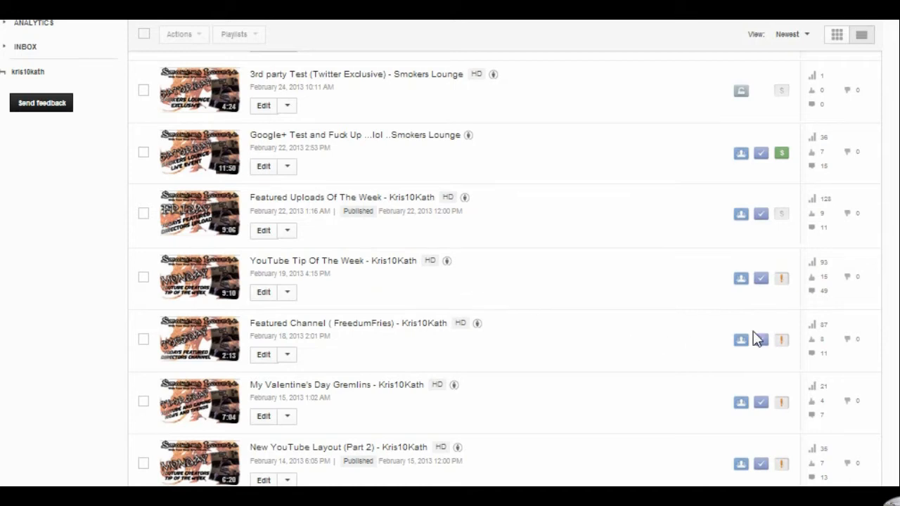
mouse_move(793, 298)
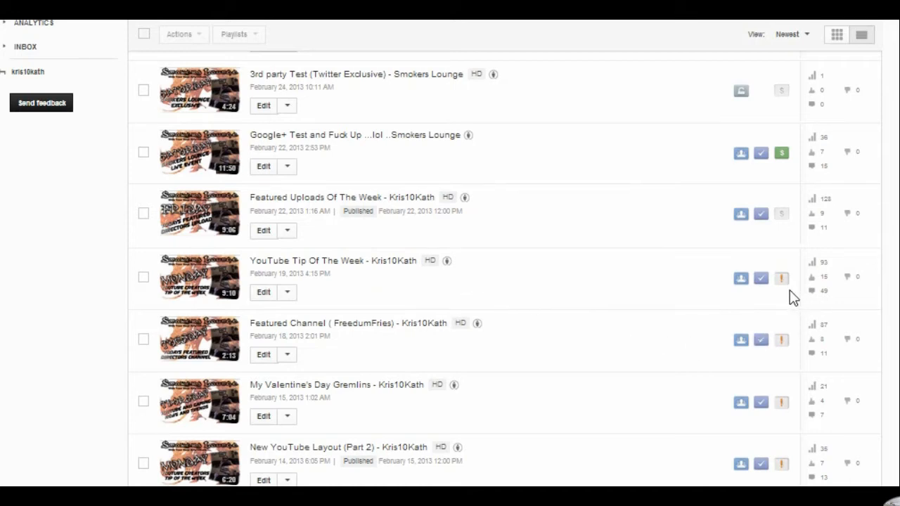
mouse_move(747, 318)
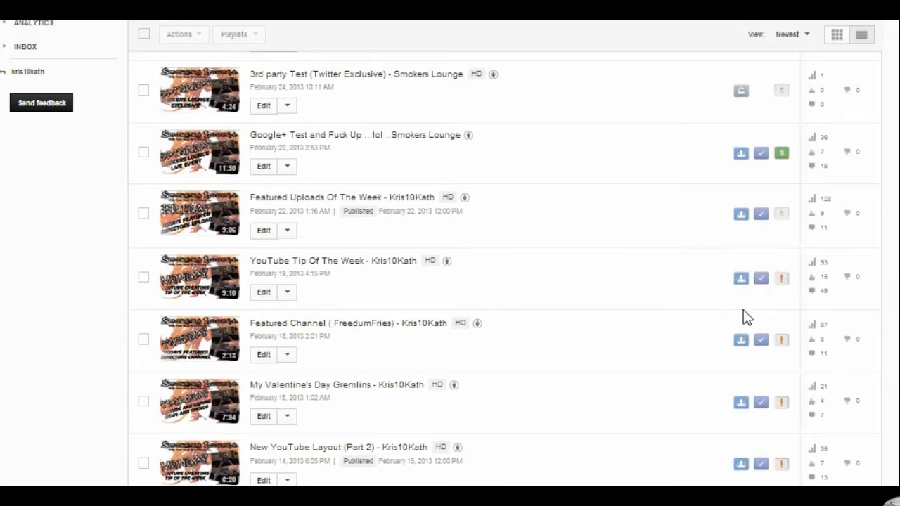
mouse_move(754, 315)
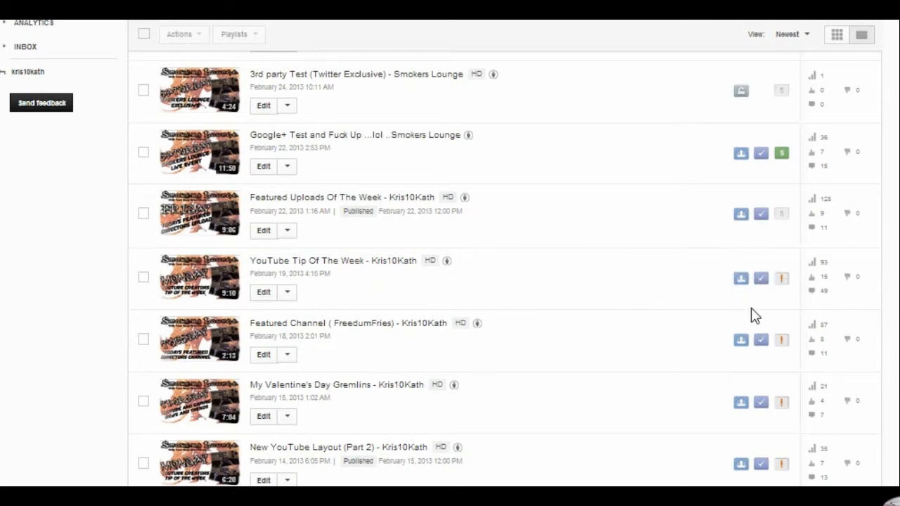
mouse_move(767, 294)
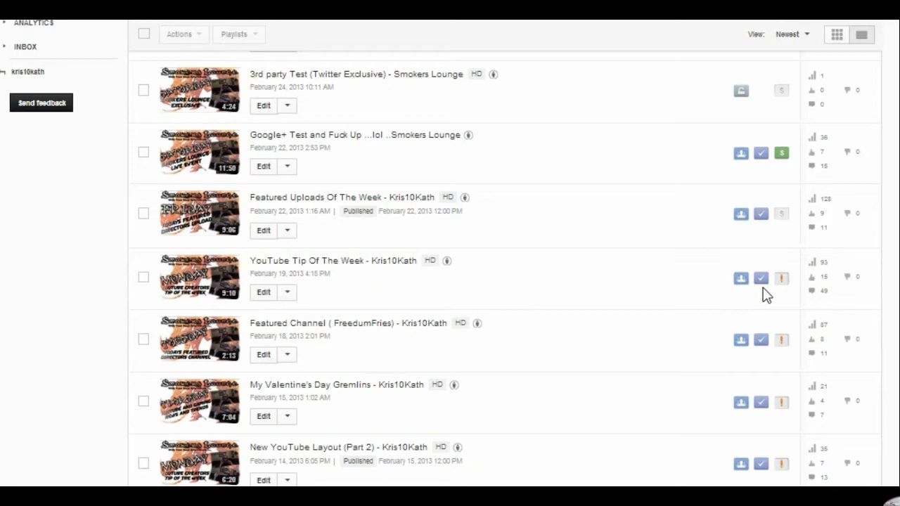
mouse_move(617, 225)
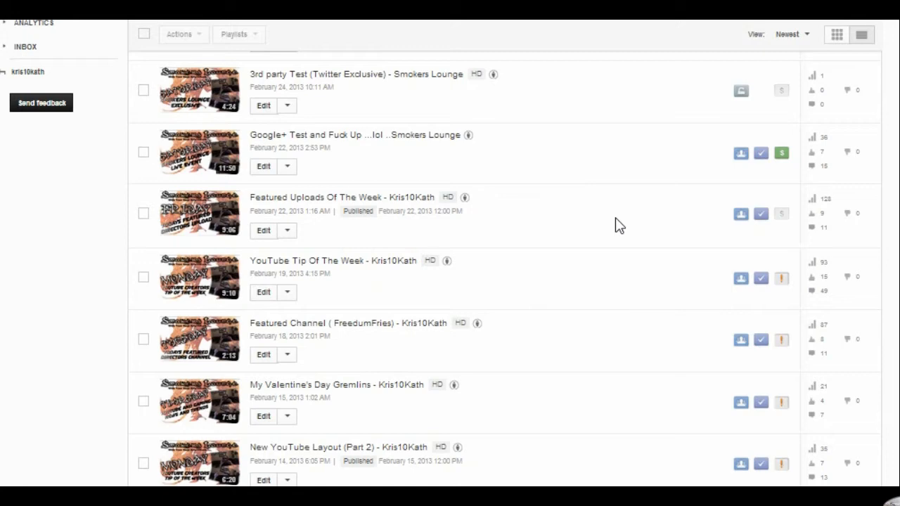
scroll(down, 3)
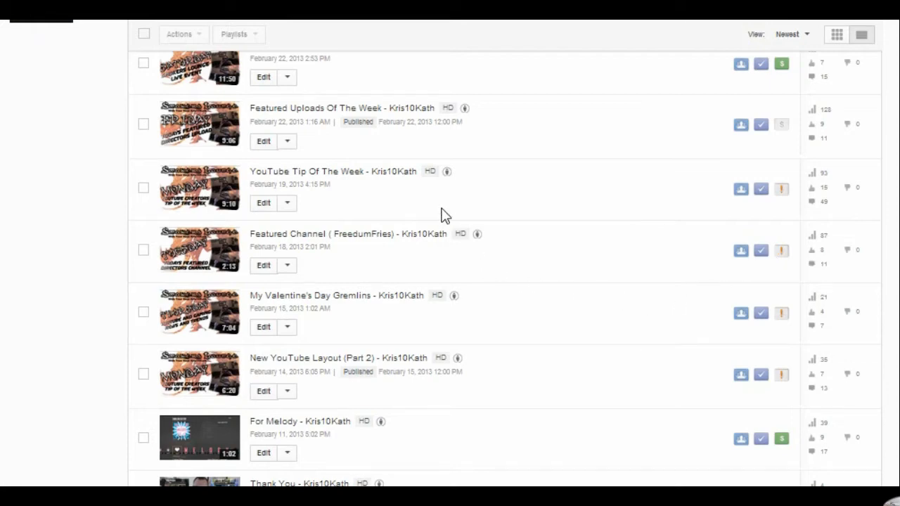
scroll(up, 3)
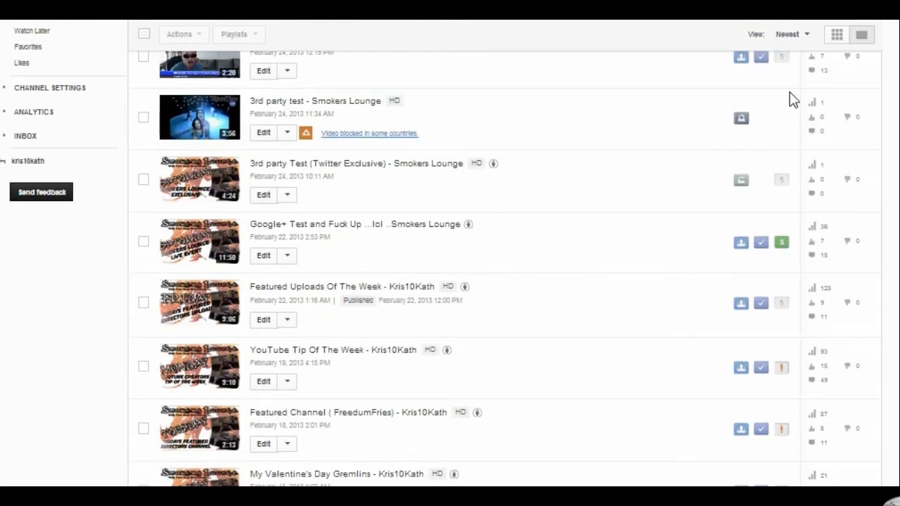
mouse_move(720, 296)
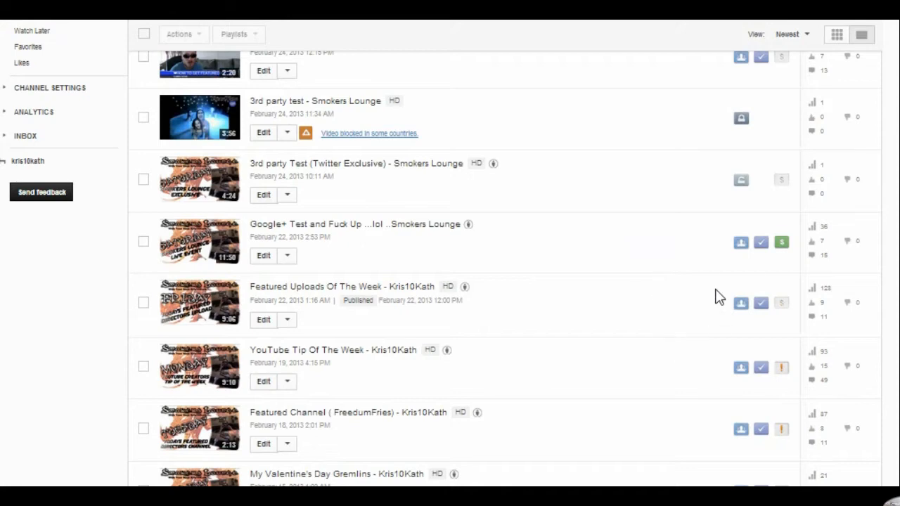
scroll(down, 3)
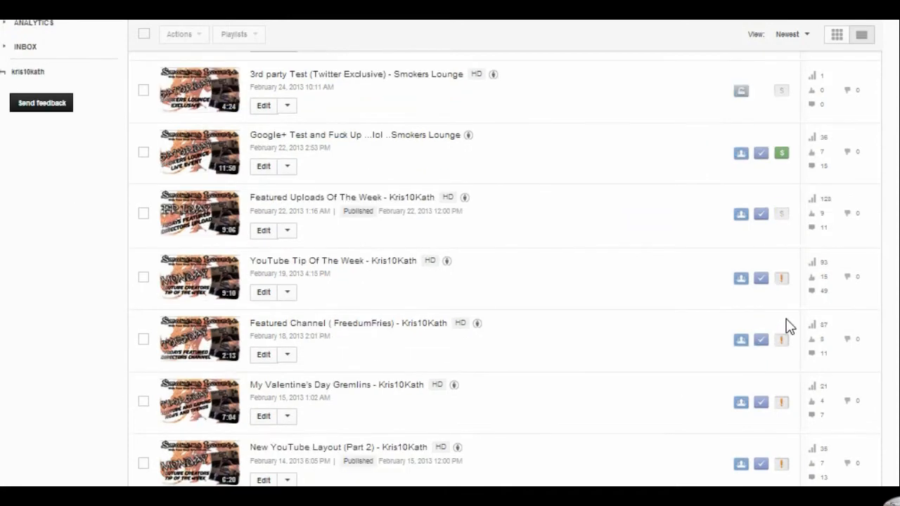
mouse_move(531, 220)
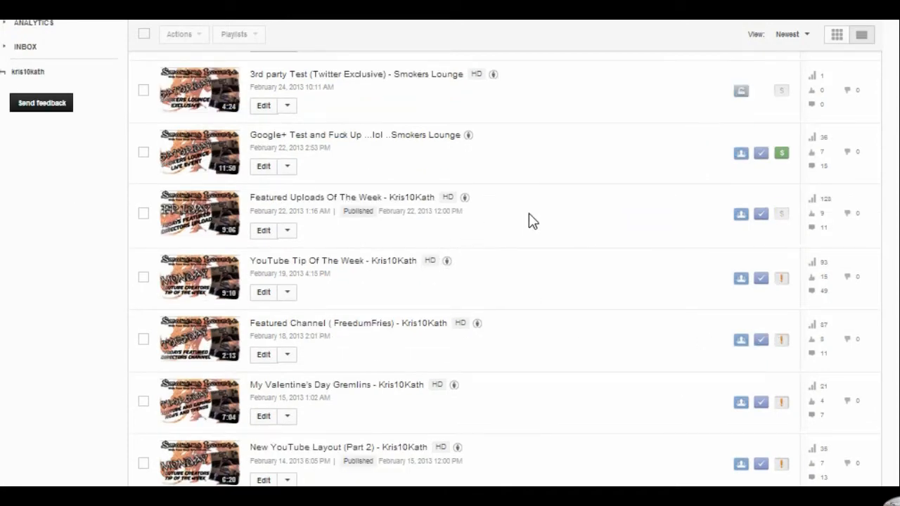
mouse_move(531, 197)
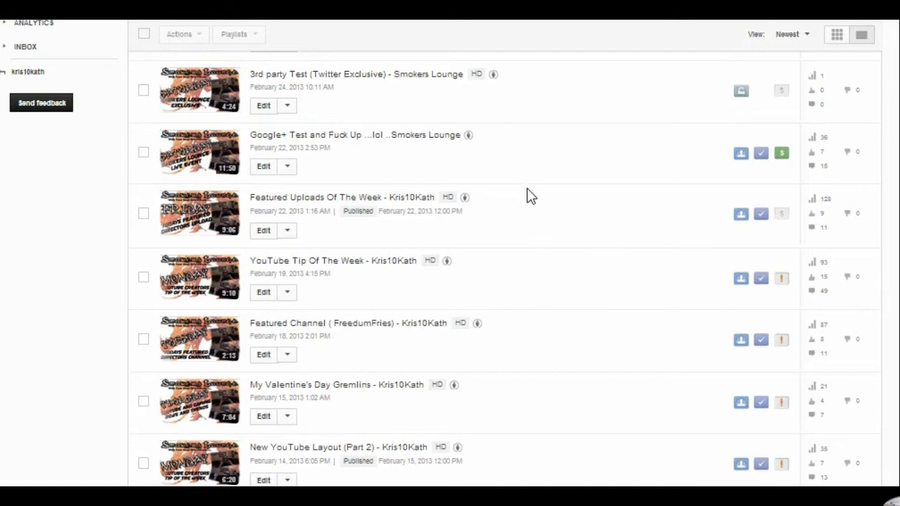
mouse_move(523, 228)
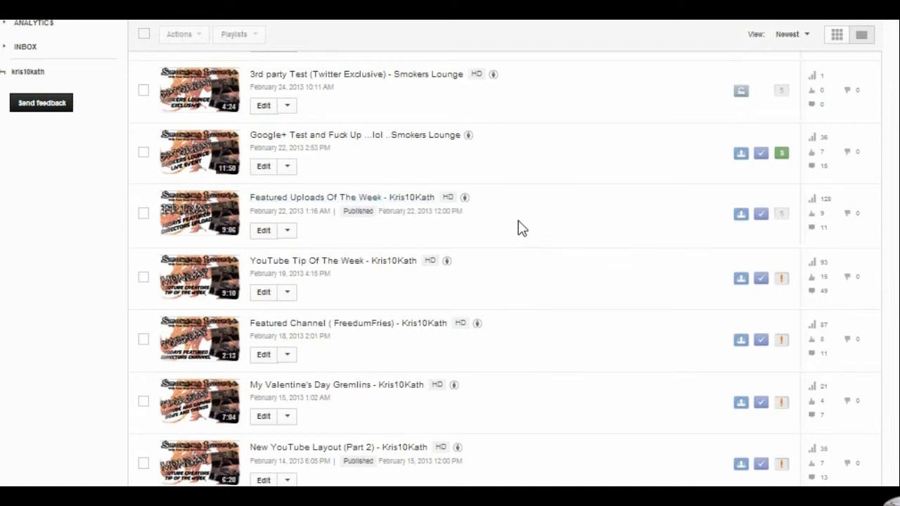
mouse_move(642, 295)
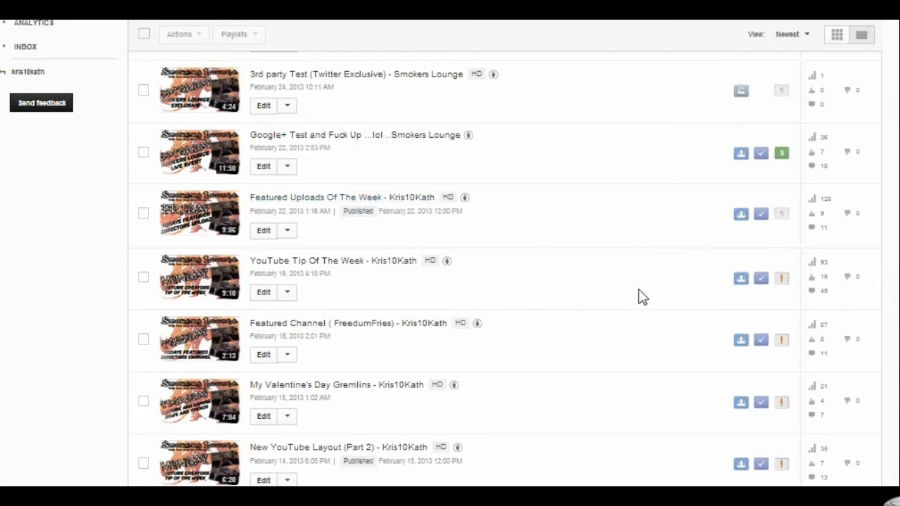
mouse_move(786, 295)
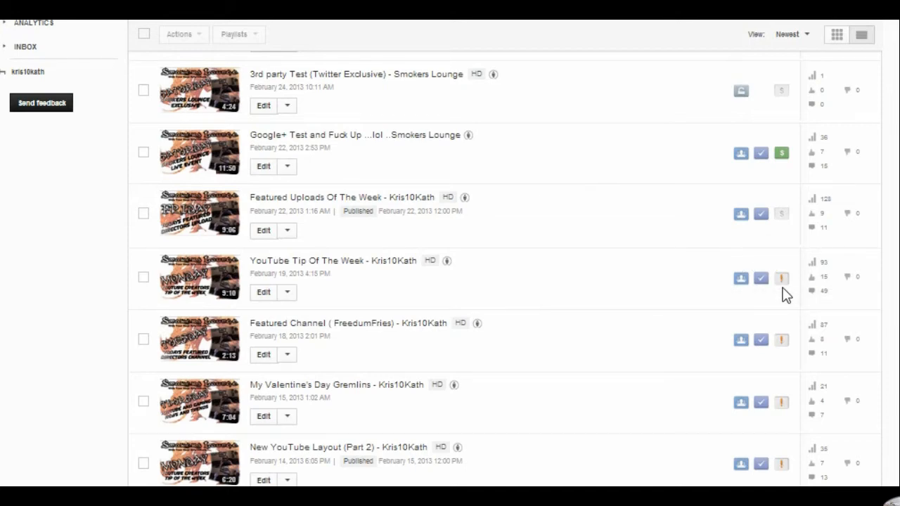
mouse_move(782, 279)
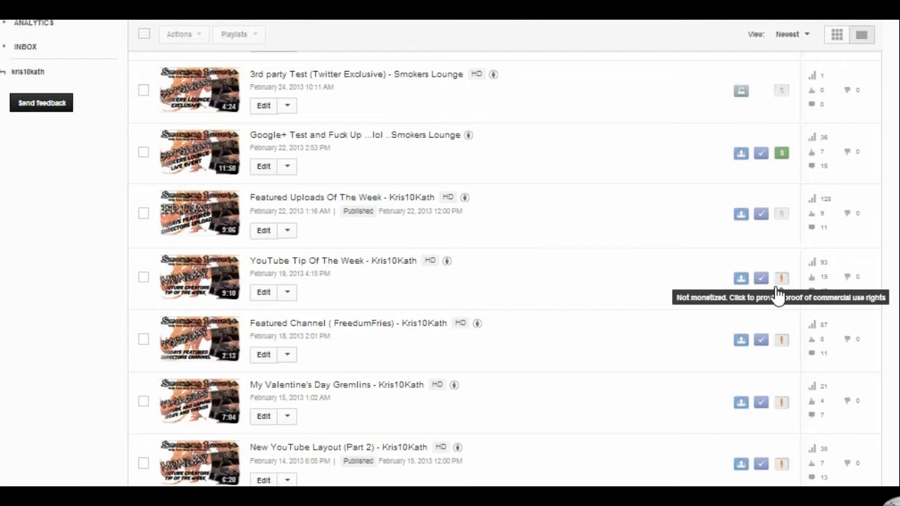
scroll(up, 3)
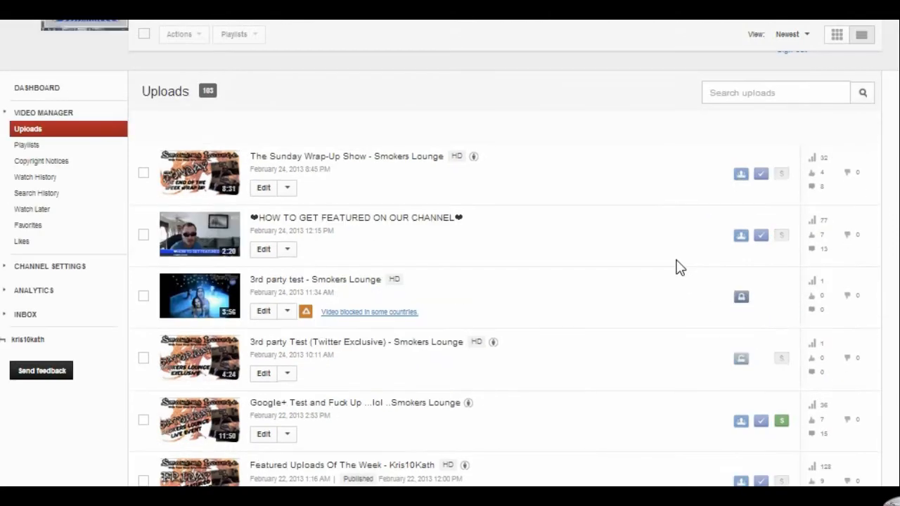
mouse_move(380, 312)
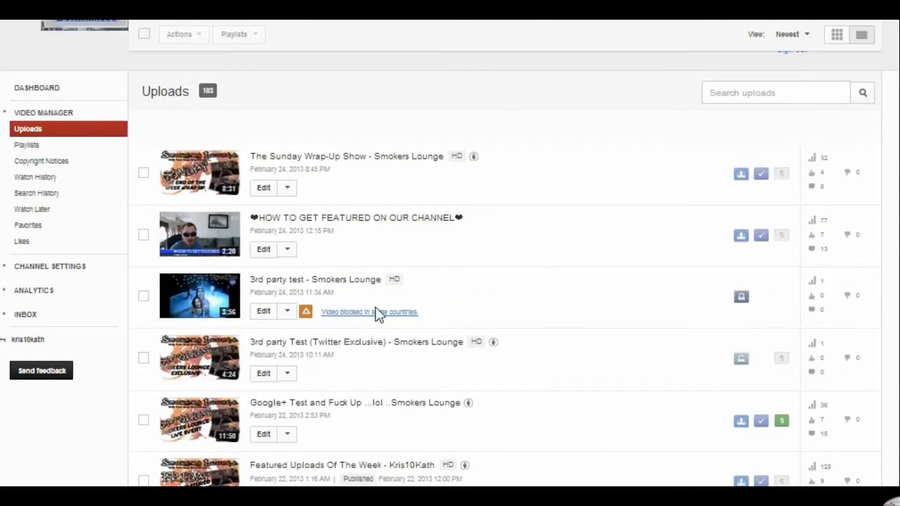
scroll(up, 3)
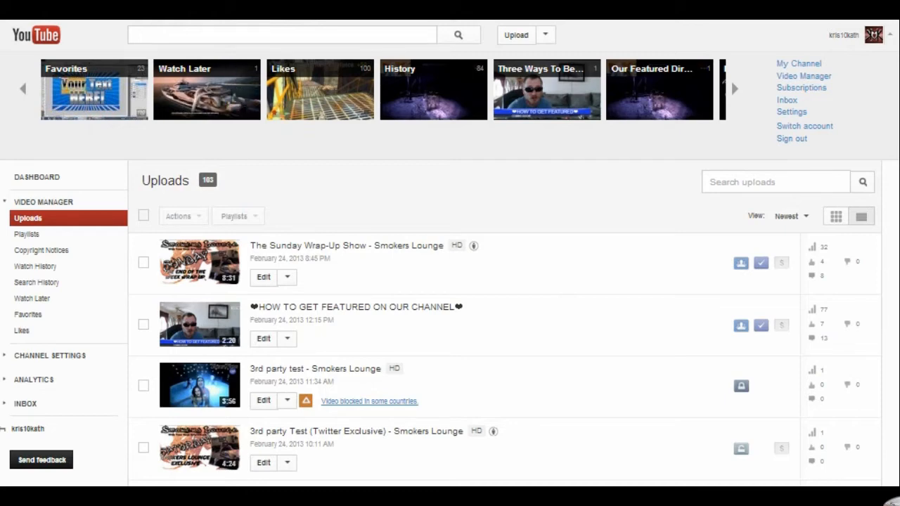
click(40, 250)
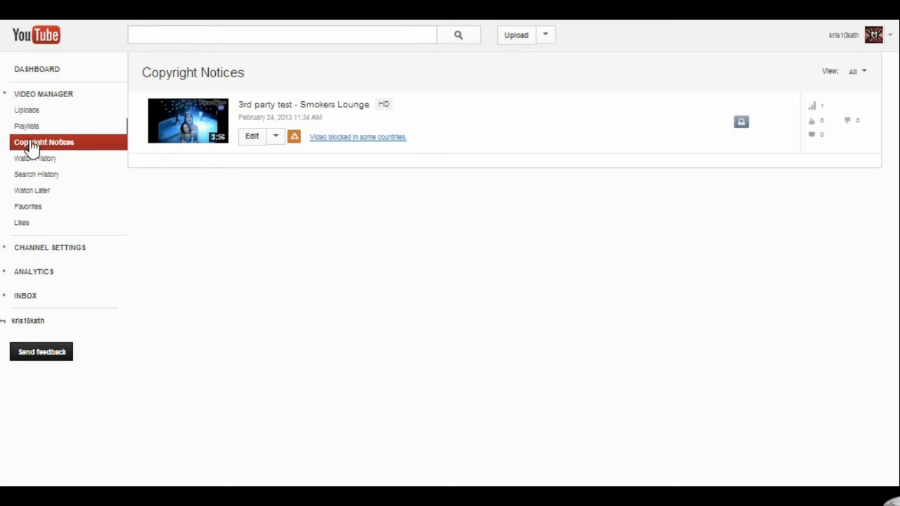
mouse_move(68, 127)
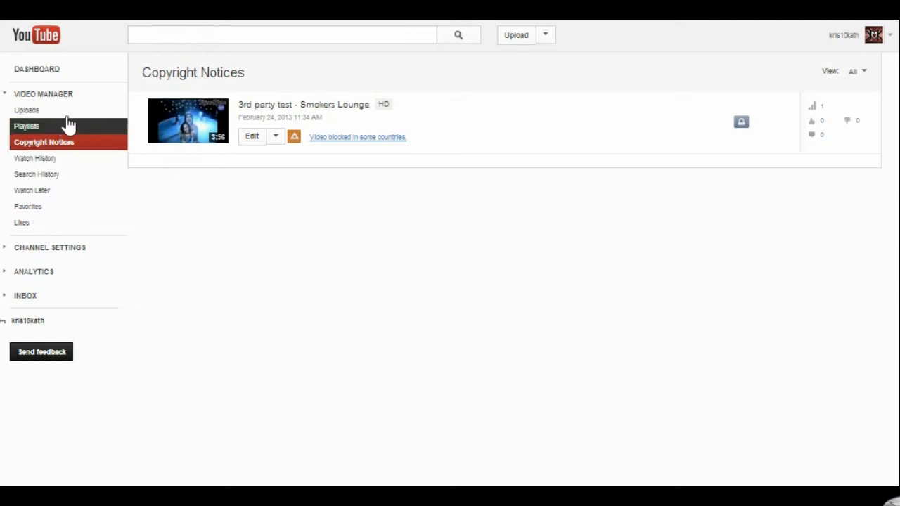
mouse_move(238, 96)
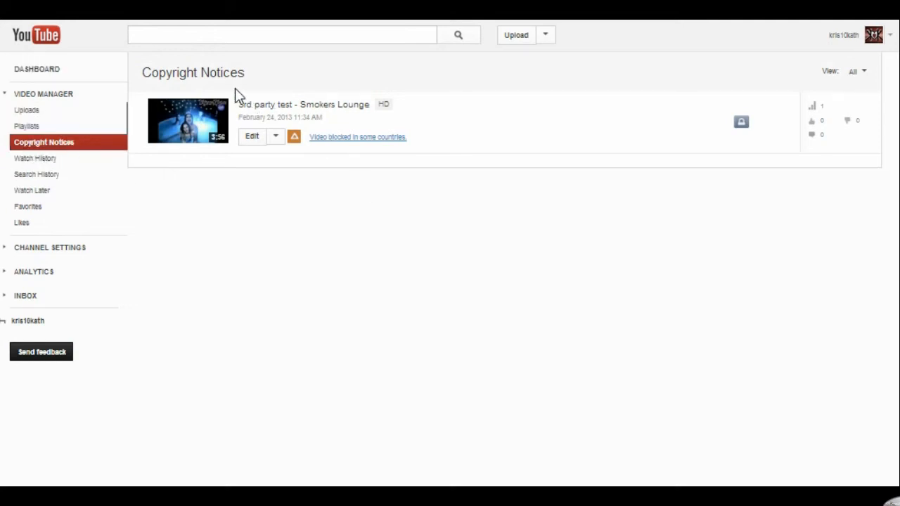
mouse_move(242, 112)
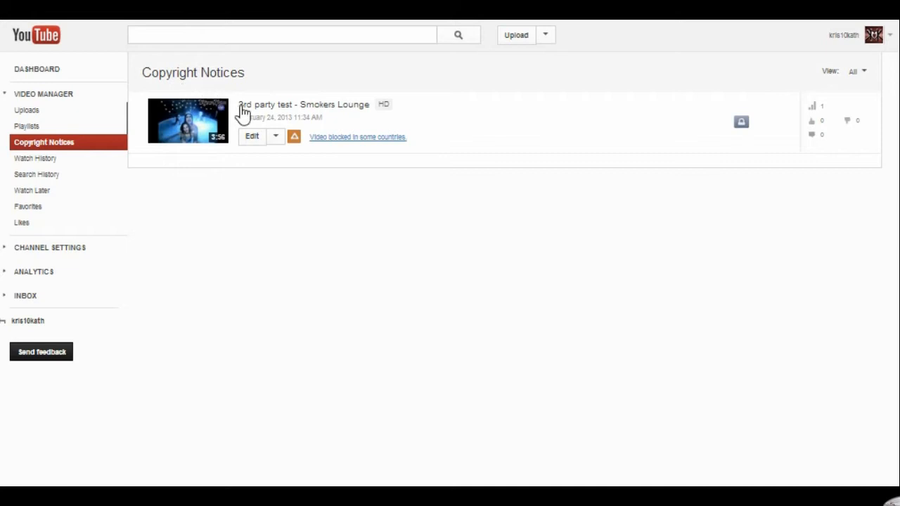
mouse_move(174, 187)
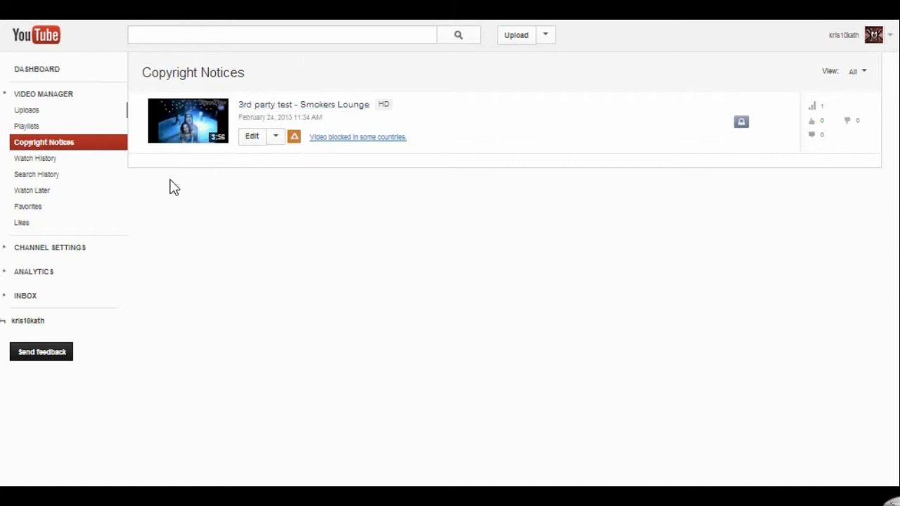
mouse_move(256, 84)
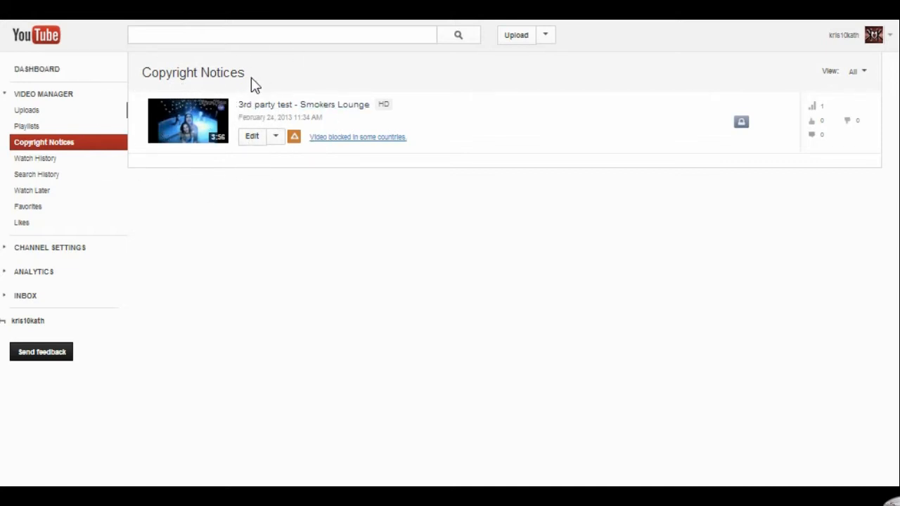
mouse_move(282, 92)
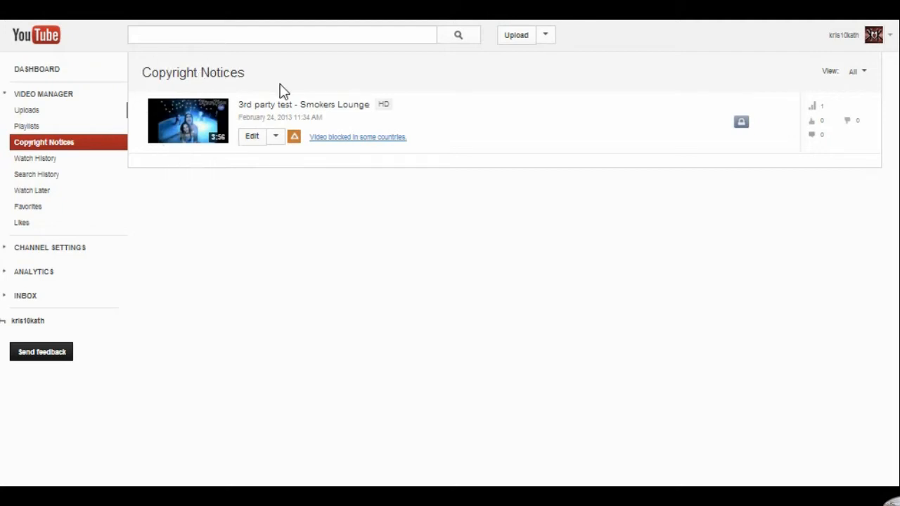
mouse_move(293, 92)
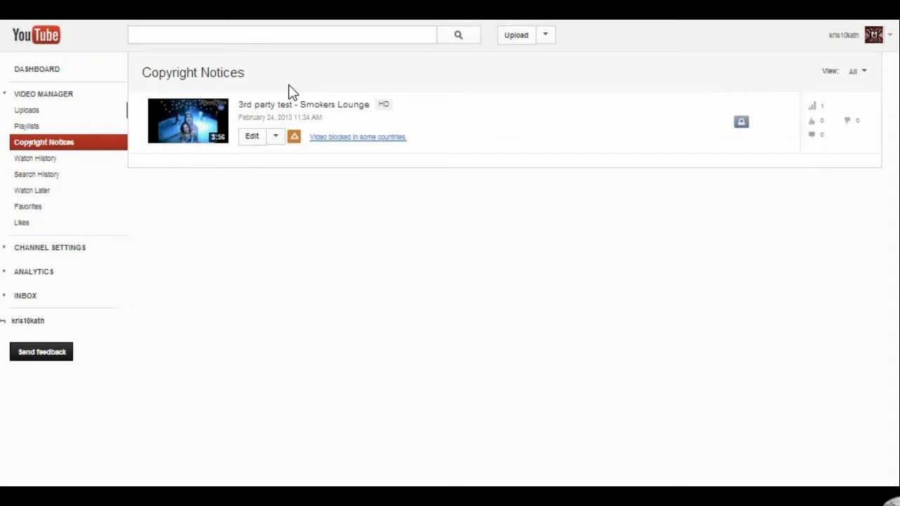
mouse_move(362, 164)
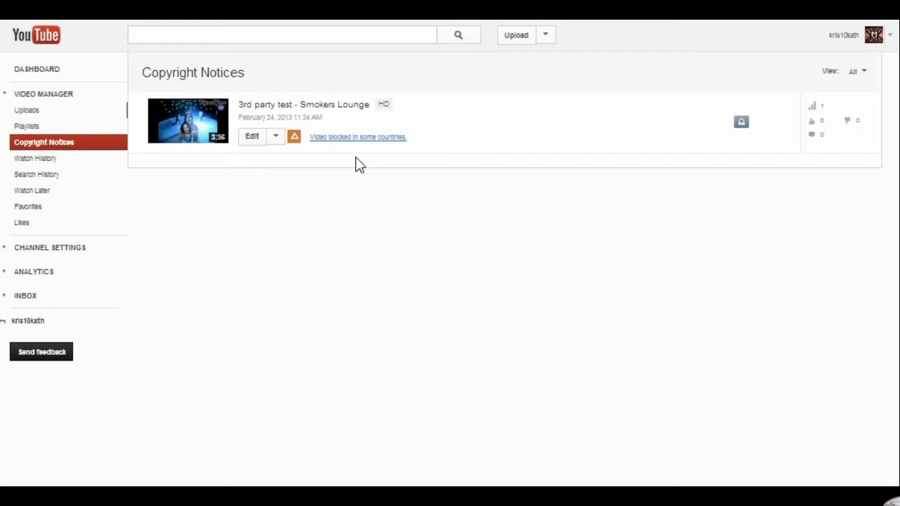
mouse_move(9, 73)
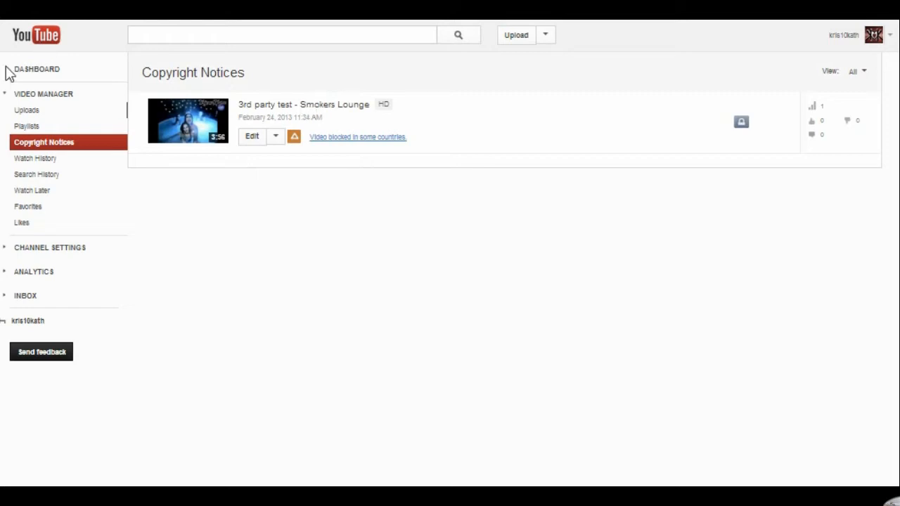
mouse_move(354, 156)
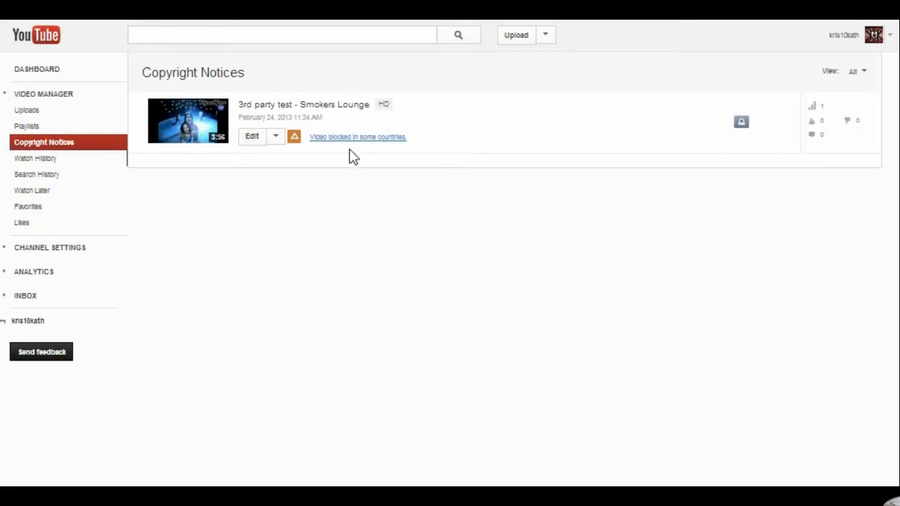
mouse_move(330, 147)
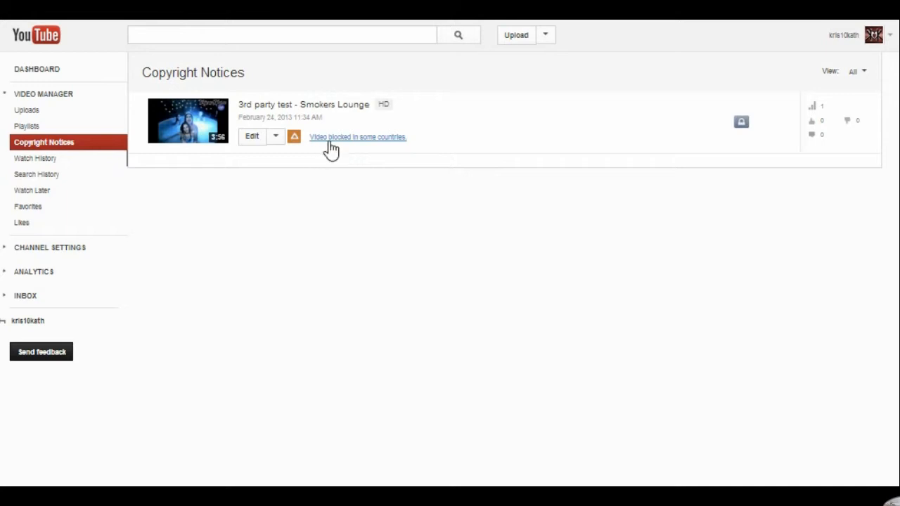
mouse_move(343, 159)
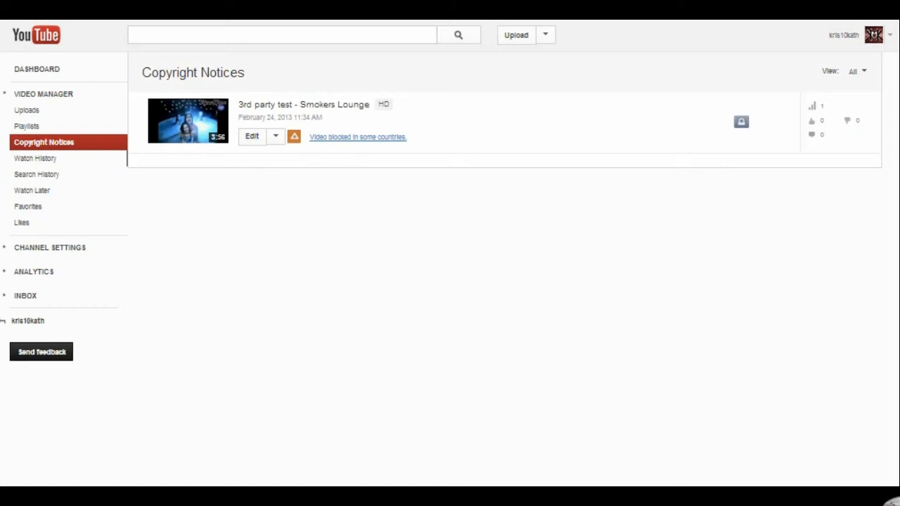
Open the Smokers Lounge video's copyright notice via its 'Video blocked in some countries' link
click(358, 138)
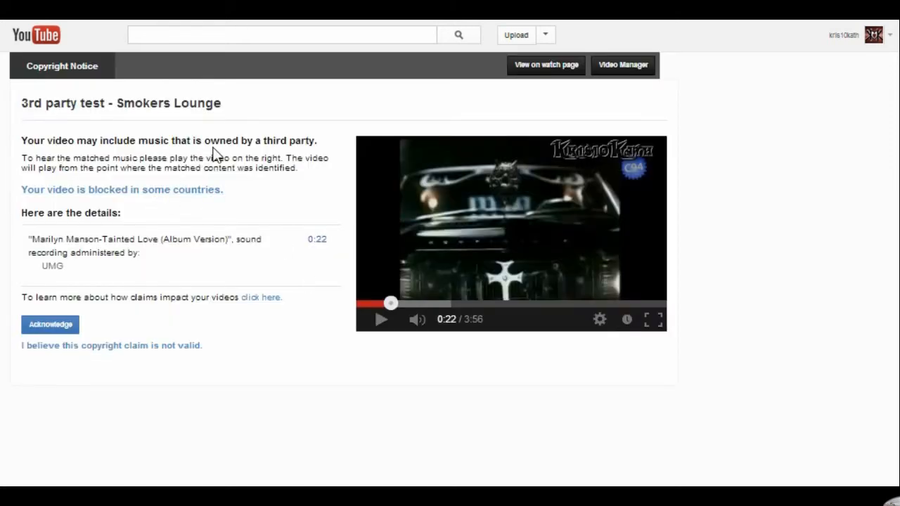
mouse_move(457, 203)
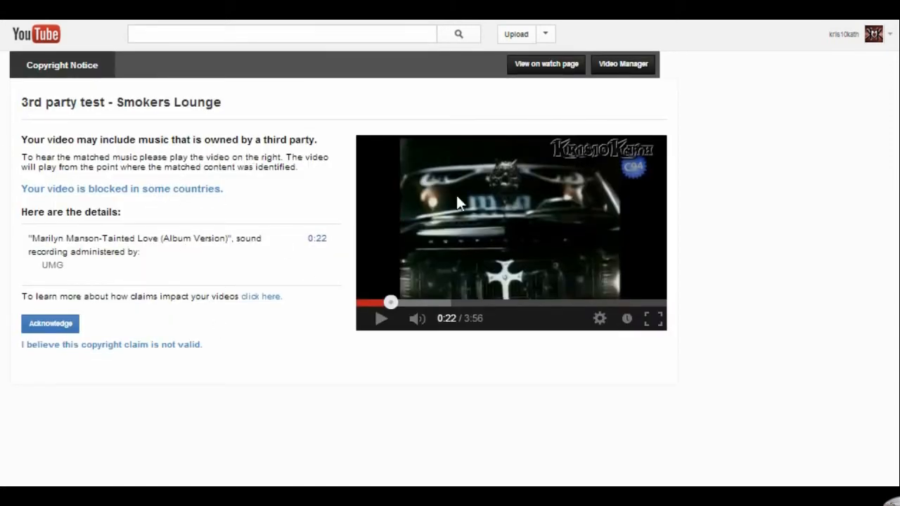
mouse_move(84, 253)
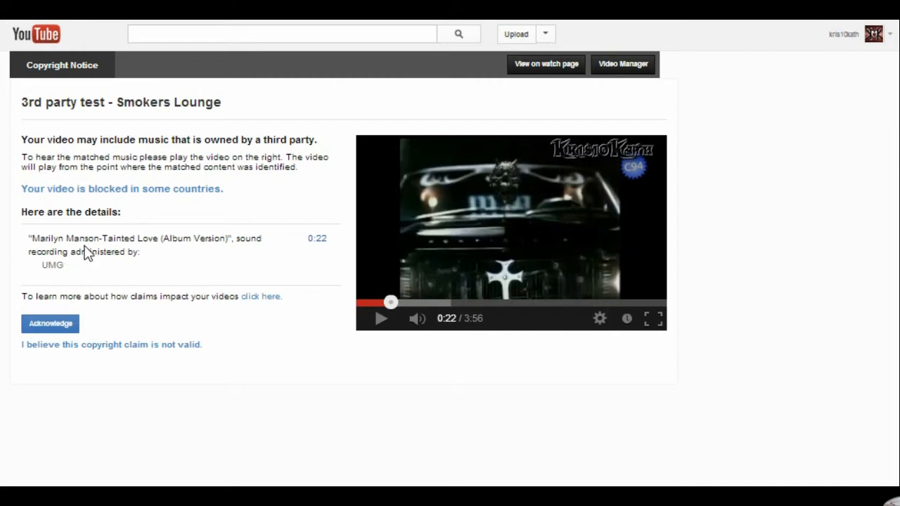
mouse_move(180, 270)
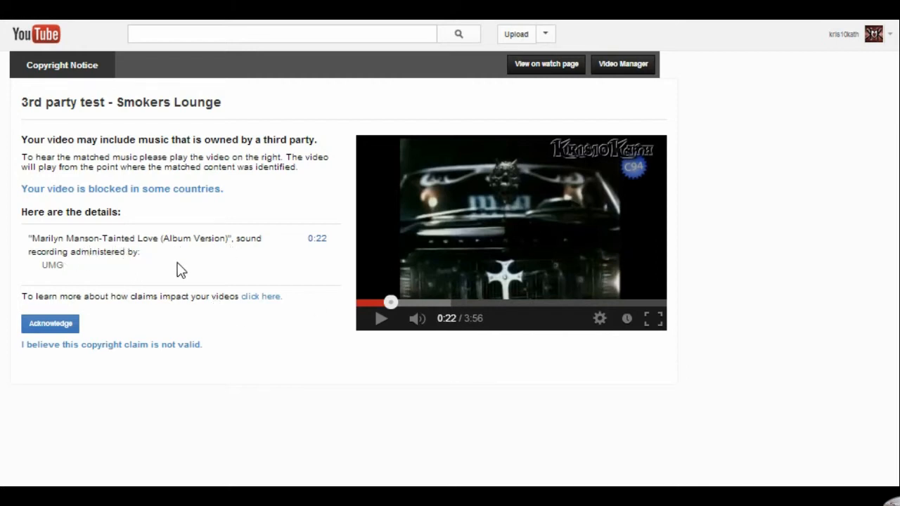
mouse_move(55, 283)
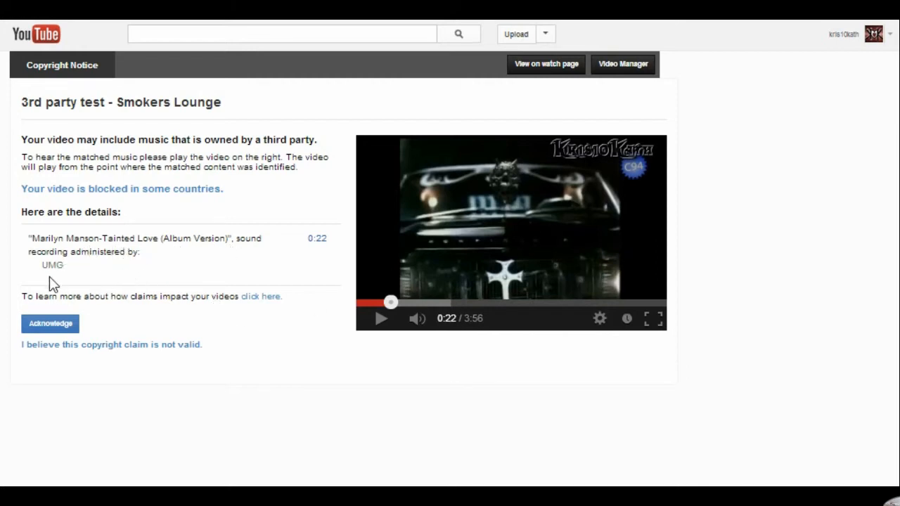
mouse_move(335, 268)
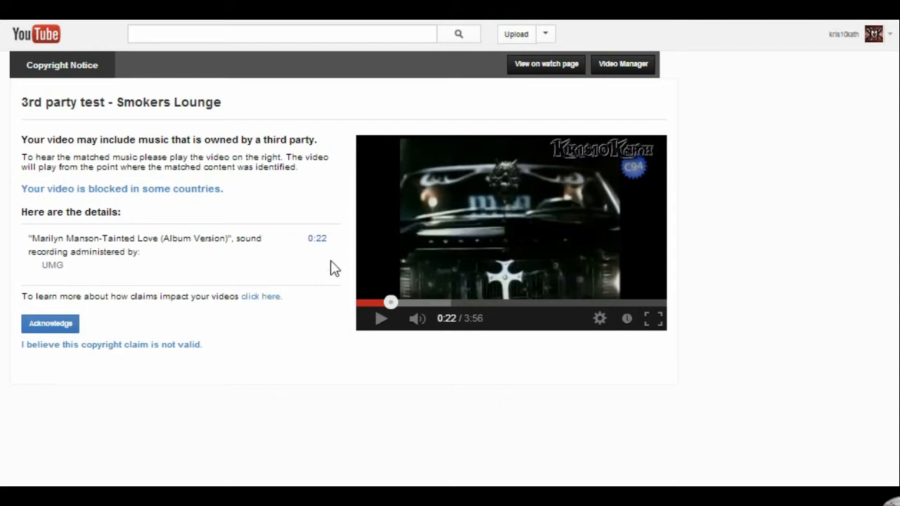
mouse_move(326, 259)
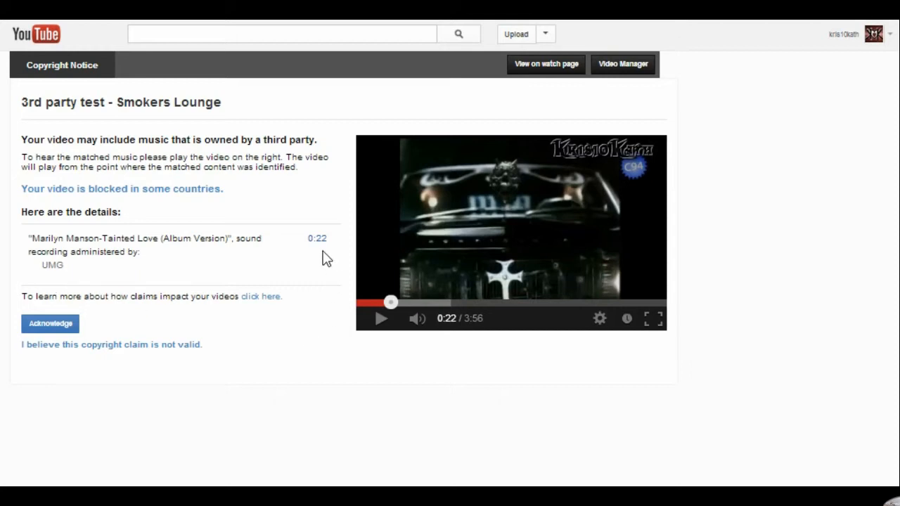
mouse_move(332, 218)
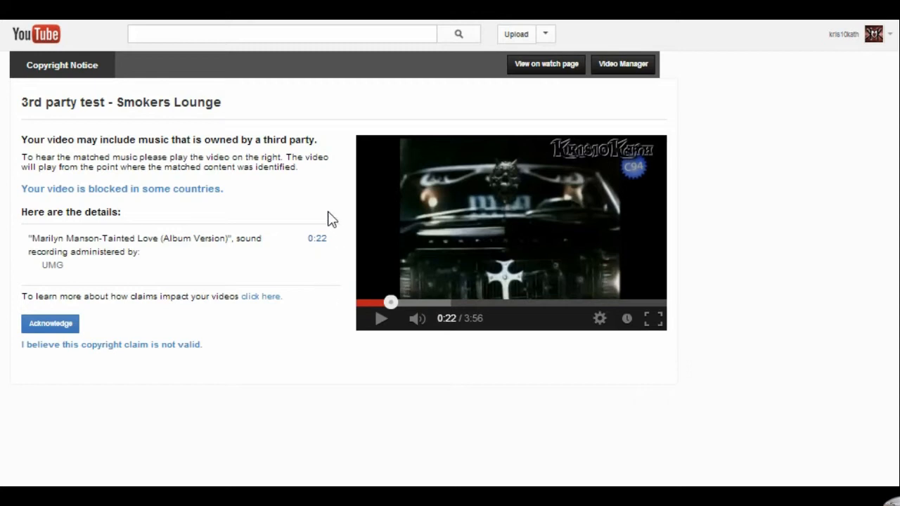
mouse_move(312, 245)
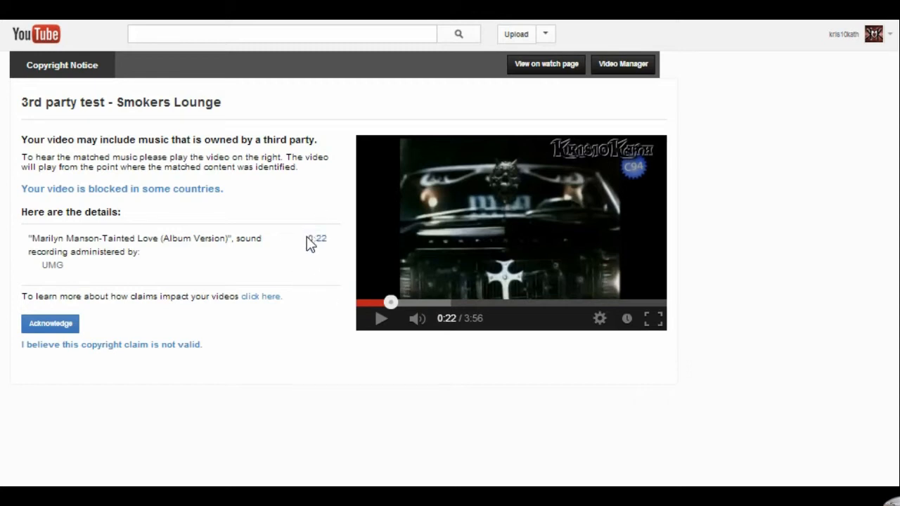
mouse_move(140, 129)
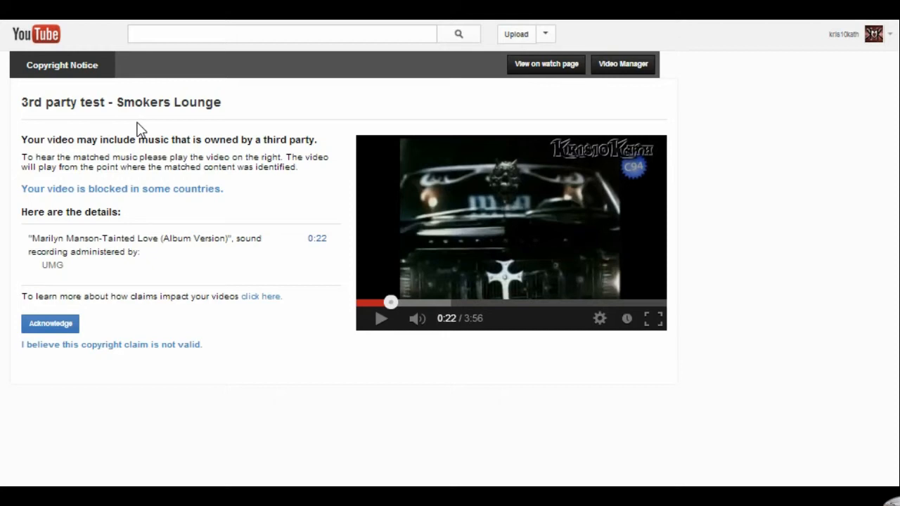
mouse_move(162, 380)
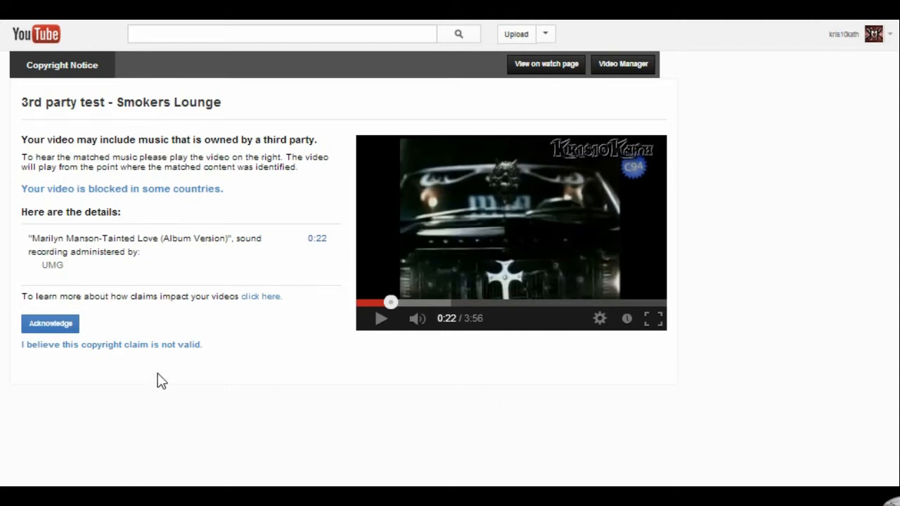
mouse_move(70, 209)
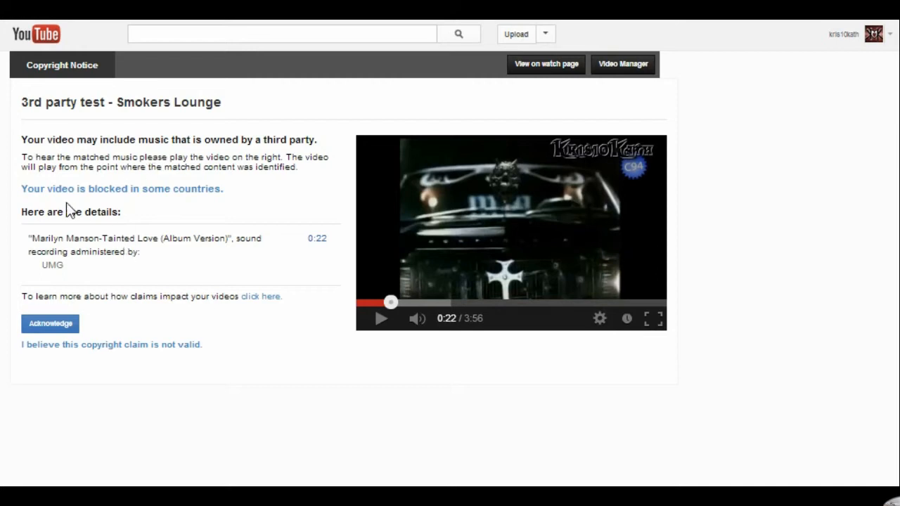
mouse_move(172, 237)
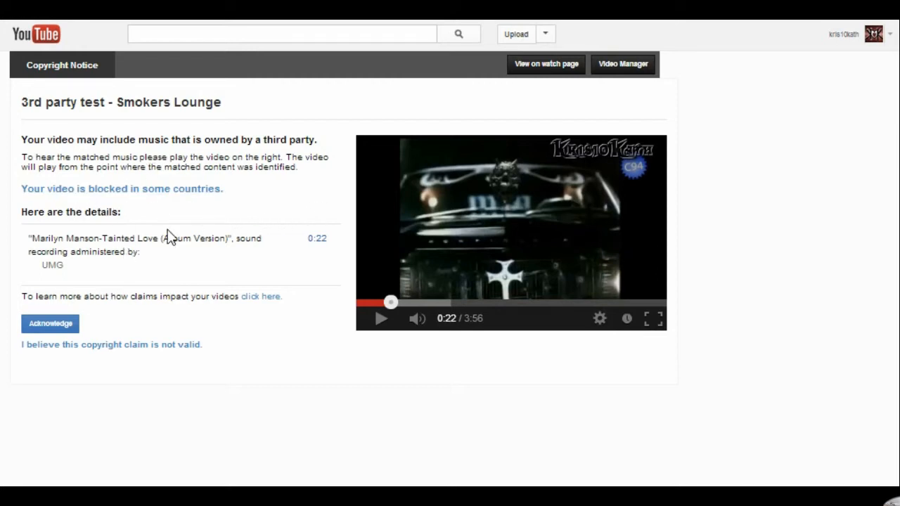
mouse_move(88, 211)
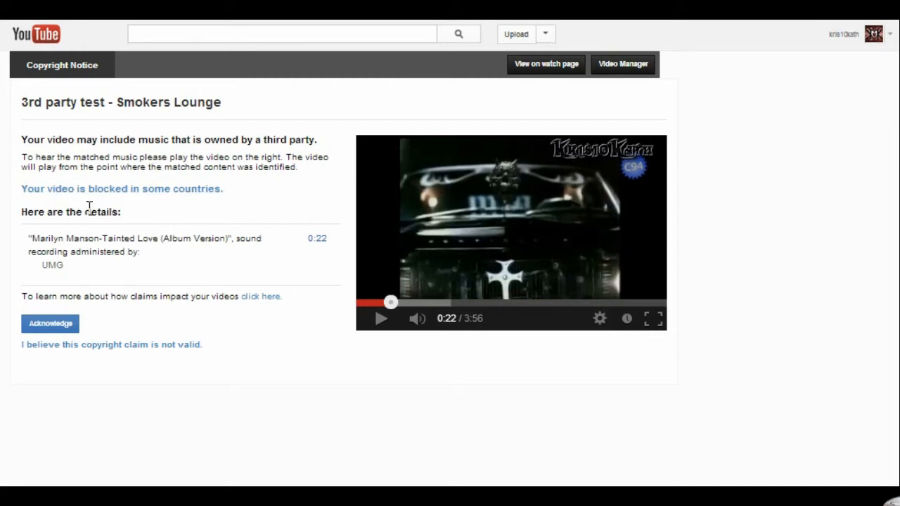
mouse_move(54, 264)
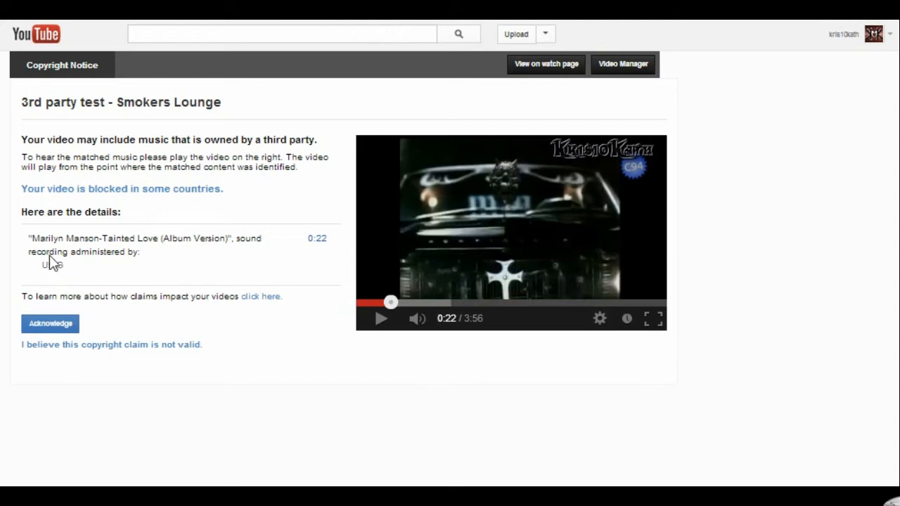
mouse_move(81, 205)
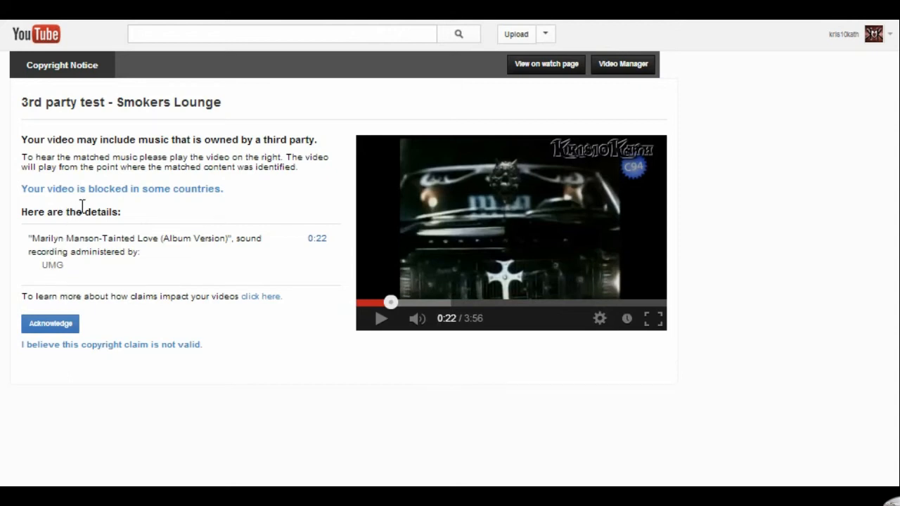
mouse_move(158, 225)
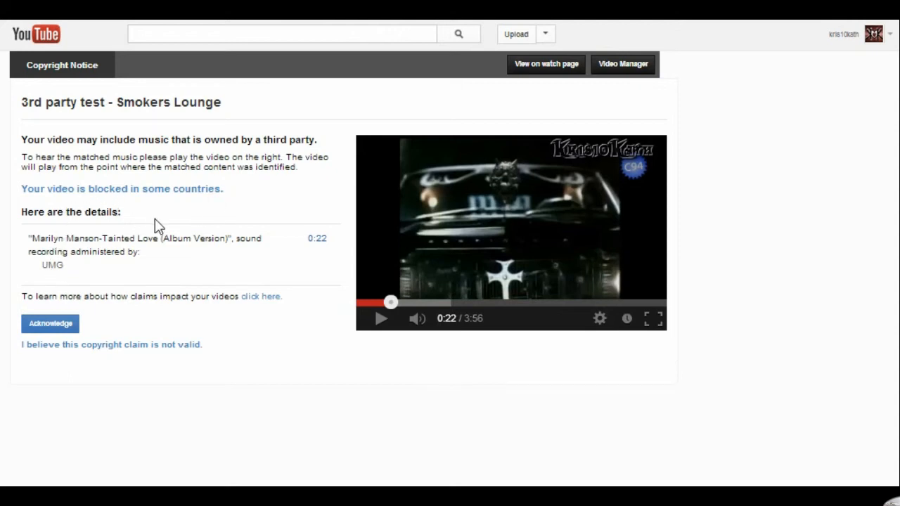
mouse_move(153, 343)
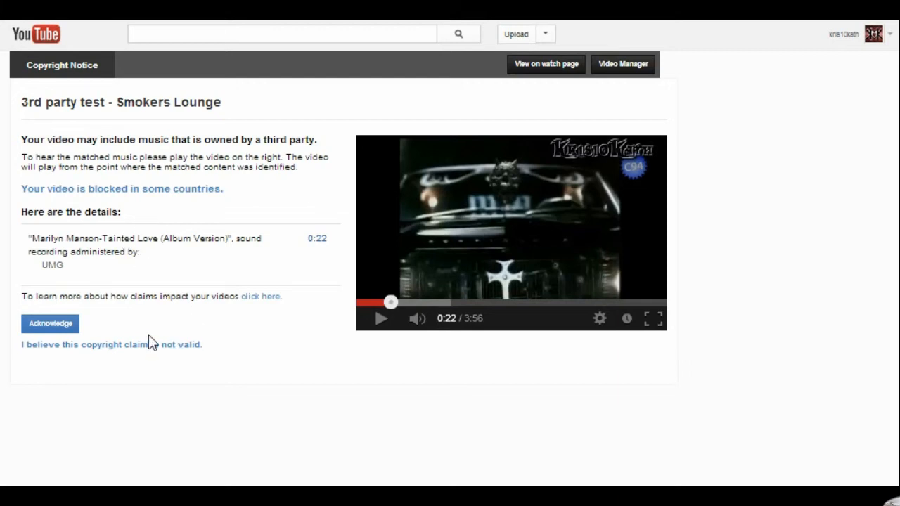
mouse_move(31, 354)
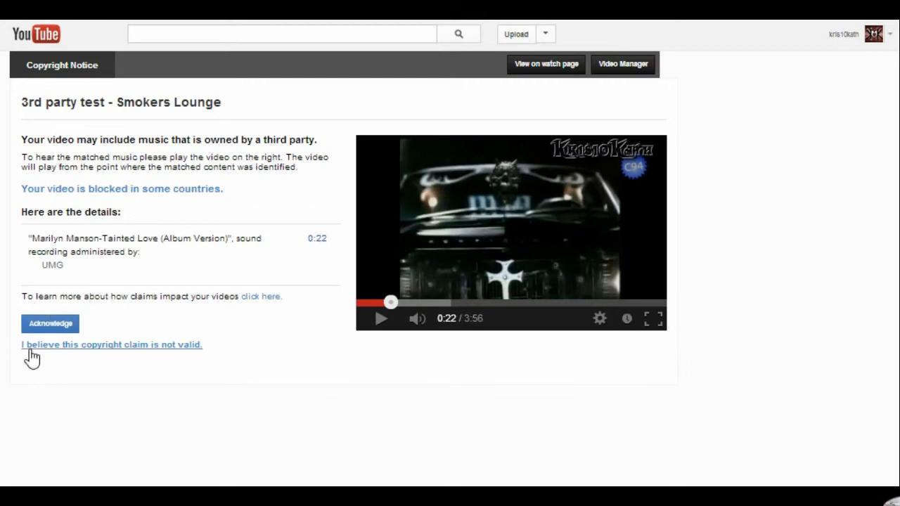
mouse_move(112, 389)
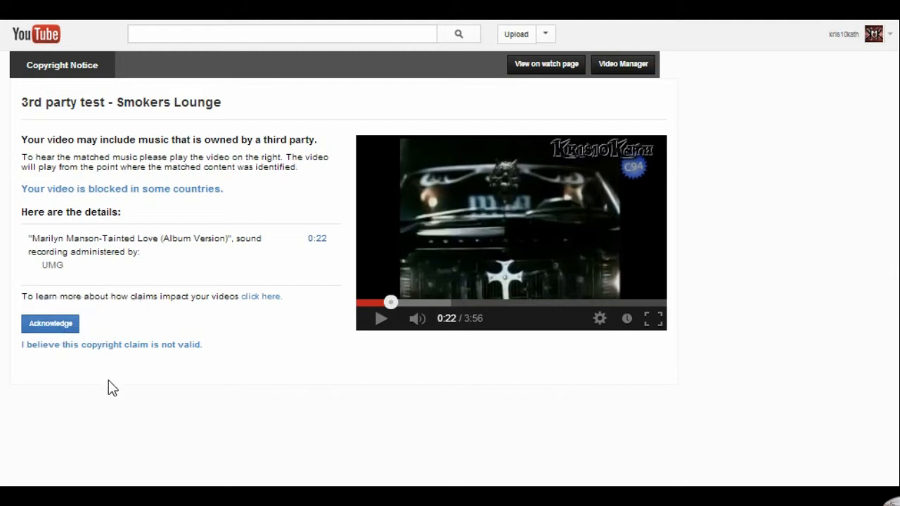
mouse_move(144, 453)
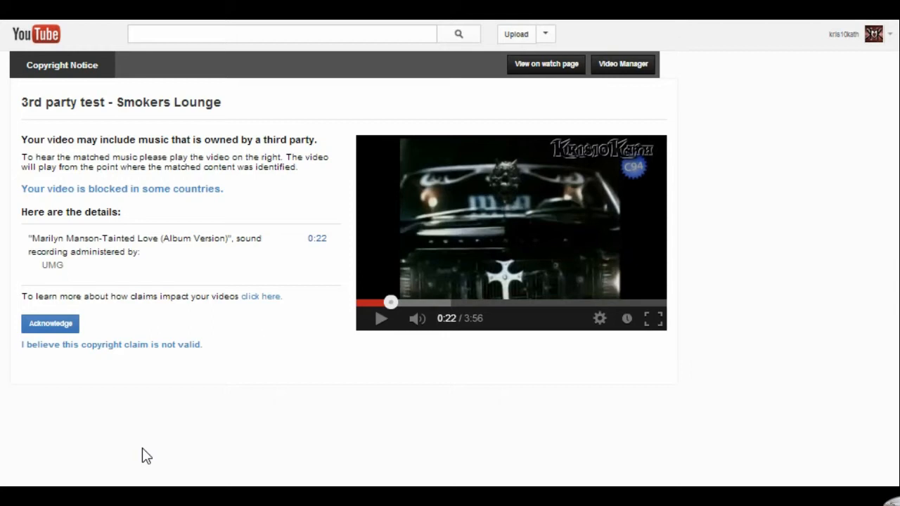
mouse_move(212, 380)
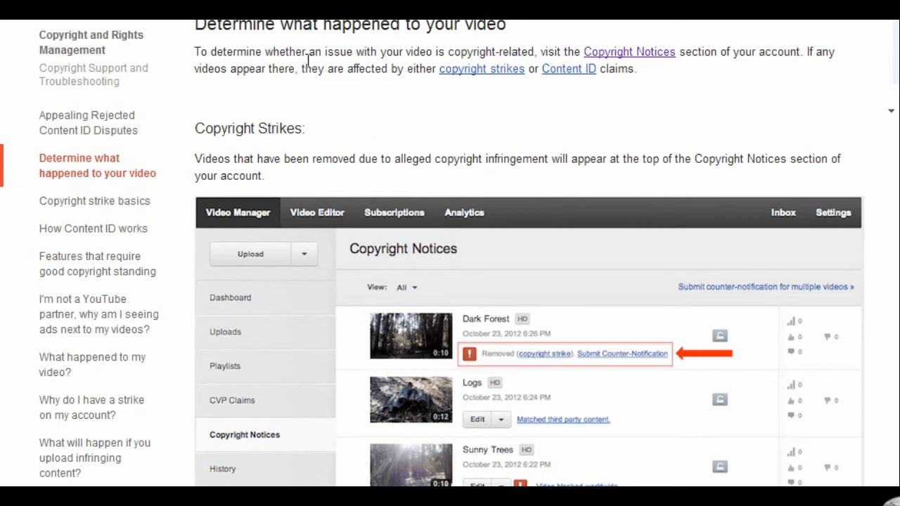
mouse_move(411, 149)
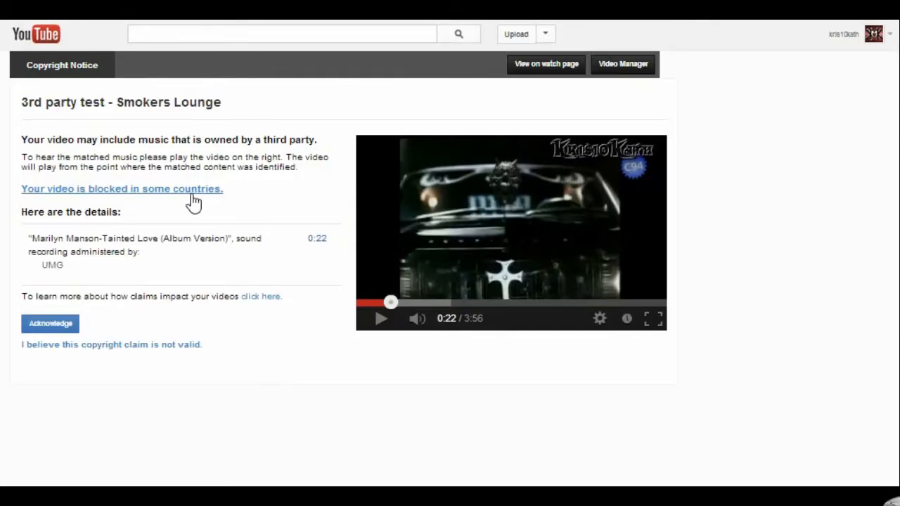
mouse_move(349, 33)
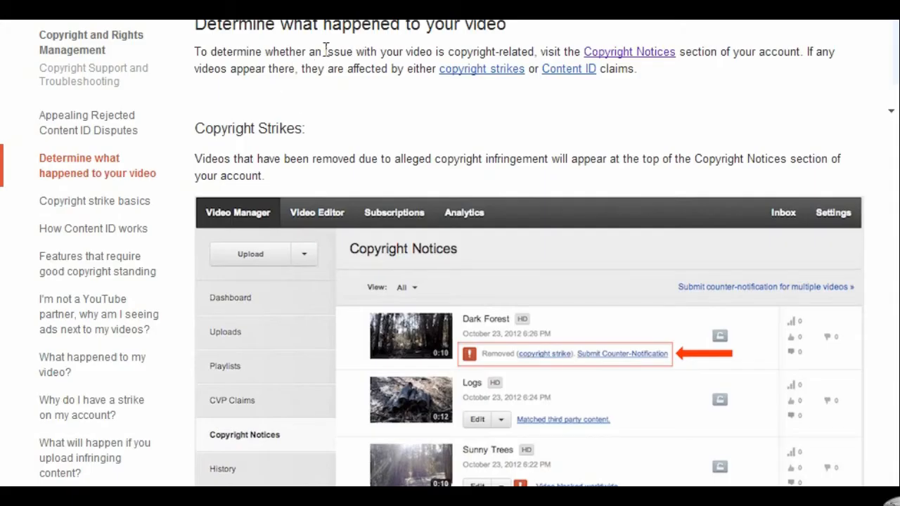
scroll(up, 3)
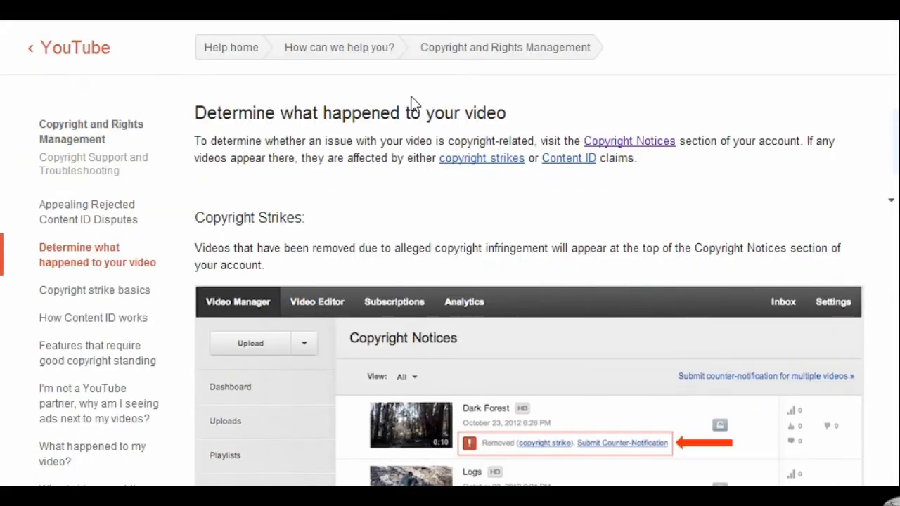
mouse_move(650, 155)
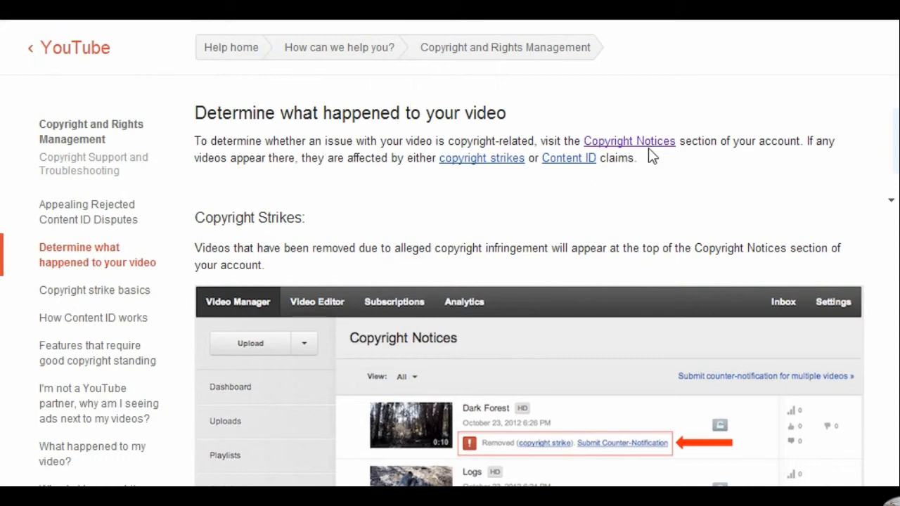
mouse_move(464, 180)
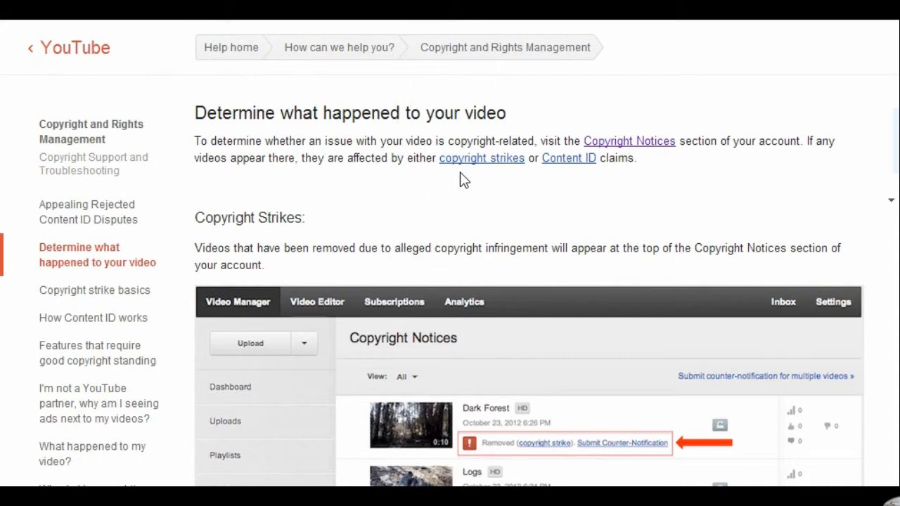
mouse_move(515, 203)
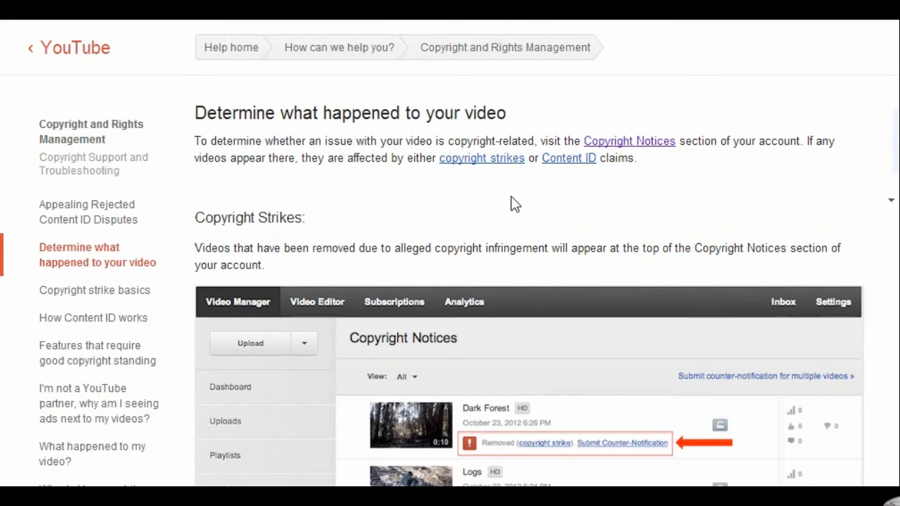
scroll(down, 3)
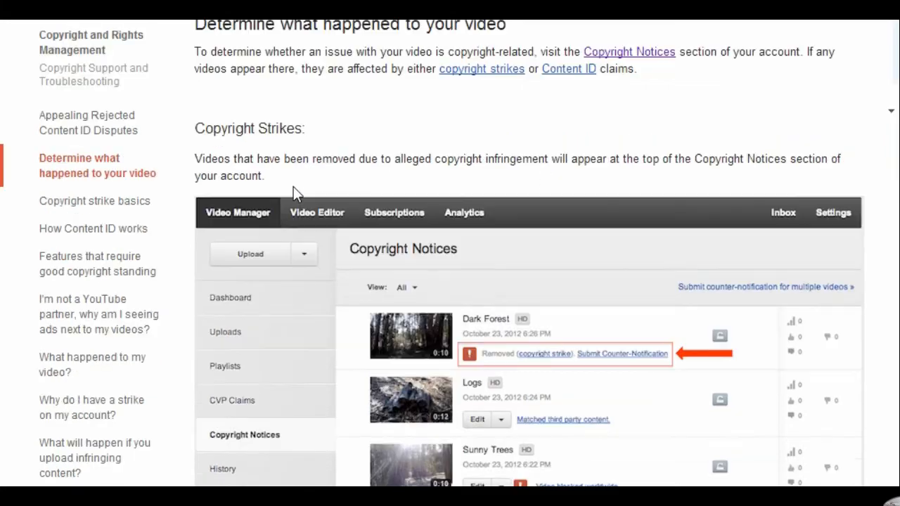
mouse_move(756, 126)
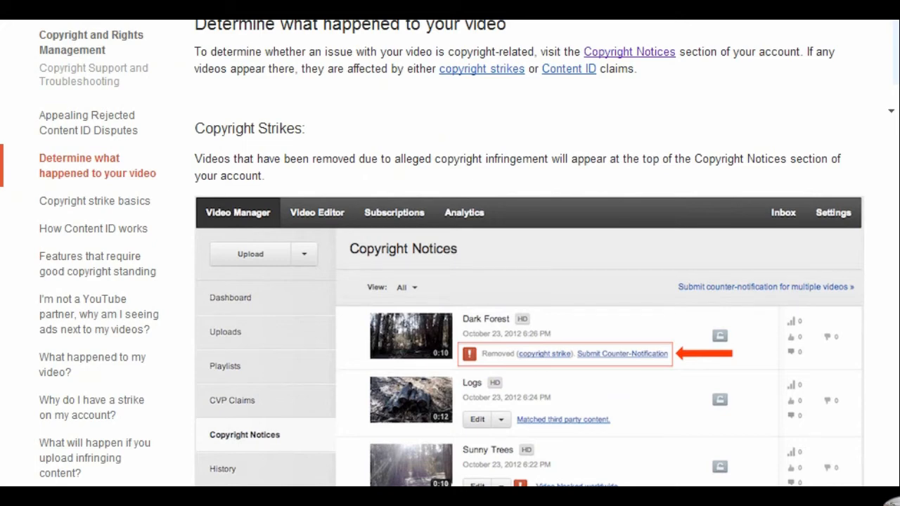
scroll(down, 3)
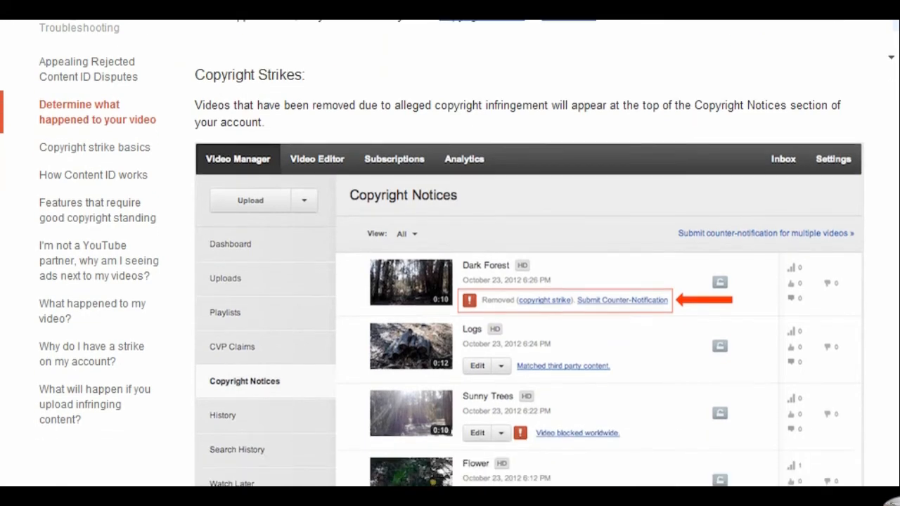
scroll(down, 3)
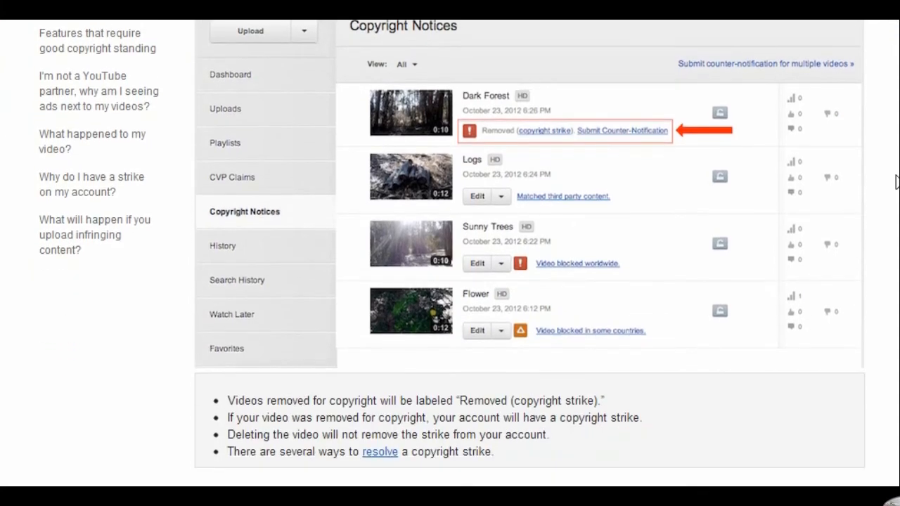
scroll(down, 3)
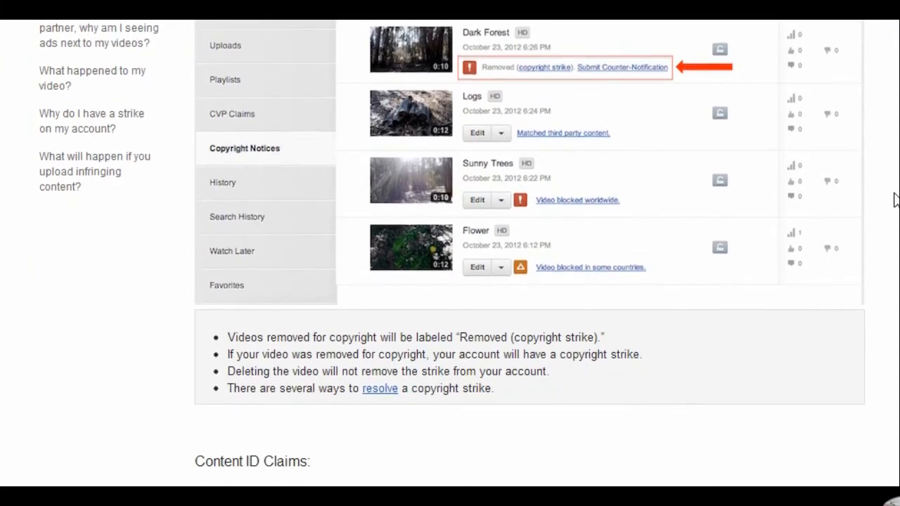
scroll(down, 3)
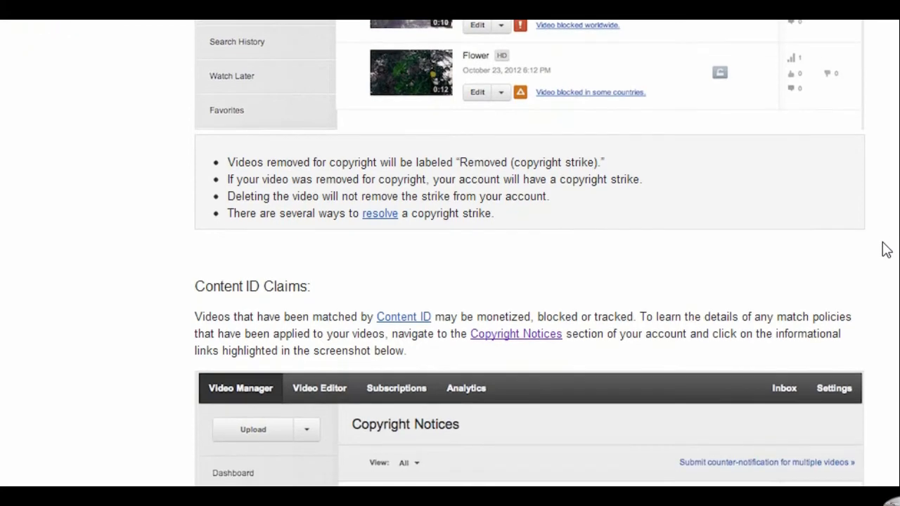
scroll(down, 3)
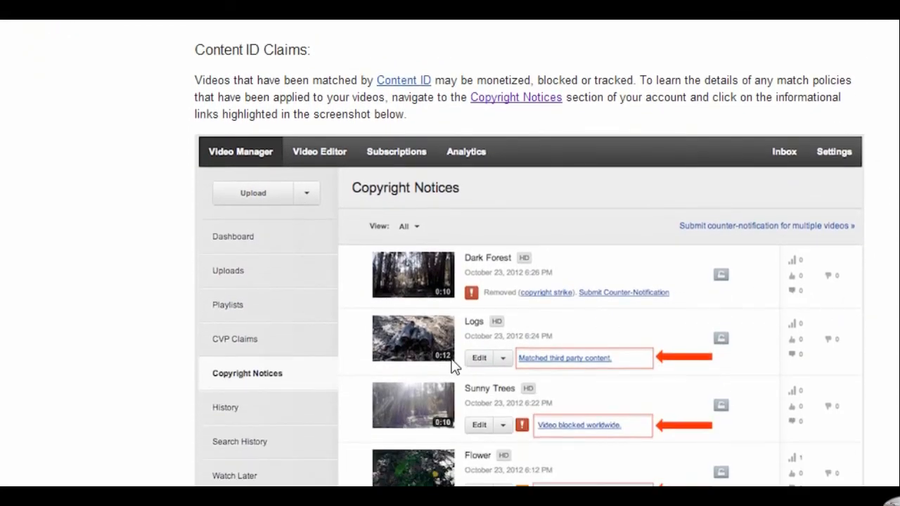
mouse_move(501, 308)
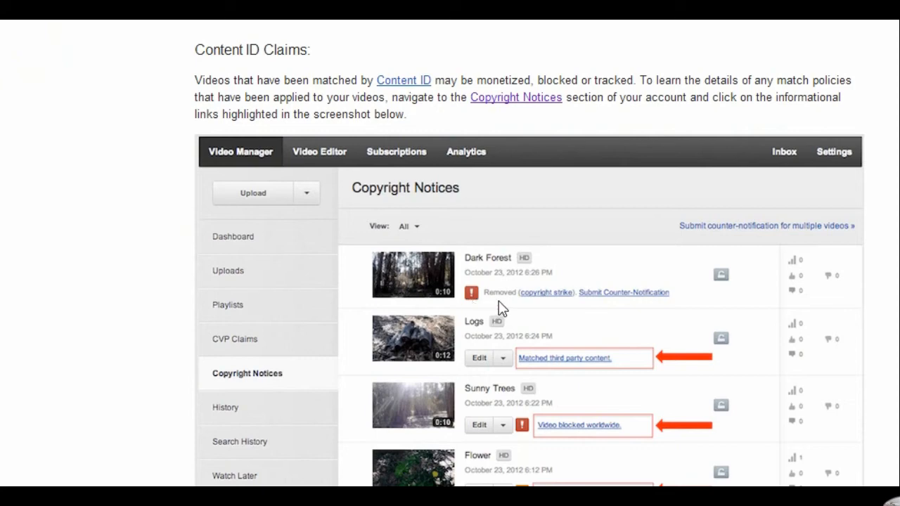
mouse_move(593, 316)
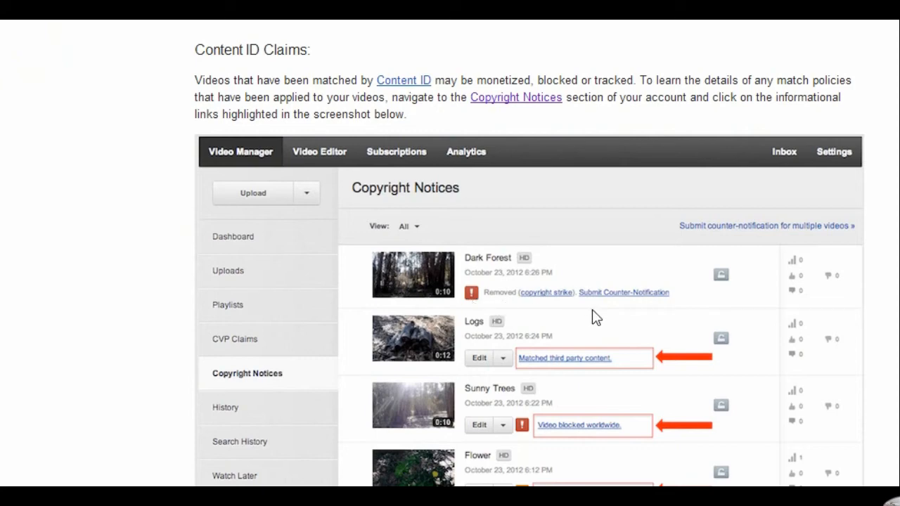
mouse_move(578, 321)
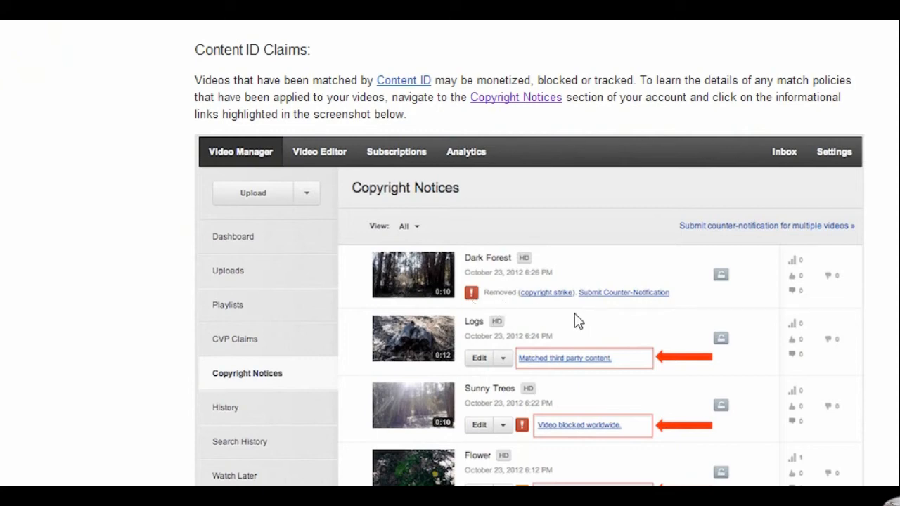
mouse_move(577, 310)
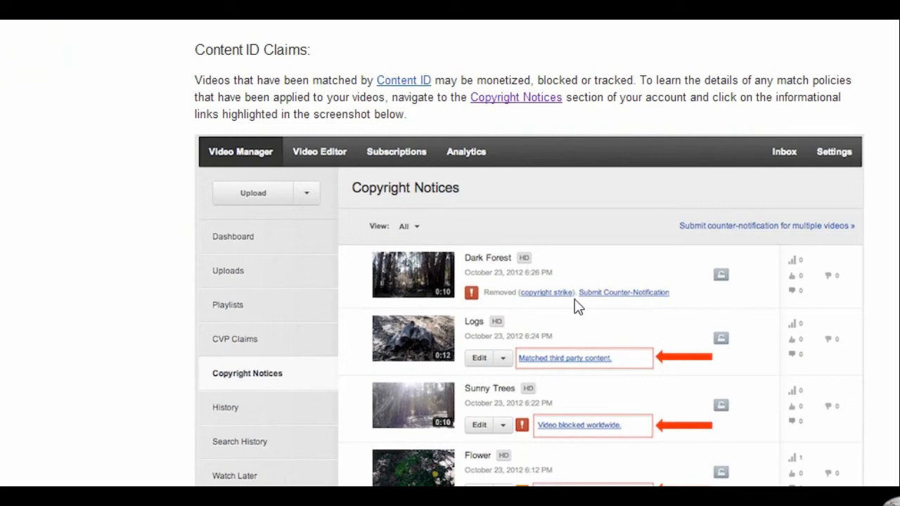
mouse_move(569, 302)
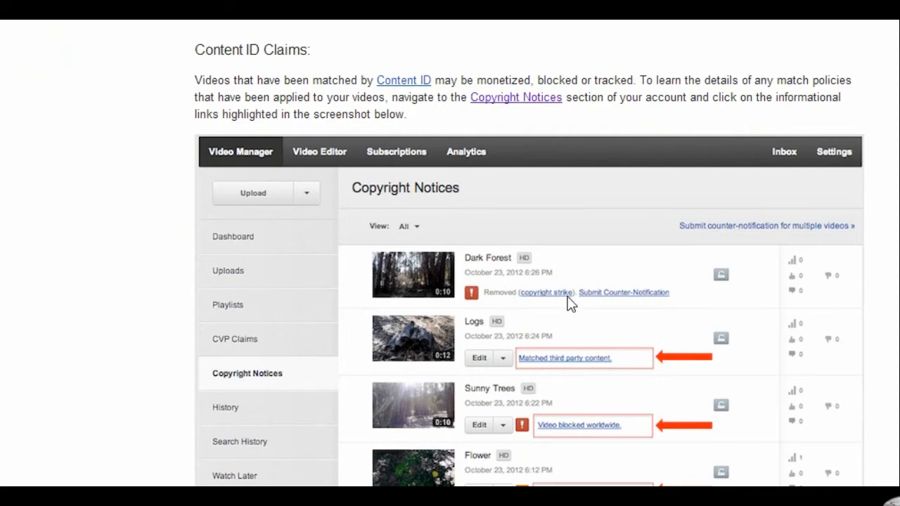
mouse_move(517, 312)
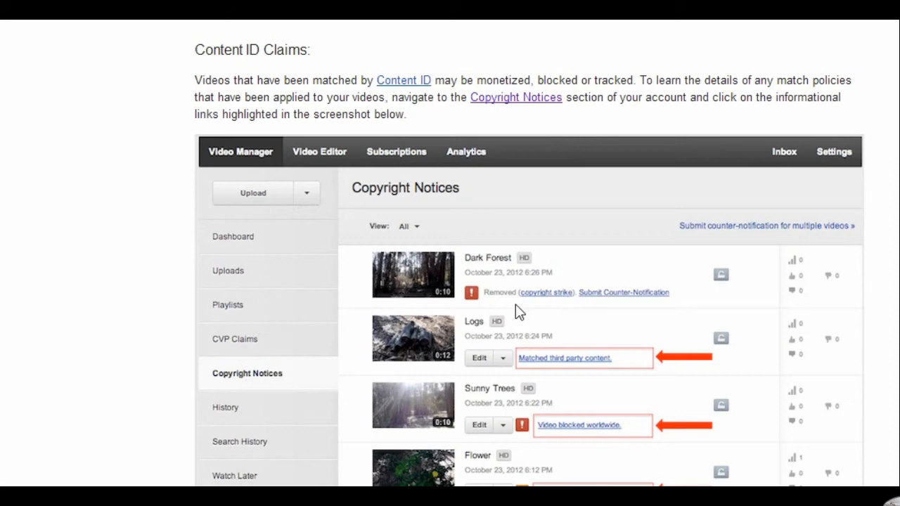
mouse_move(492, 253)
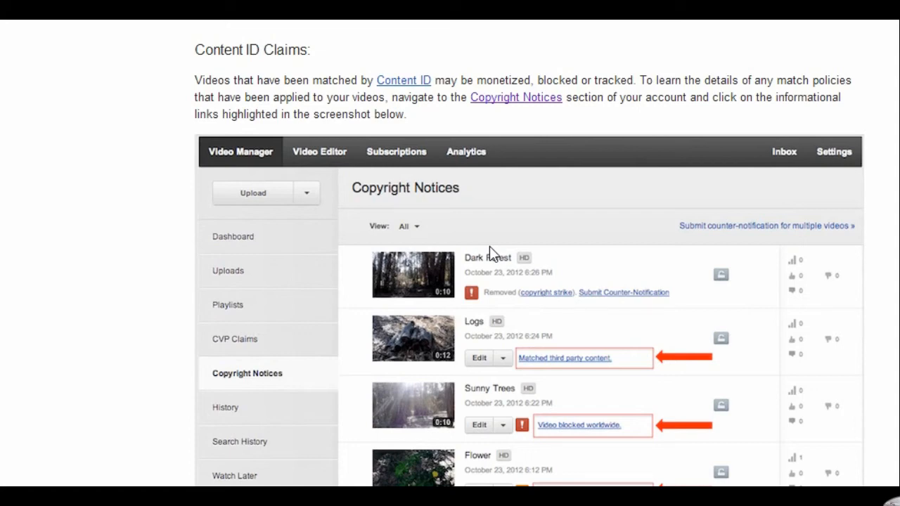
Scroll the help article back up after reading the Content ID Claims section and screenshot
scroll(up, 3)
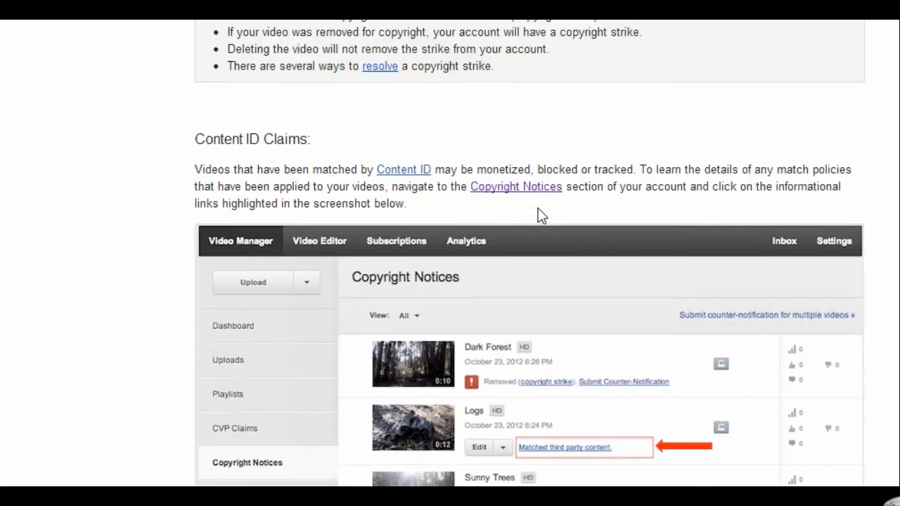
mouse_move(673, 150)
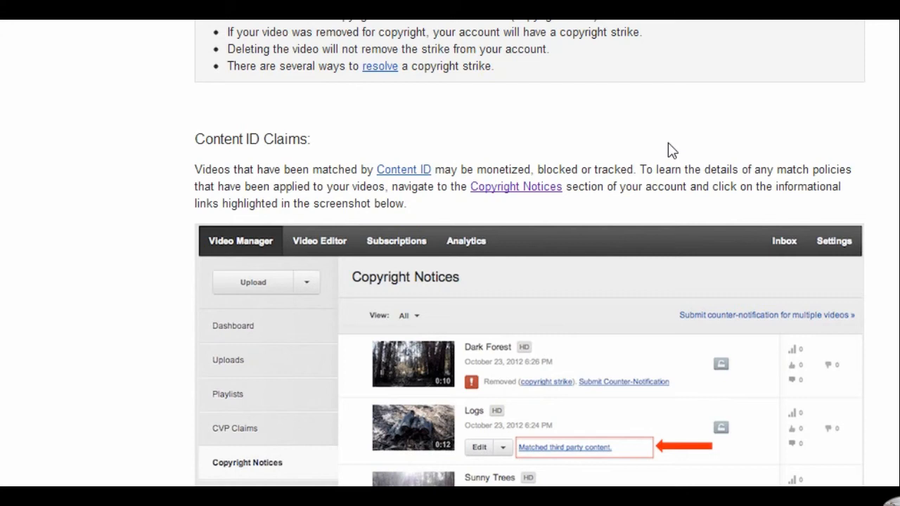
mouse_move(681, 155)
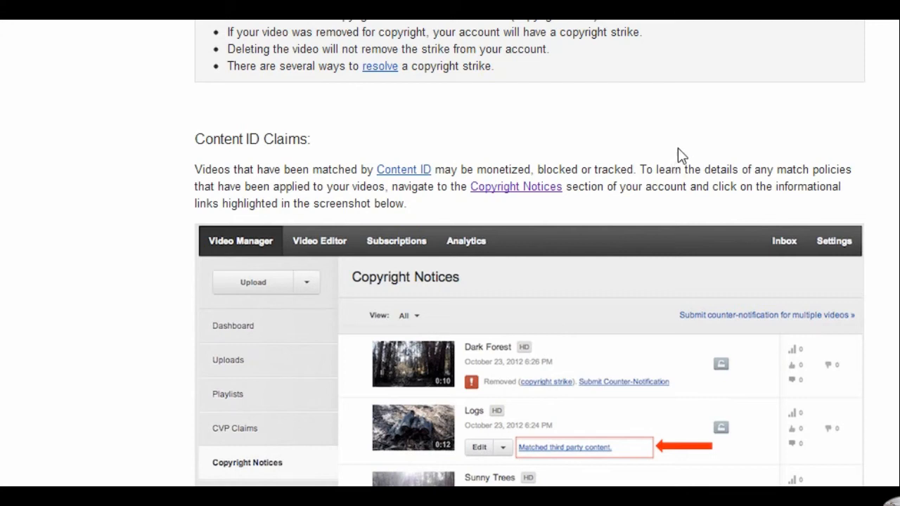
mouse_move(678, 163)
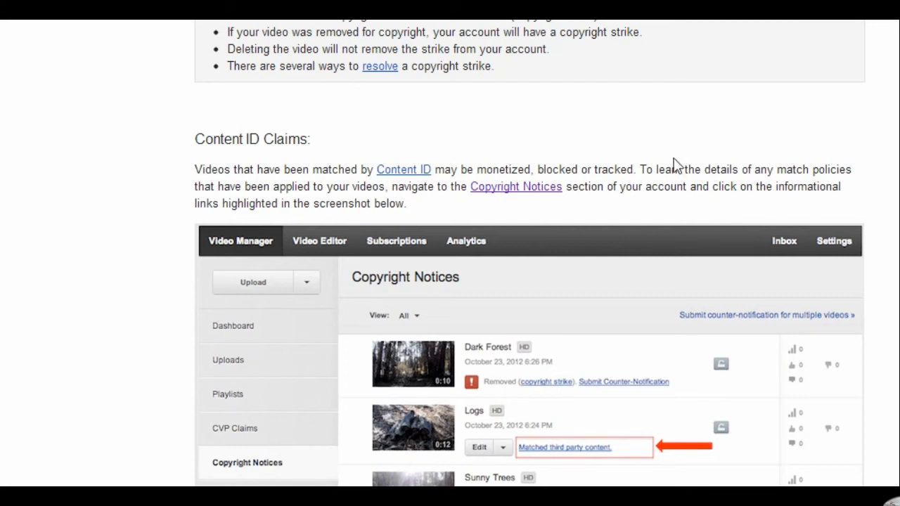
mouse_move(622, 226)
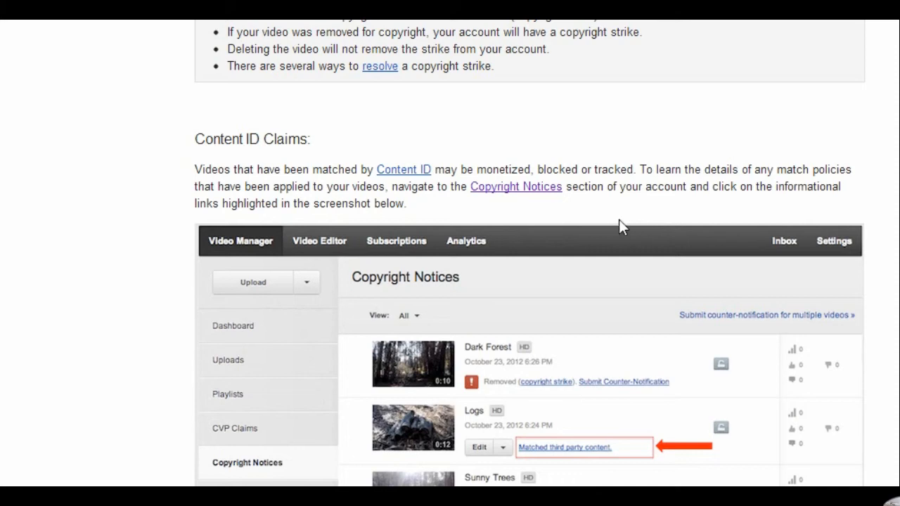
mouse_move(609, 154)
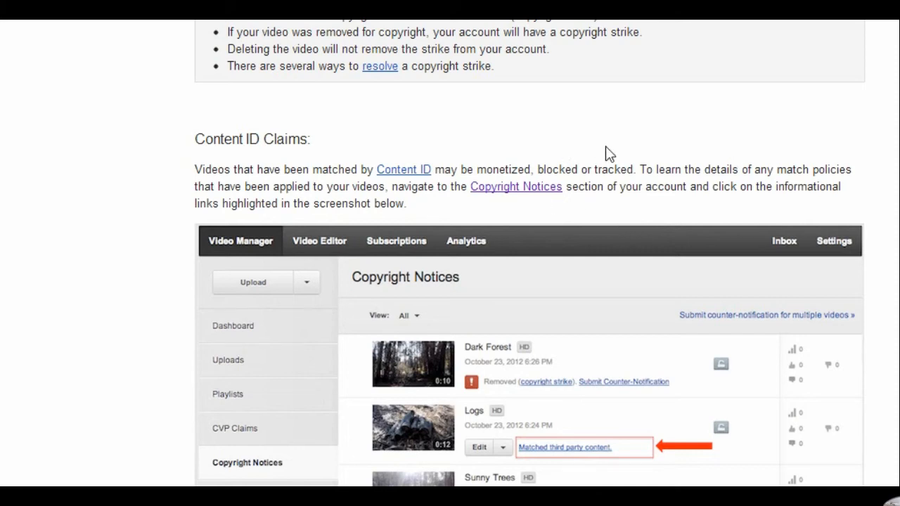
mouse_move(683, 168)
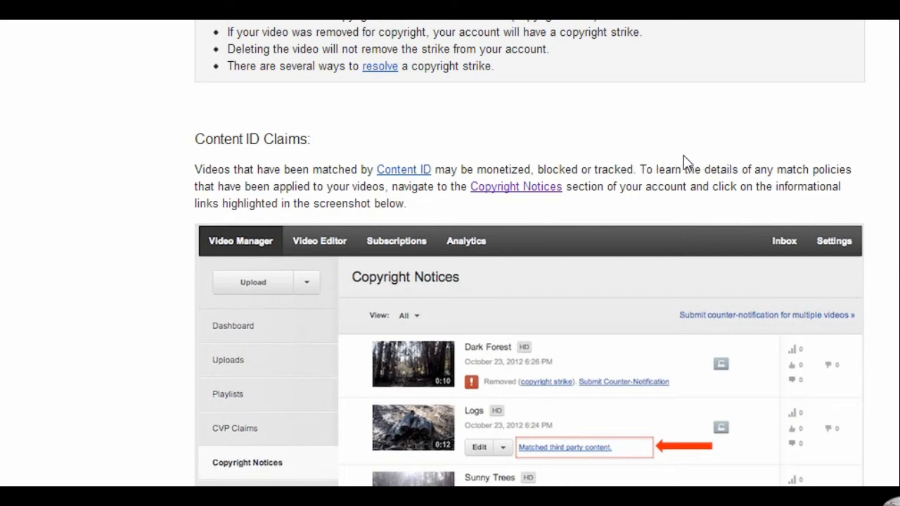
mouse_move(765, 152)
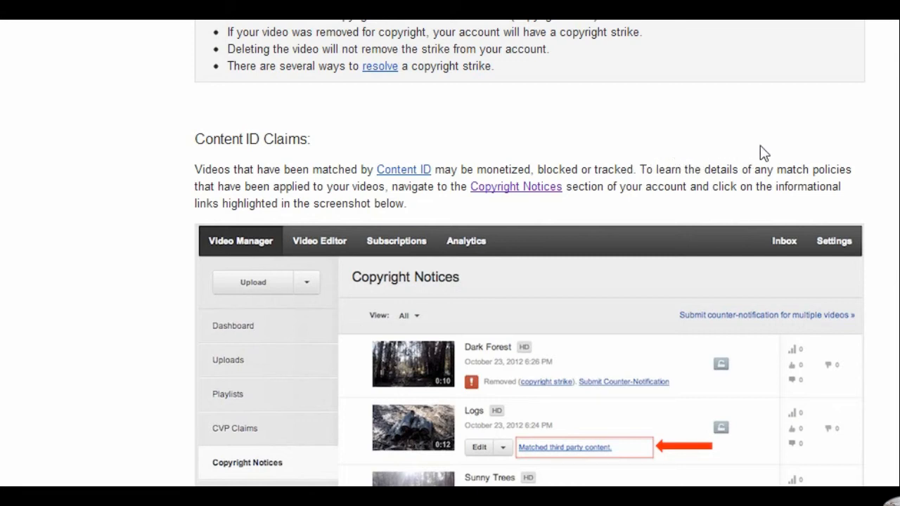
mouse_move(686, 144)
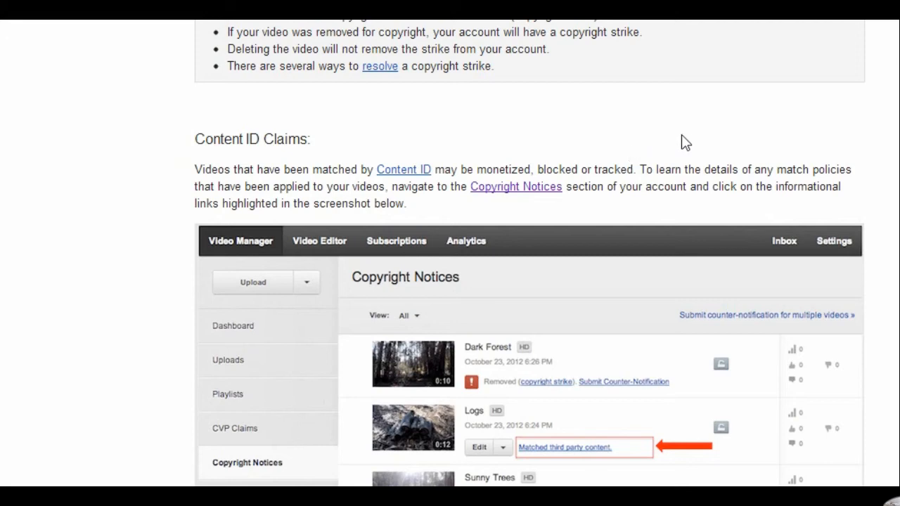
mouse_move(695, 139)
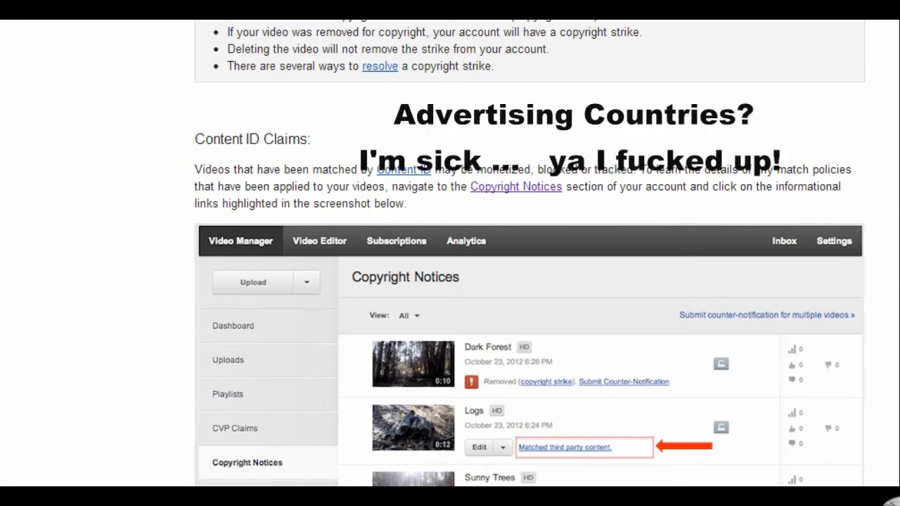
scroll(down, 3)
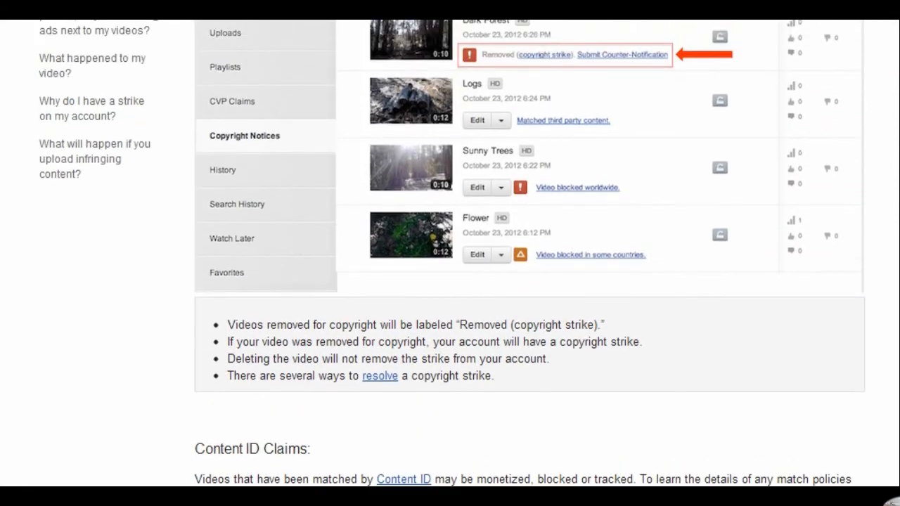
scroll(up, 3)
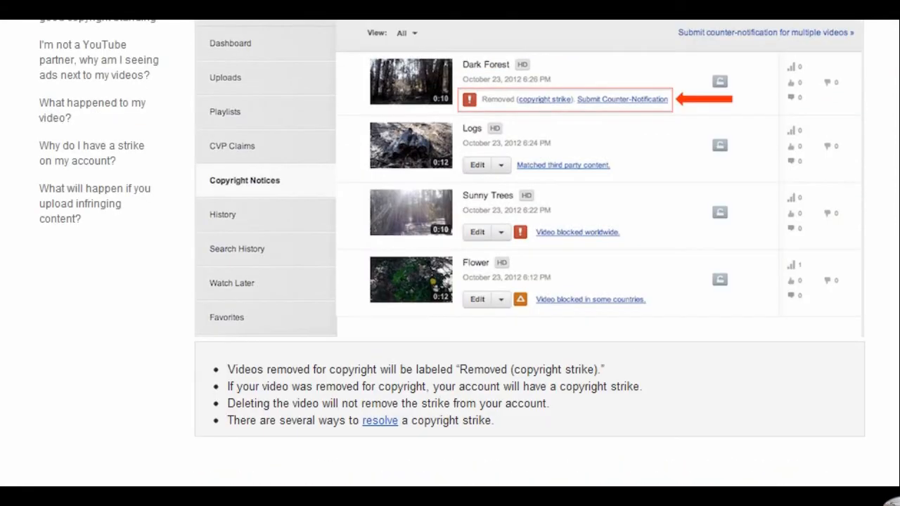
scroll(up, 3)
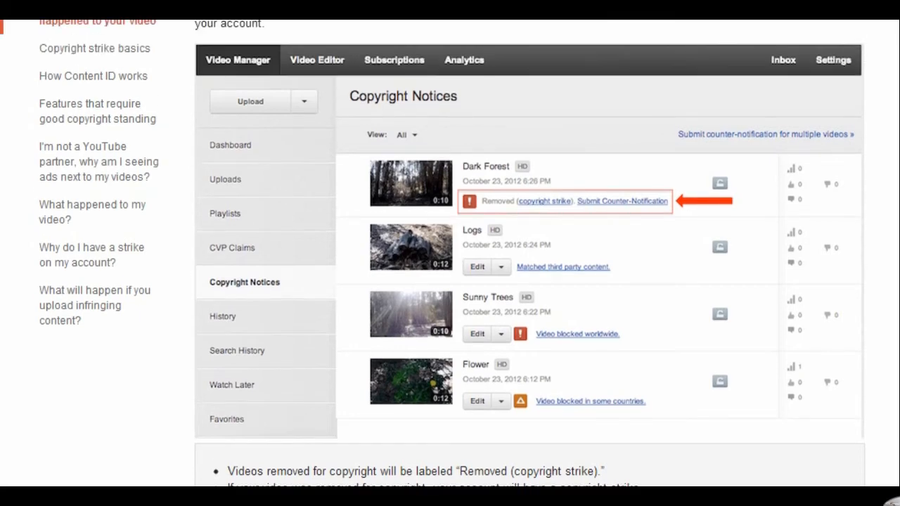
scroll(up, 3)
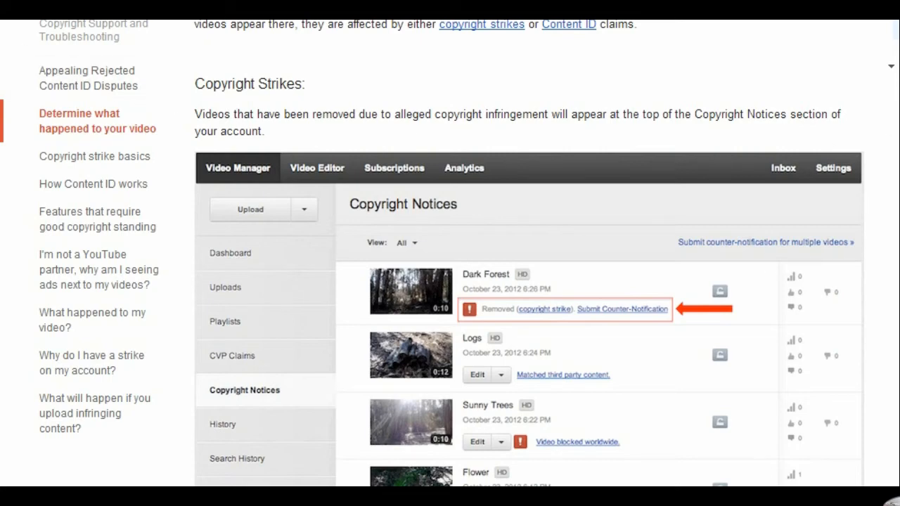
scroll(up, 3)
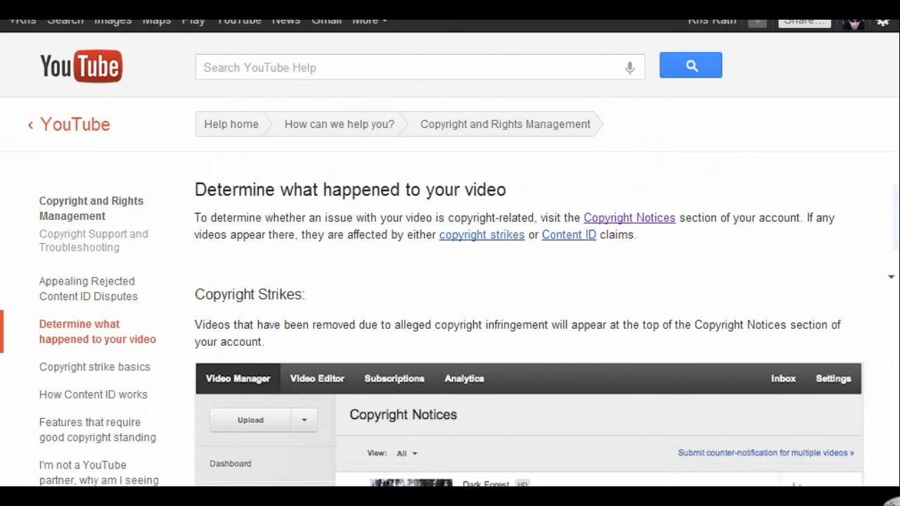
scroll(up, 3)
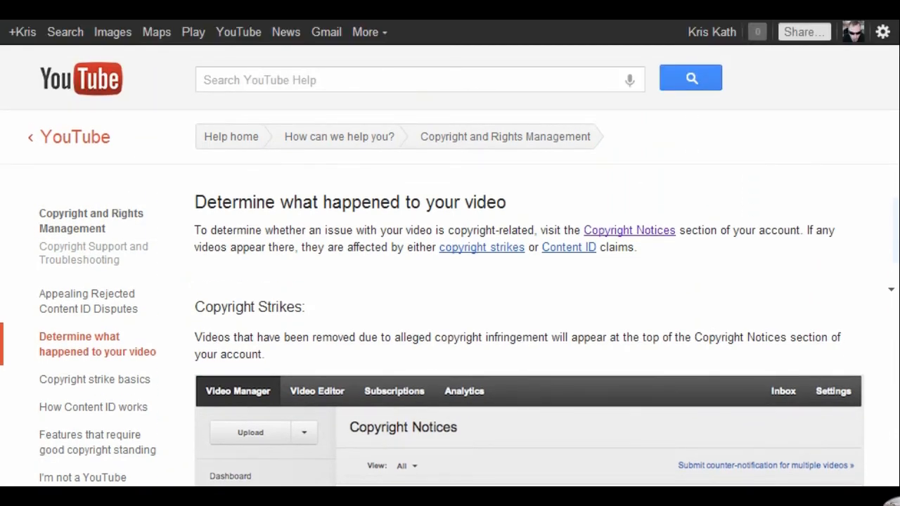
scroll(down, 3)
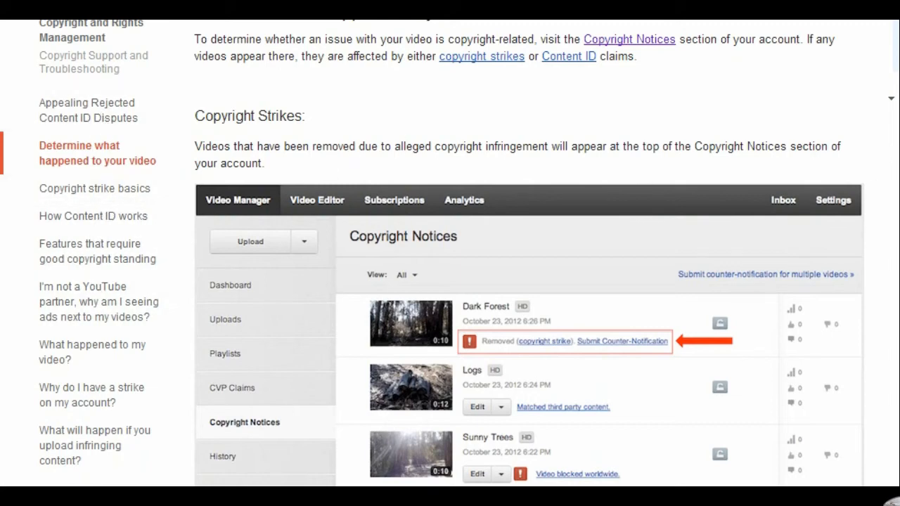
scroll(down, 3)
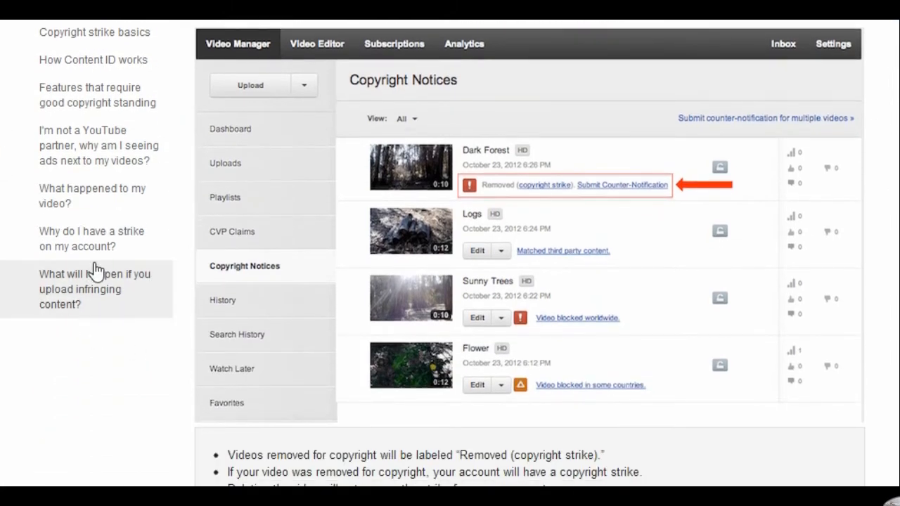
mouse_move(59, 256)
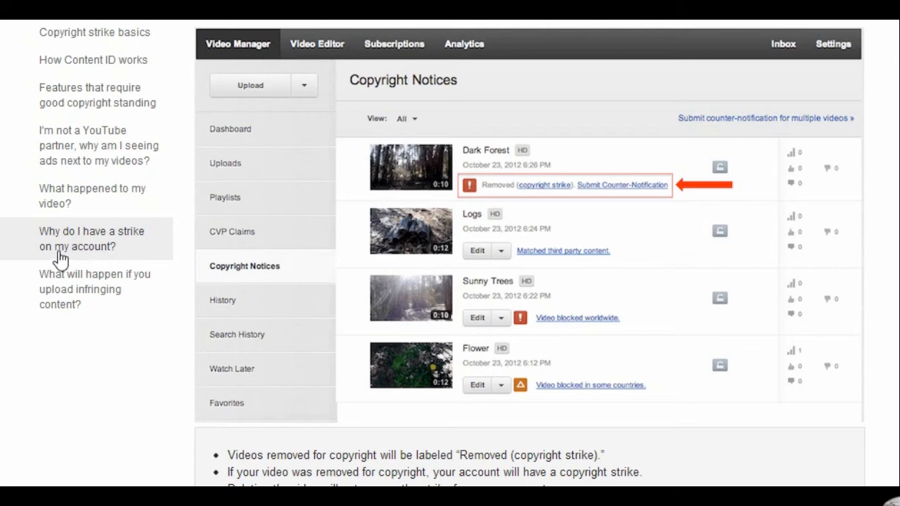
mouse_move(90, 353)
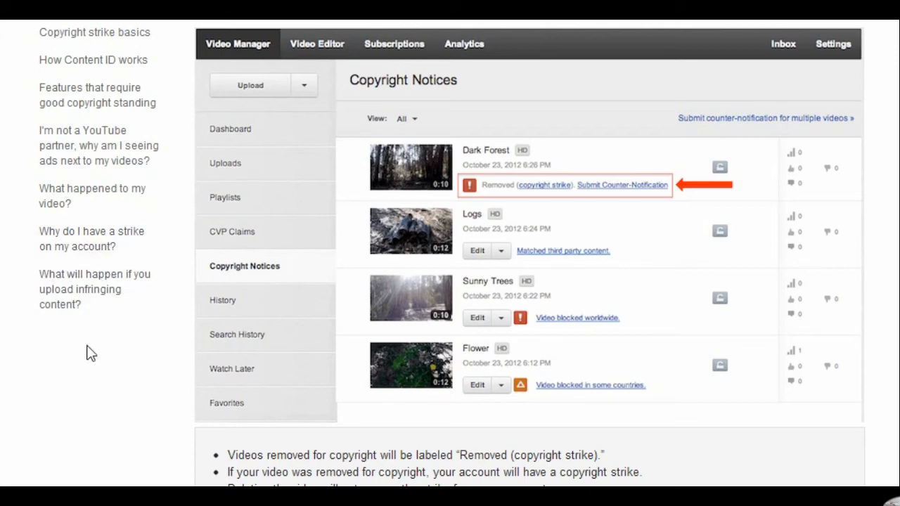
mouse_move(76, 218)
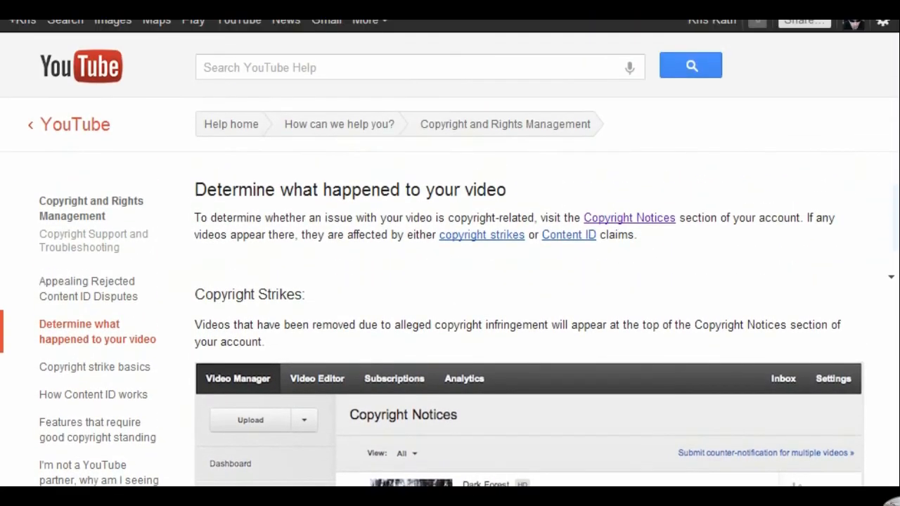
scroll(up, 3)
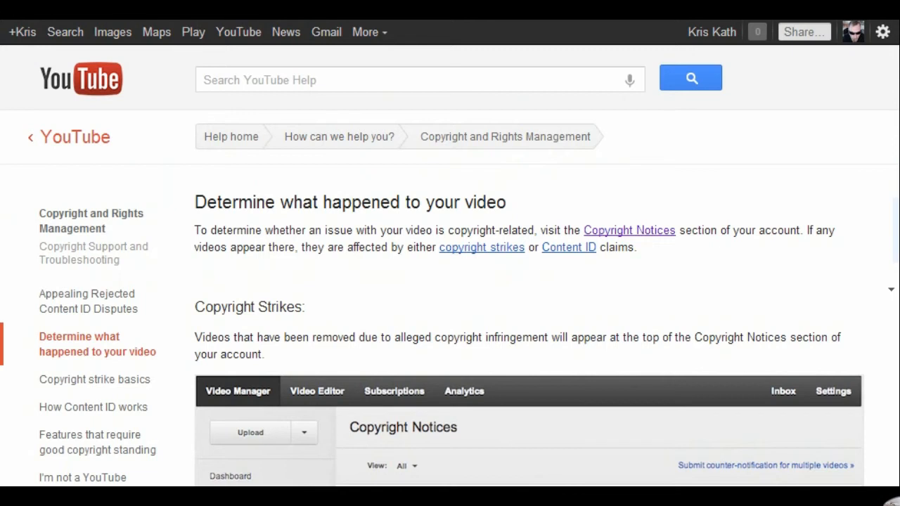
click(93, 408)
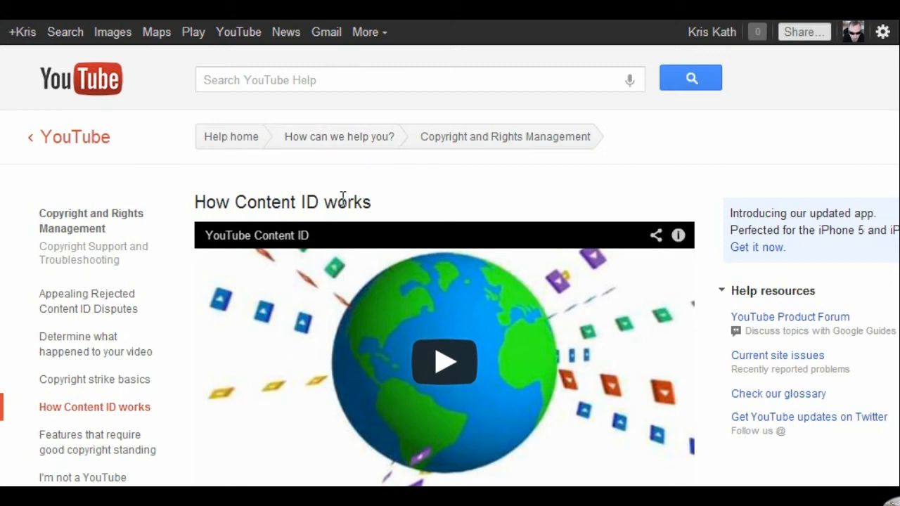
mouse_move(266, 93)
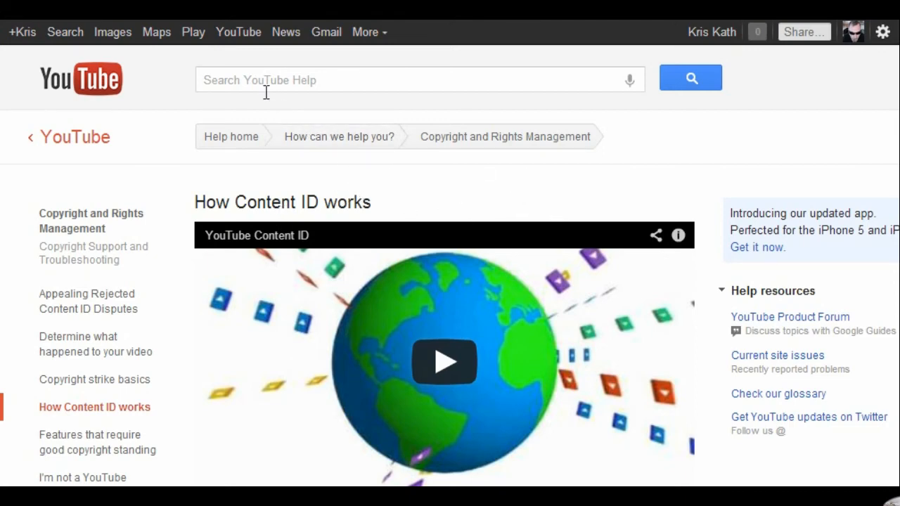
scroll(down, 3)
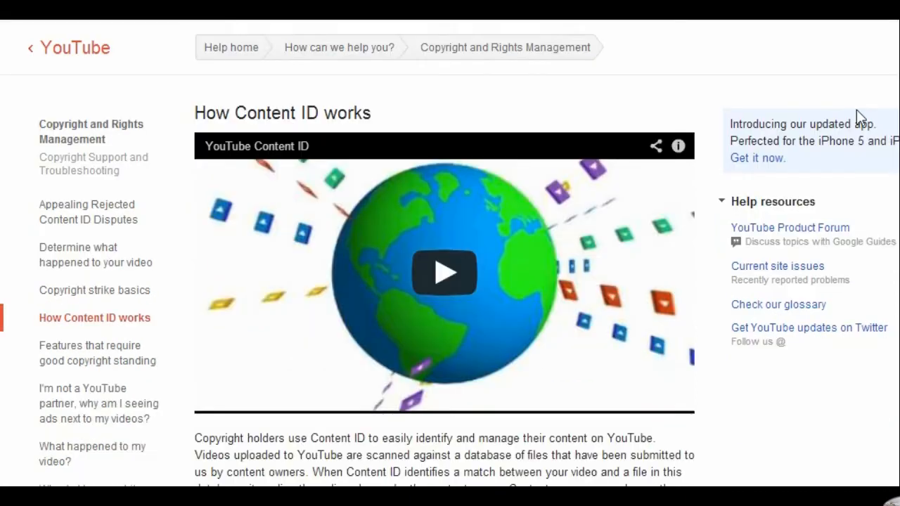
scroll(down, 3)
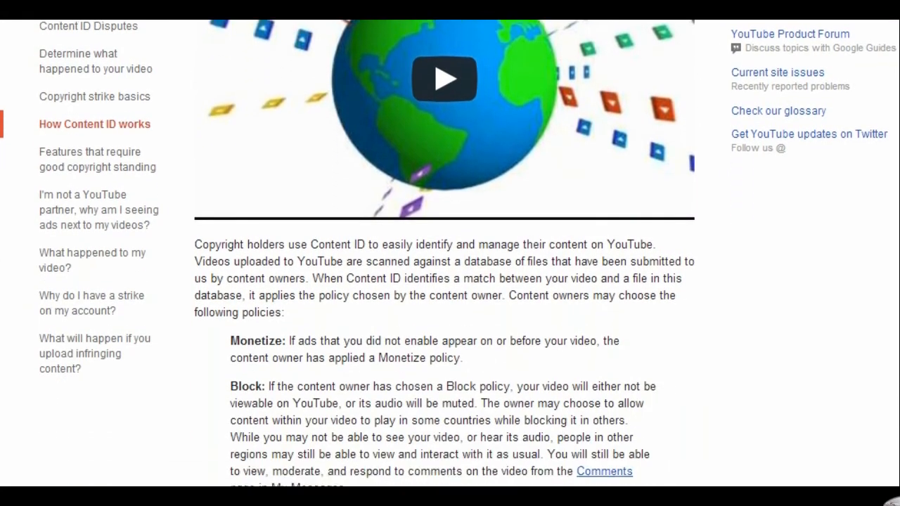
scroll(down, 3)
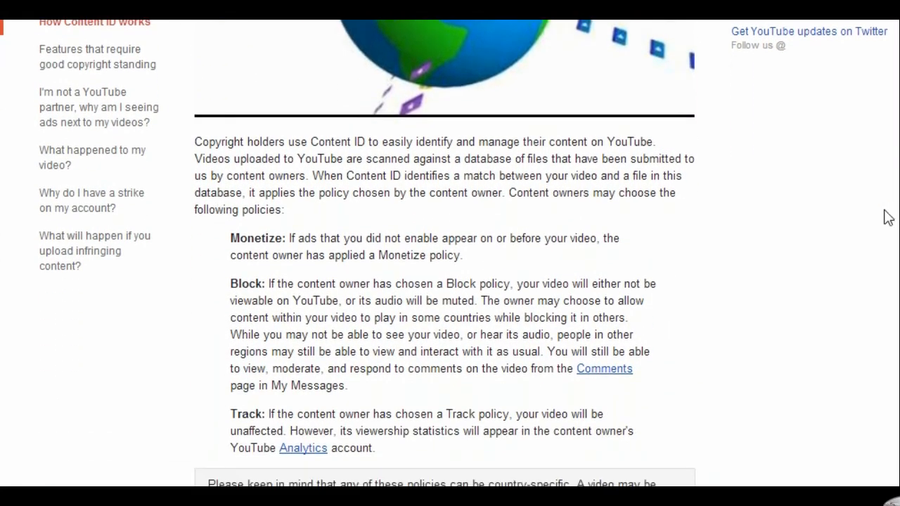
mouse_move(411, 151)
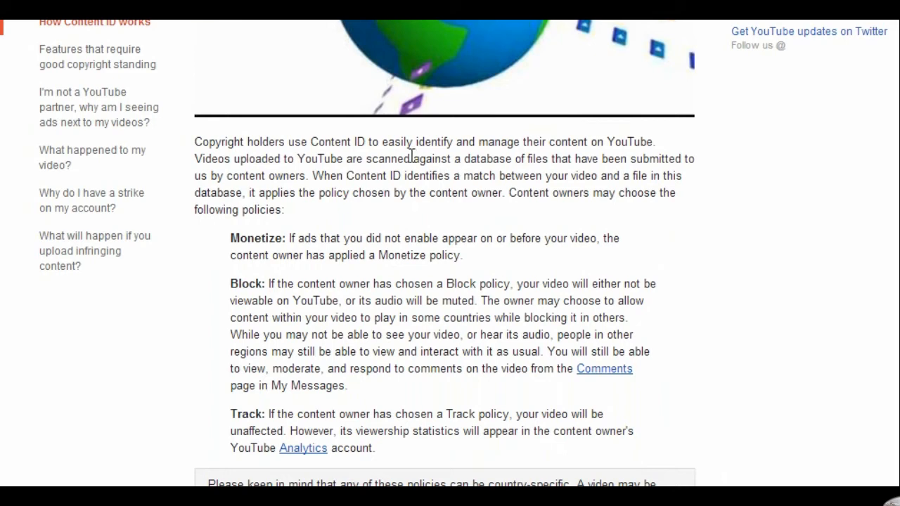
mouse_move(282, 276)
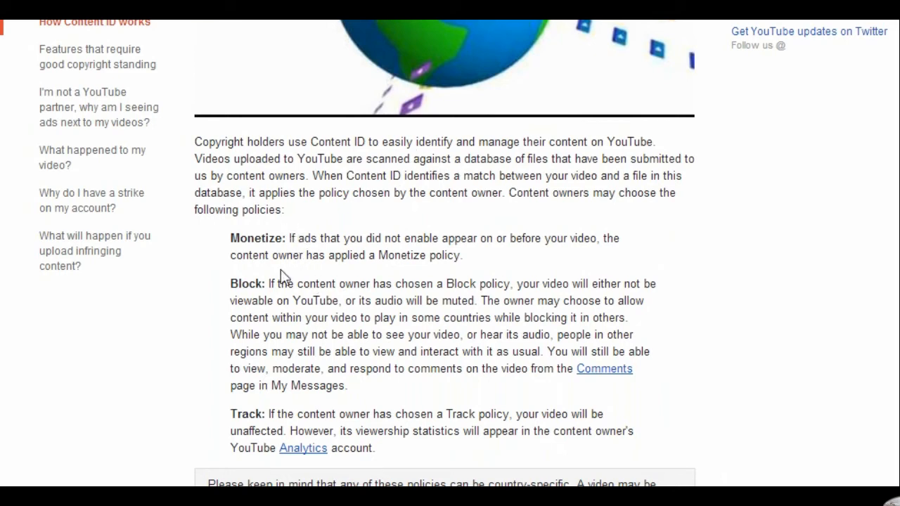
mouse_move(307, 273)
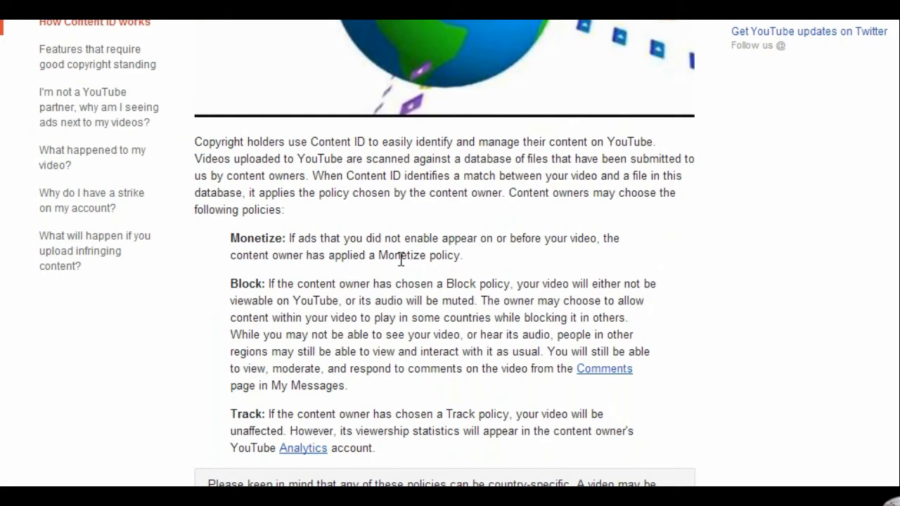
mouse_move(447, 262)
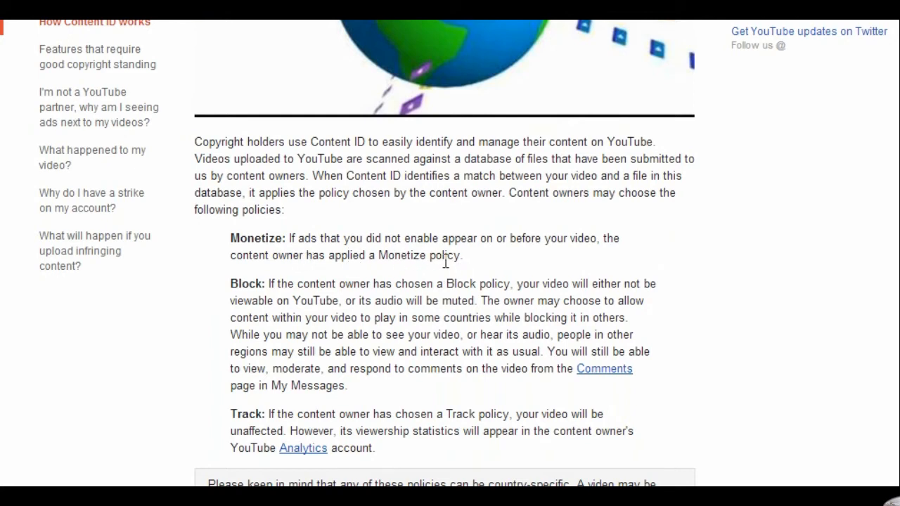
mouse_move(457, 259)
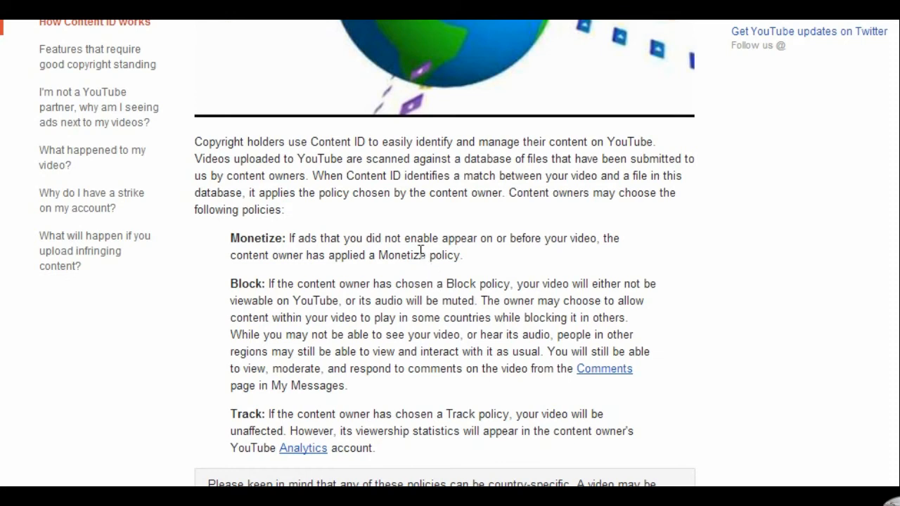
mouse_move(389, 294)
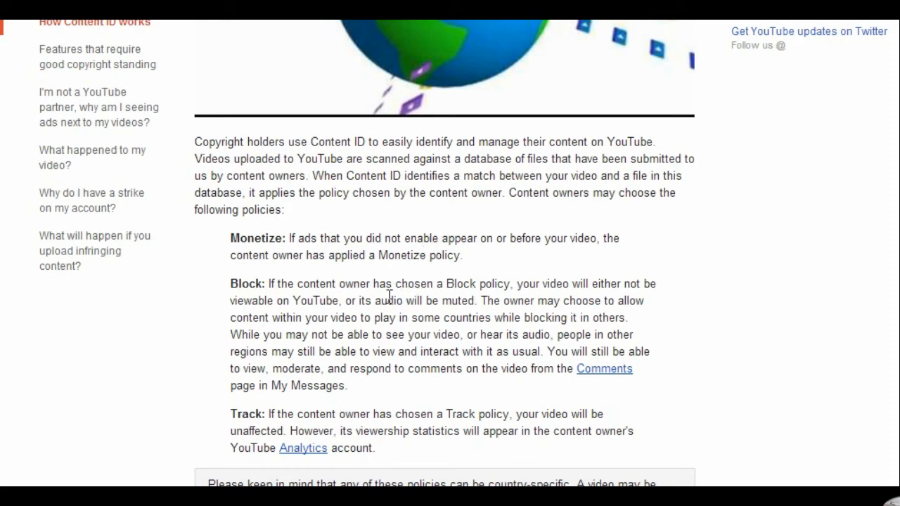
mouse_move(259, 315)
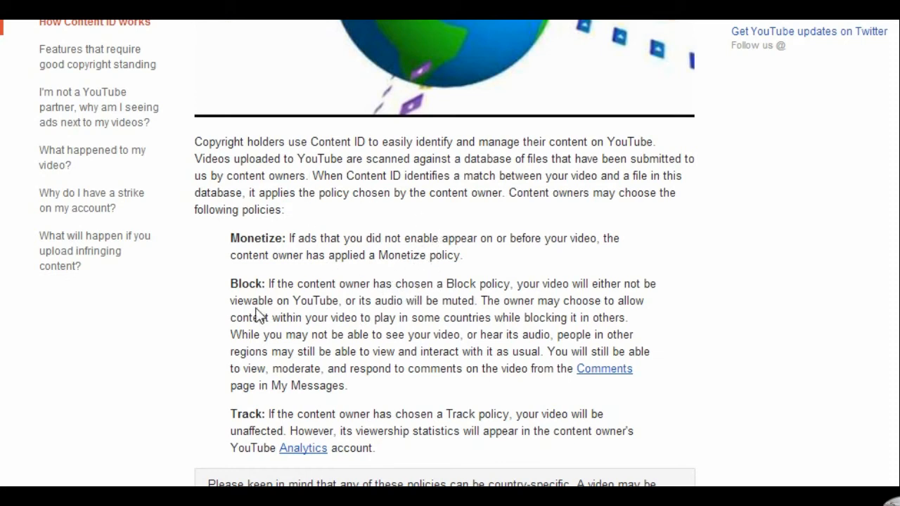
scroll(down, 3)
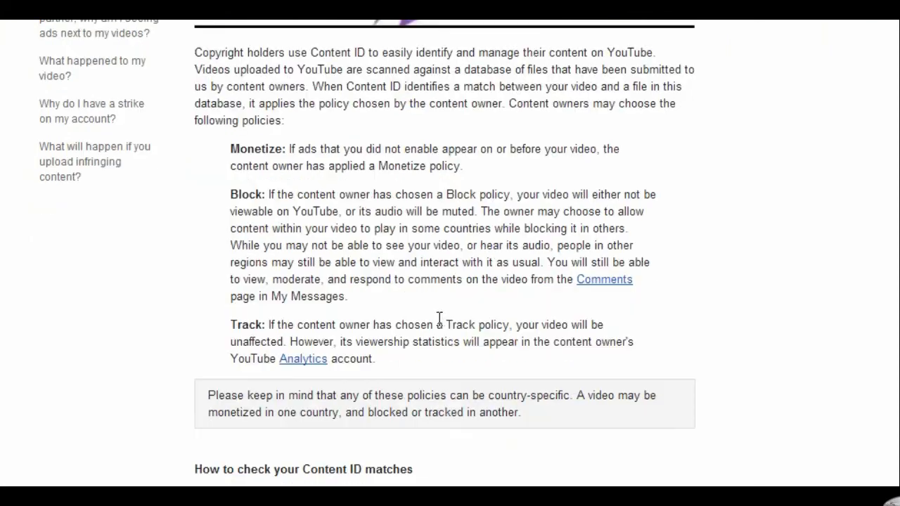
mouse_move(521, 273)
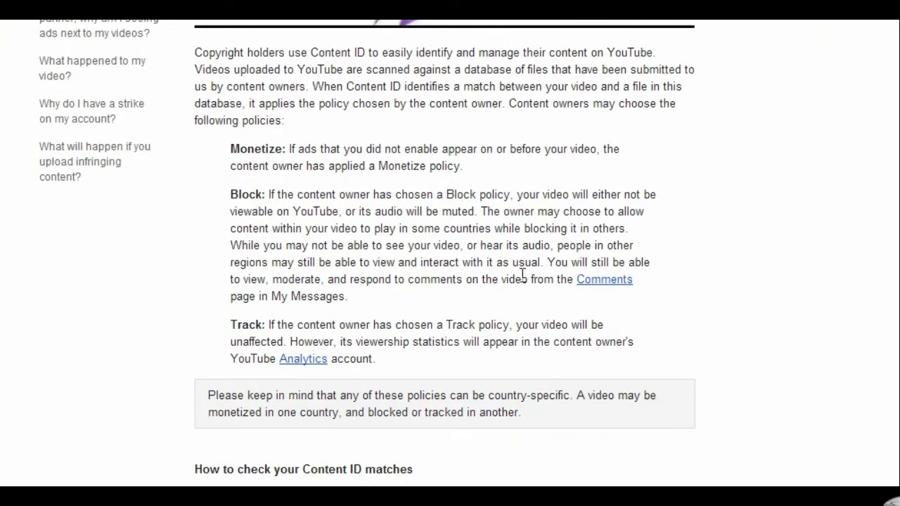
mouse_move(408, 217)
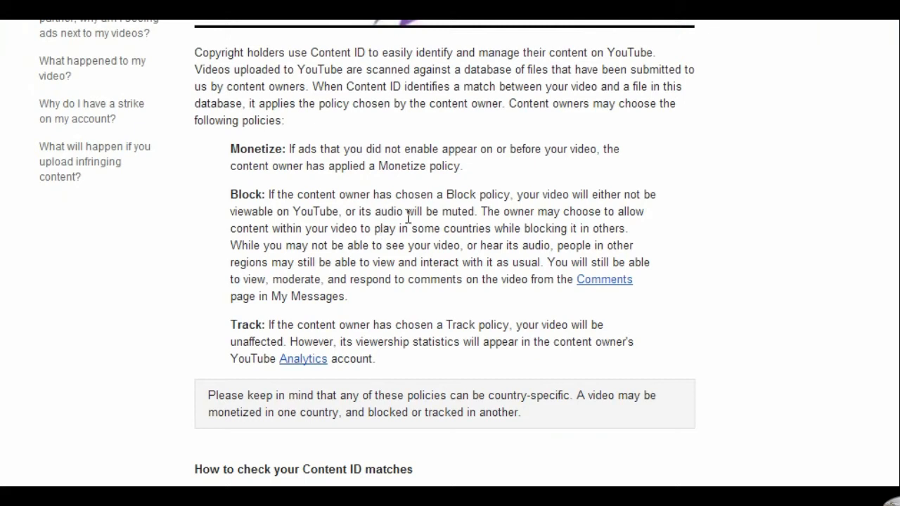
mouse_move(492, 211)
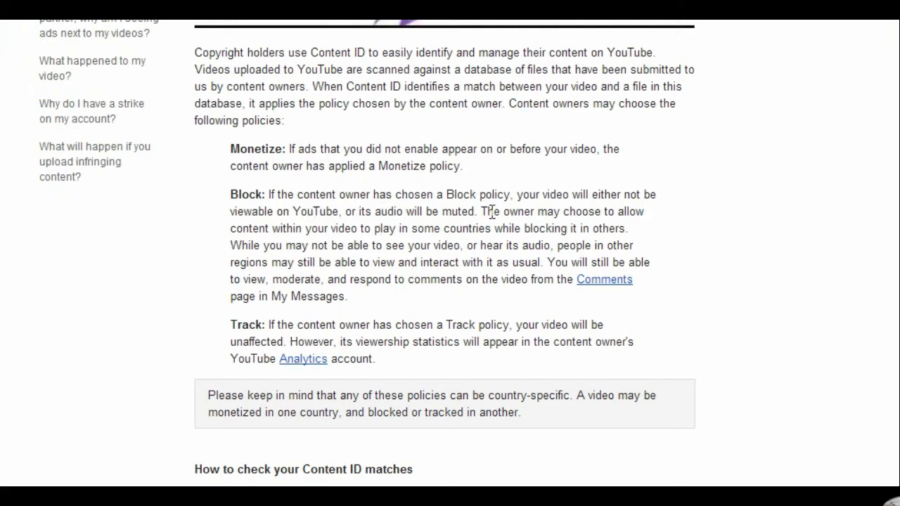
mouse_move(457, 242)
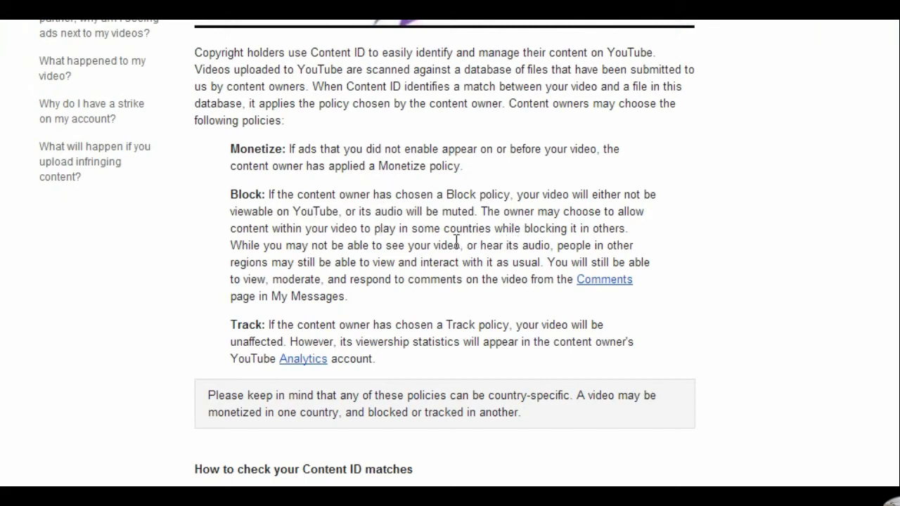
mouse_move(294, 326)
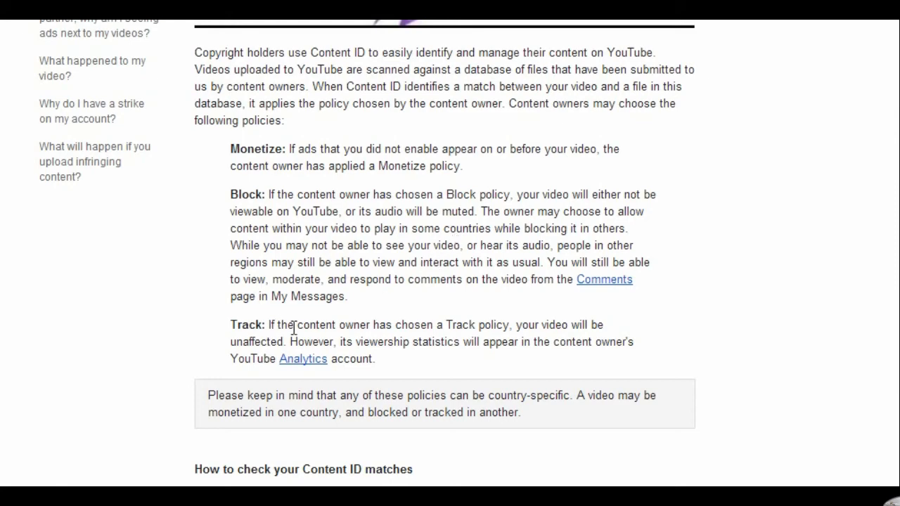
scroll(down, 3)
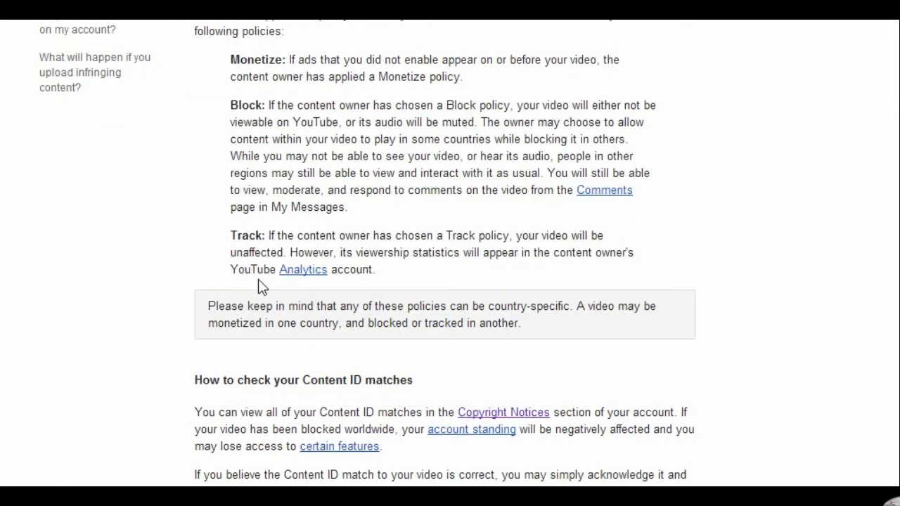
mouse_move(455, 245)
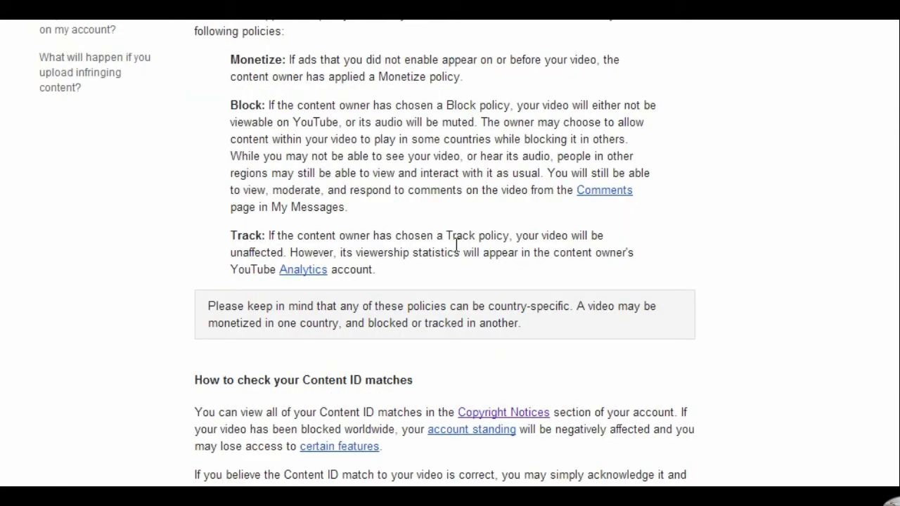
mouse_move(254, 251)
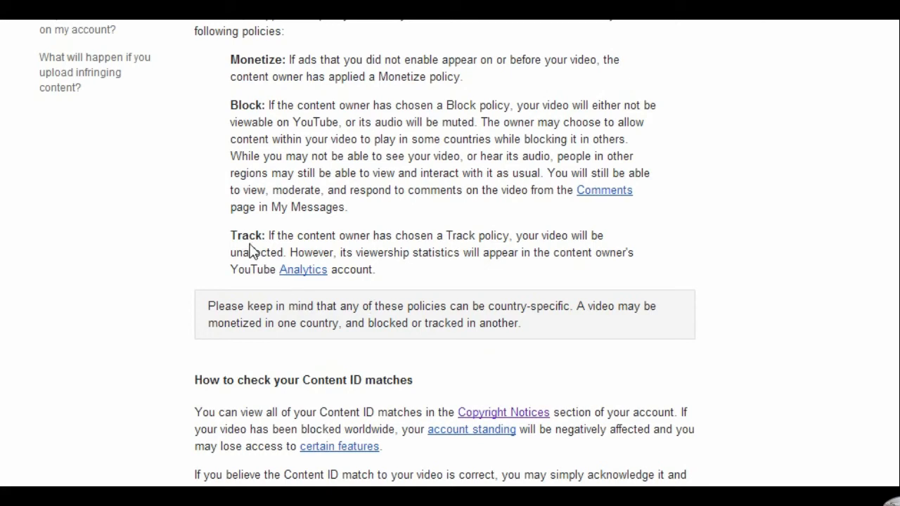
mouse_move(223, 228)
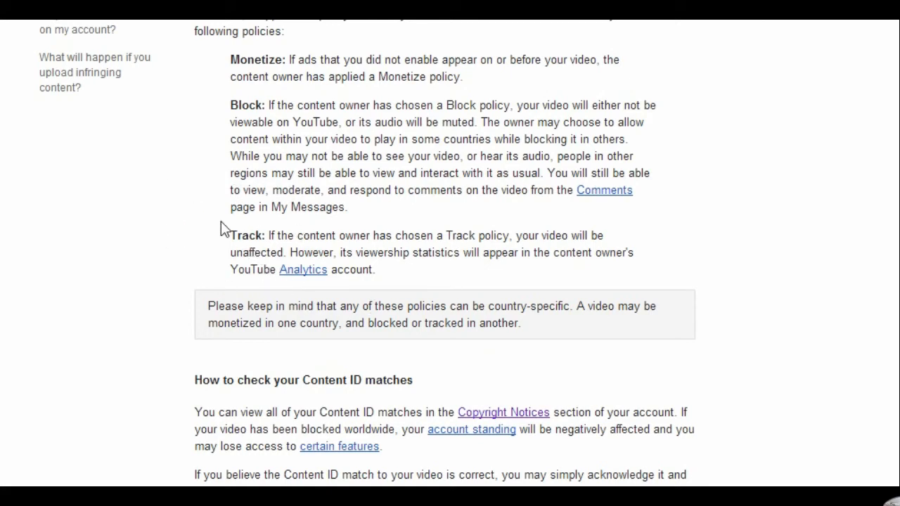
mouse_move(302, 270)
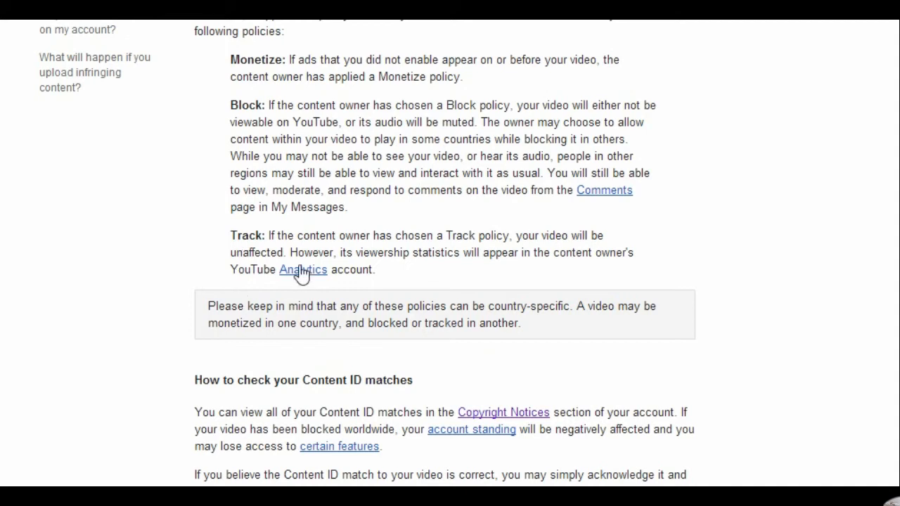
mouse_move(227, 245)
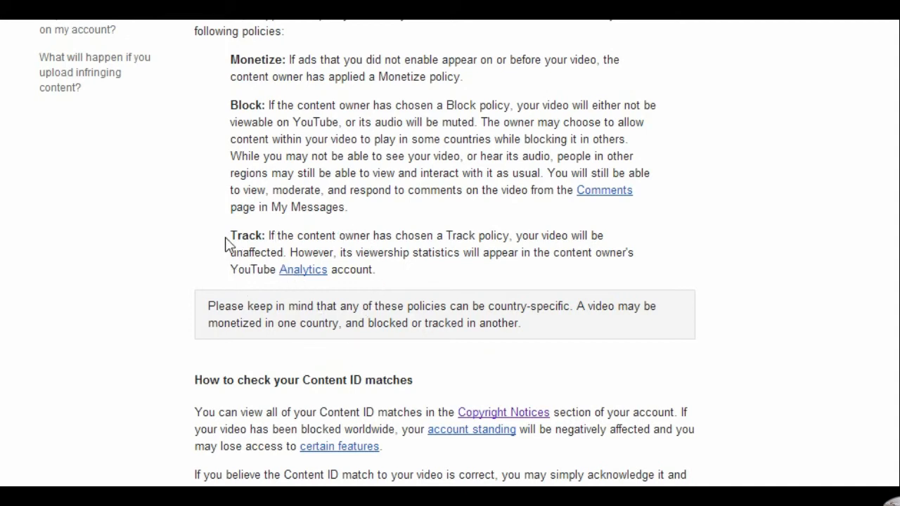
mouse_move(323, 232)
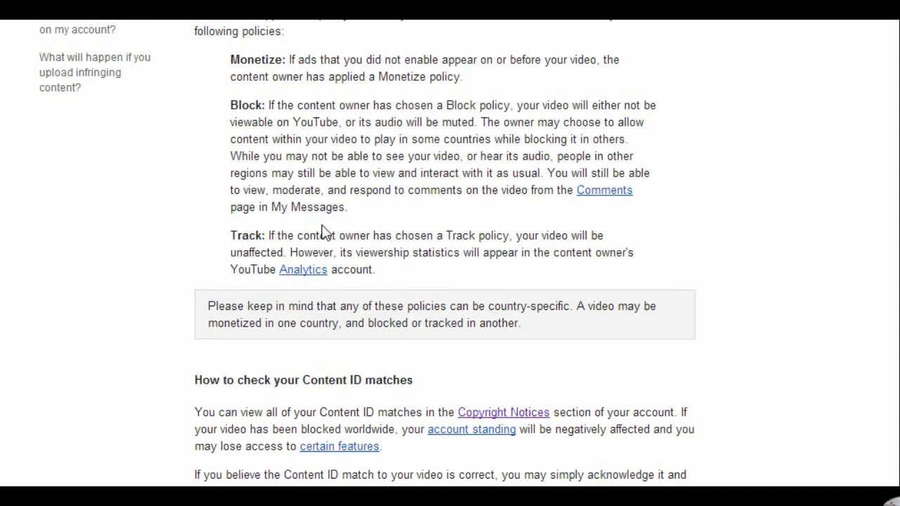
mouse_move(492, 289)
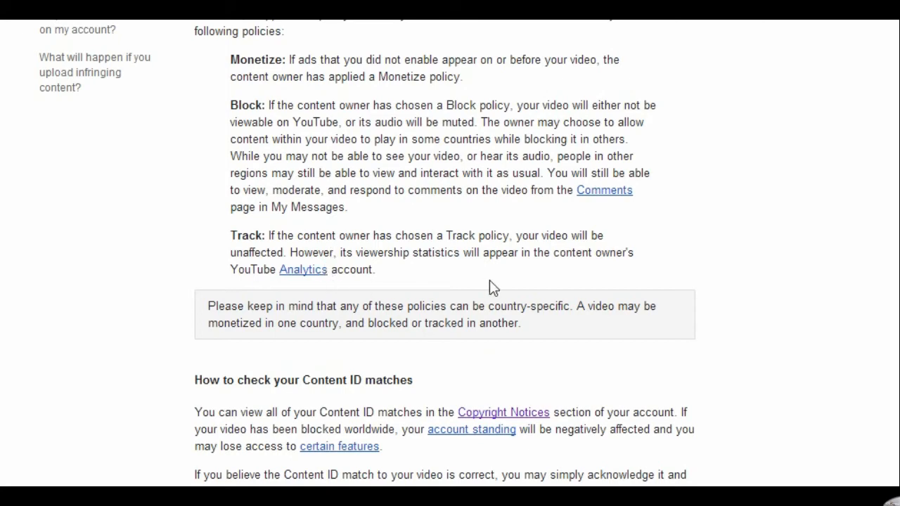
scroll(up, 3)
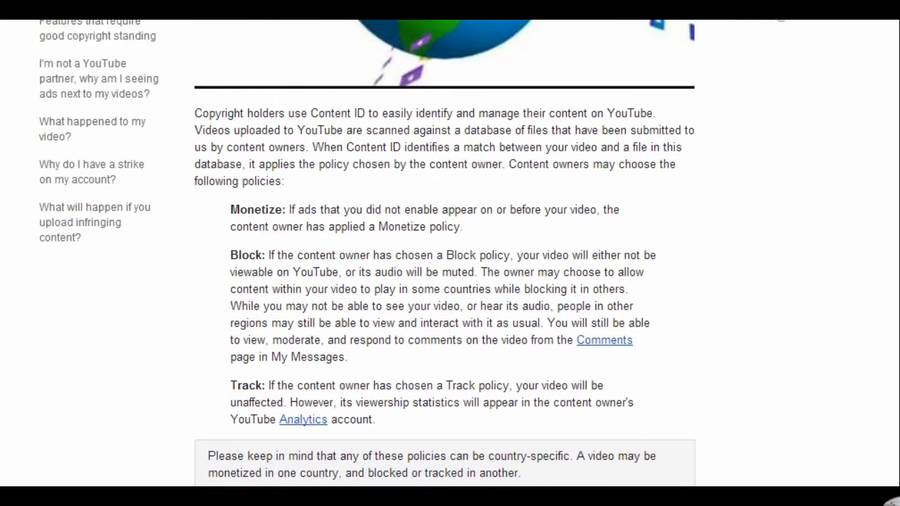
scroll(up, 3)
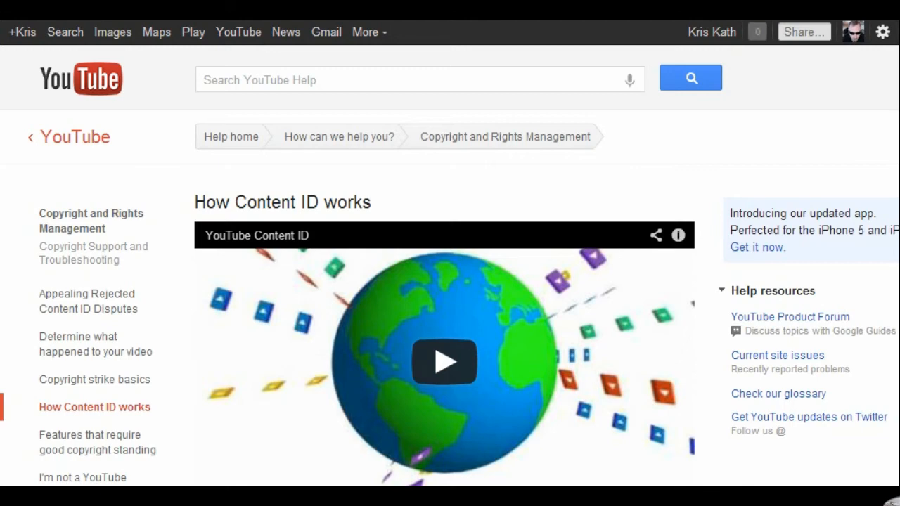
scroll(down, 3)
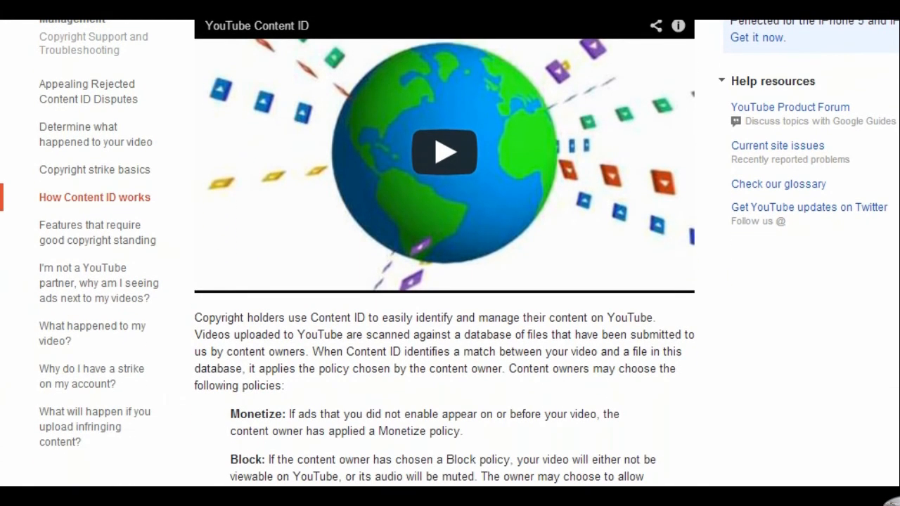
mouse_move(357, 460)
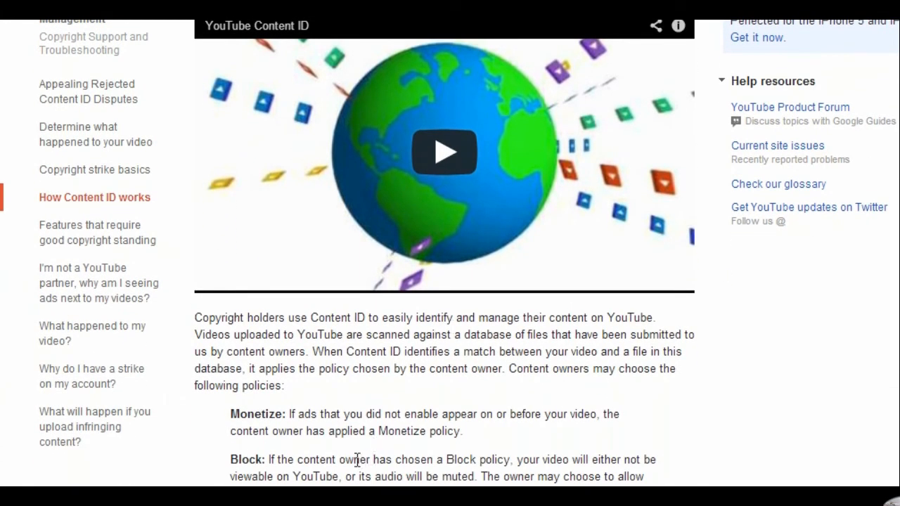
mouse_move(177, 479)
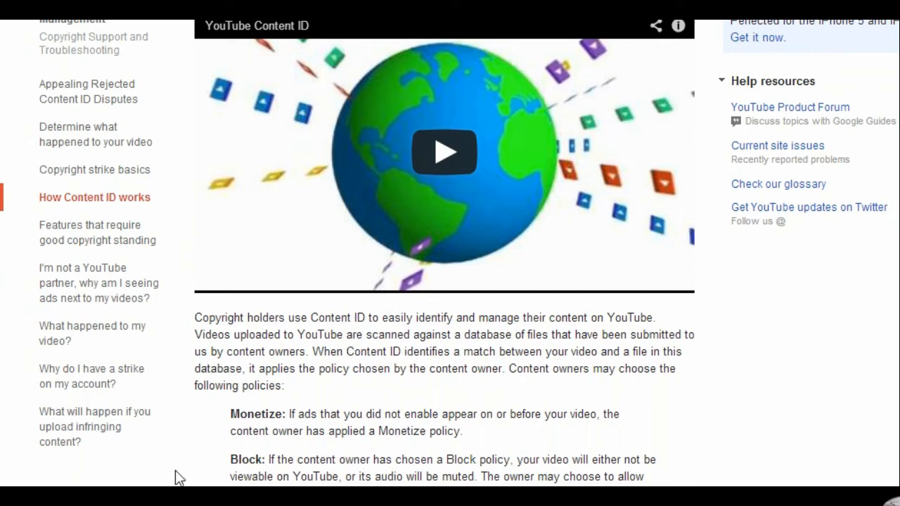
mouse_move(658, 251)
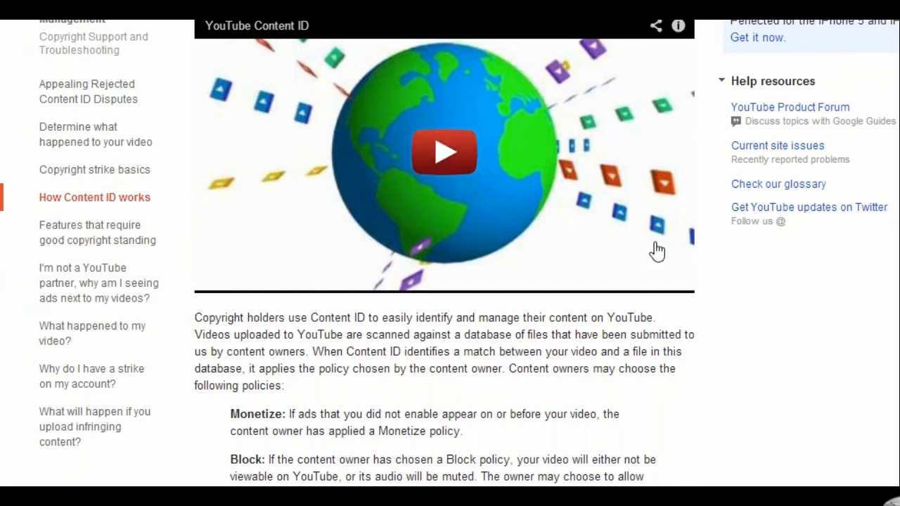
scroll(up, 3)
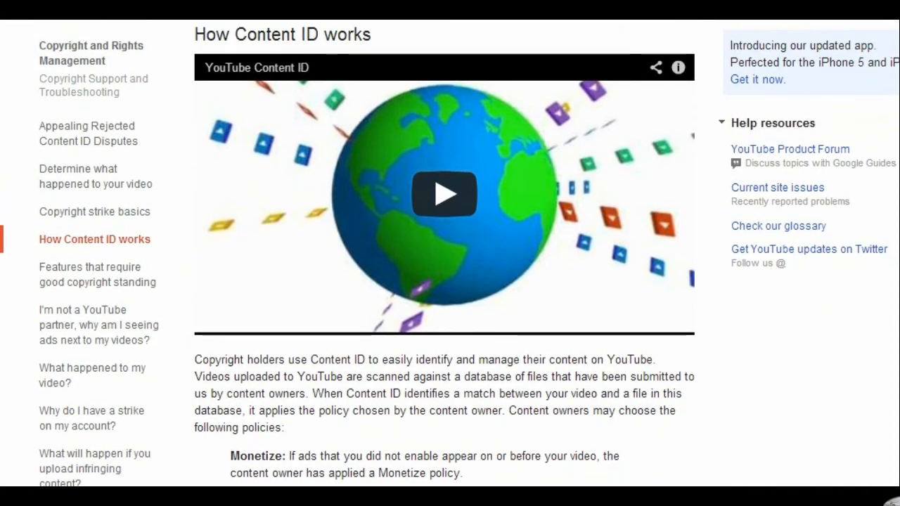
scroll(up, 3)
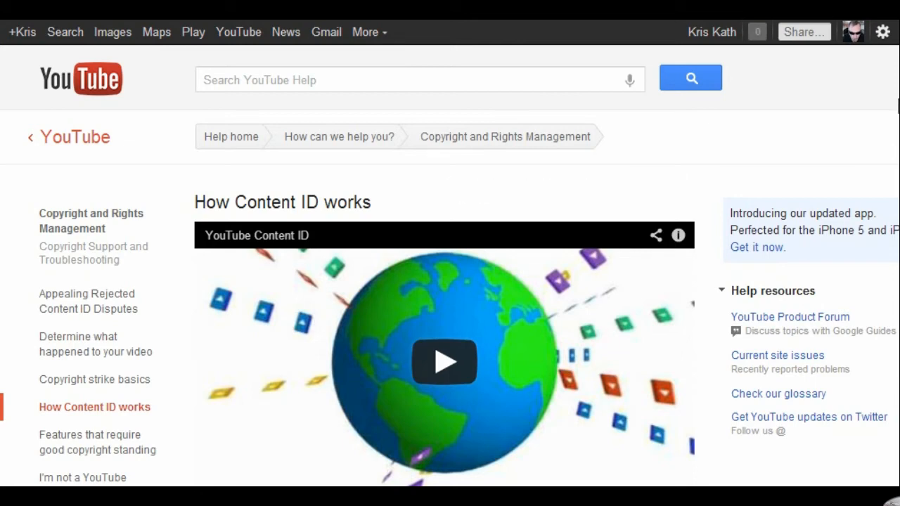
mouse_move(895, 107)
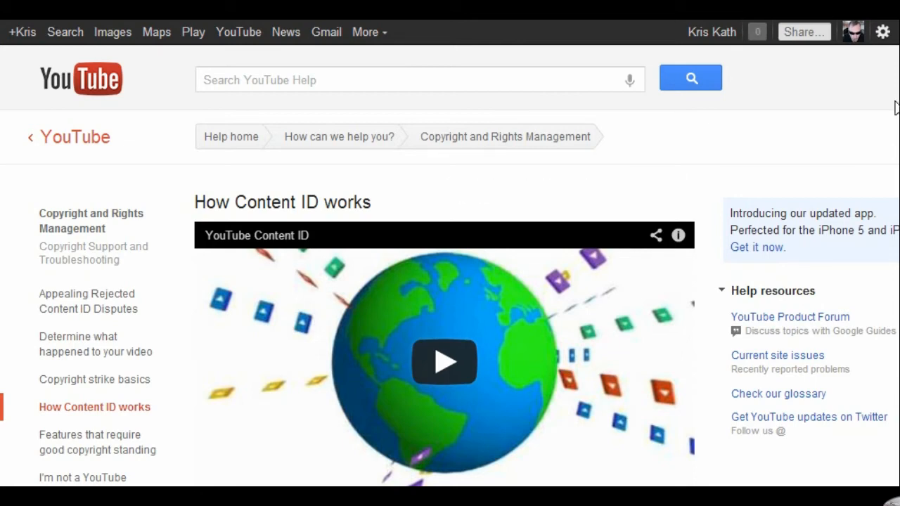
mouse_move(893, 110)
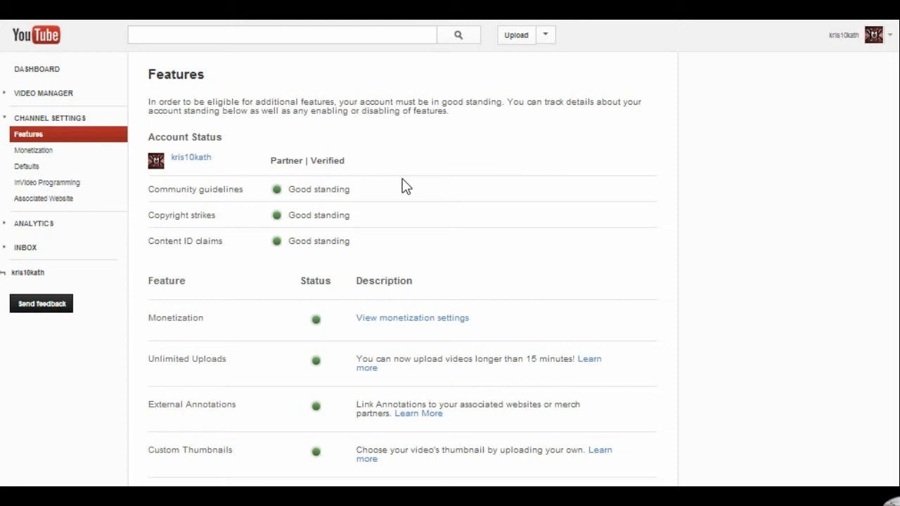
mouse_move(111, 345)
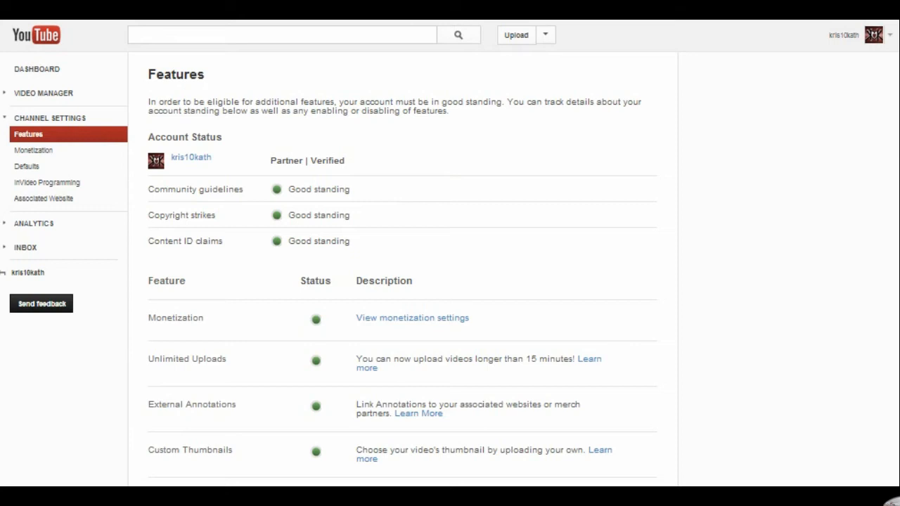
mouse_move(575, 213)
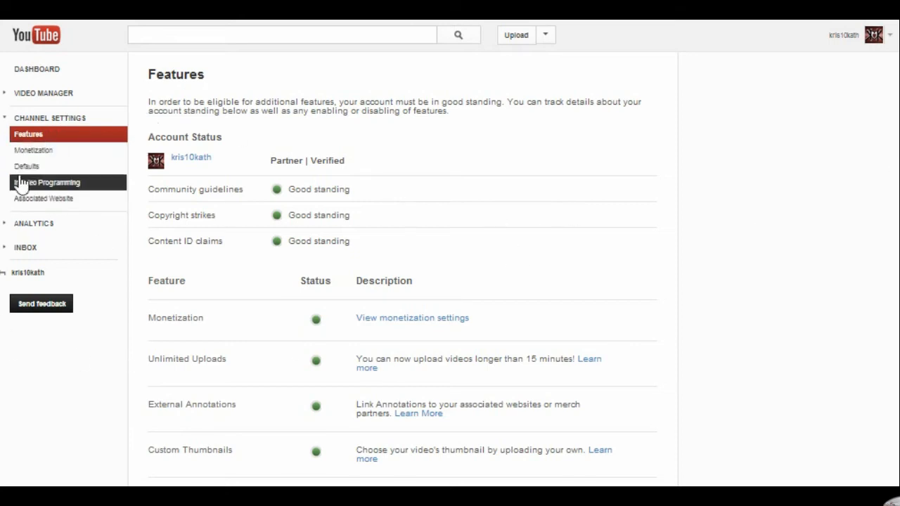
mouse_move(335, 194)
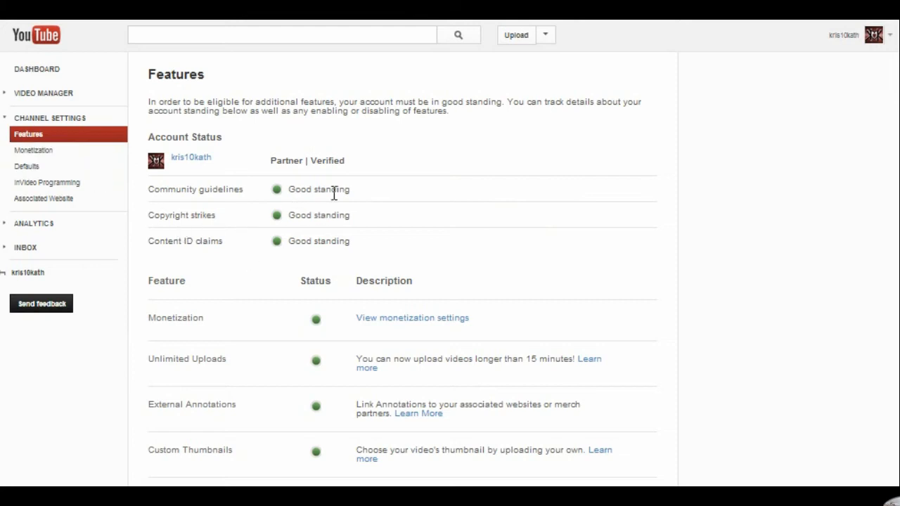
mouse_move(190, 204)
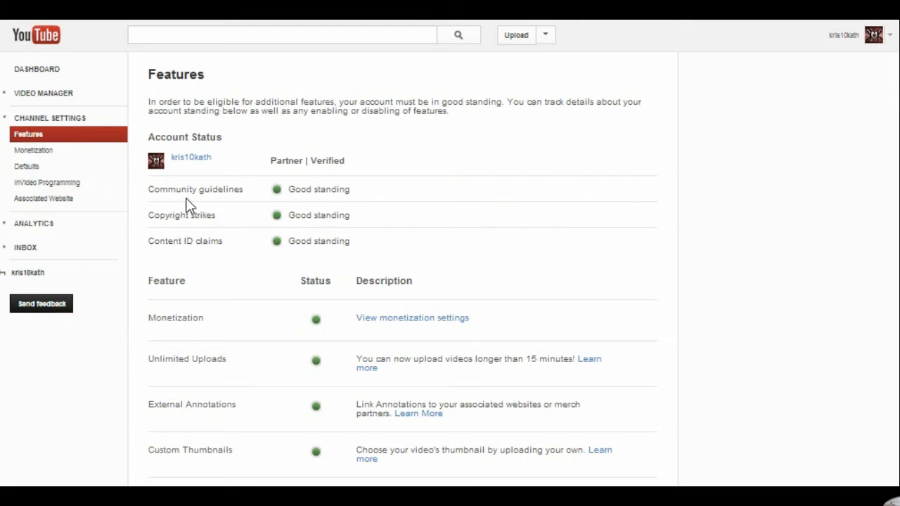
mouse_move(176, 232)
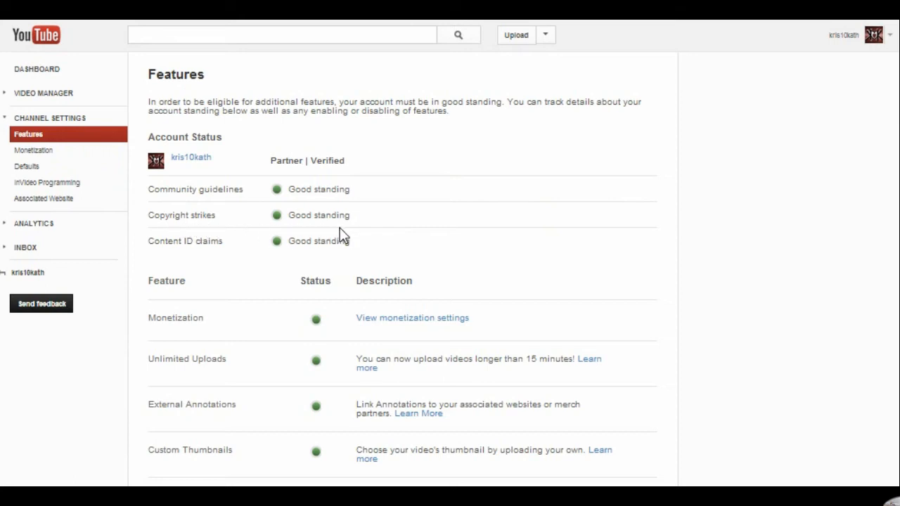
mouse_move(396, 266)
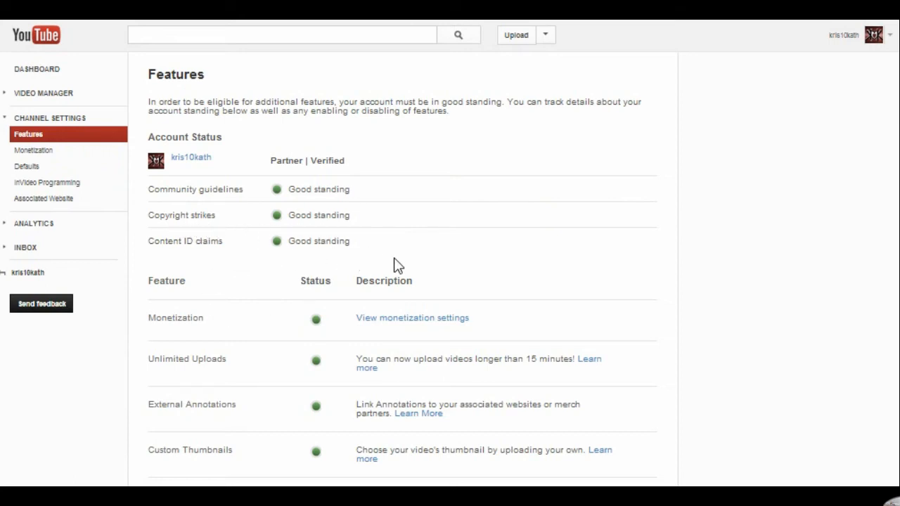
mouse_move(421, 225)
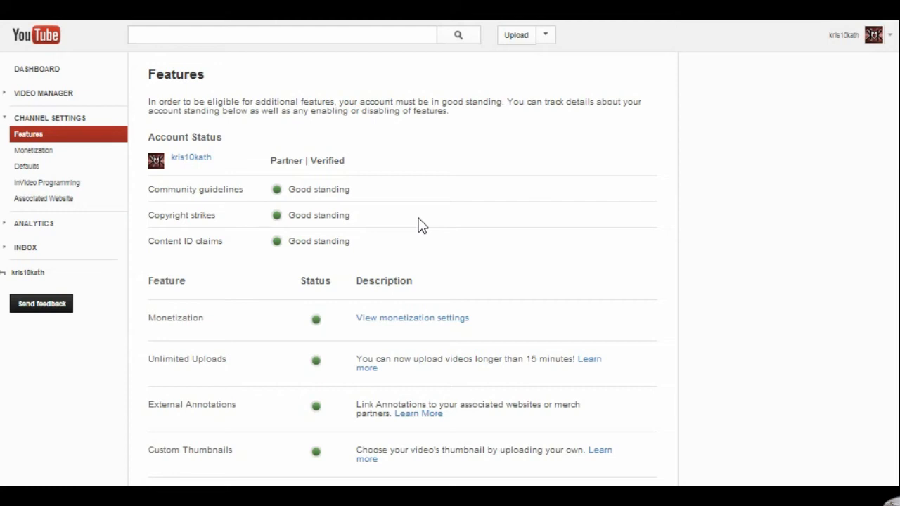
mouse_move(224, 260)
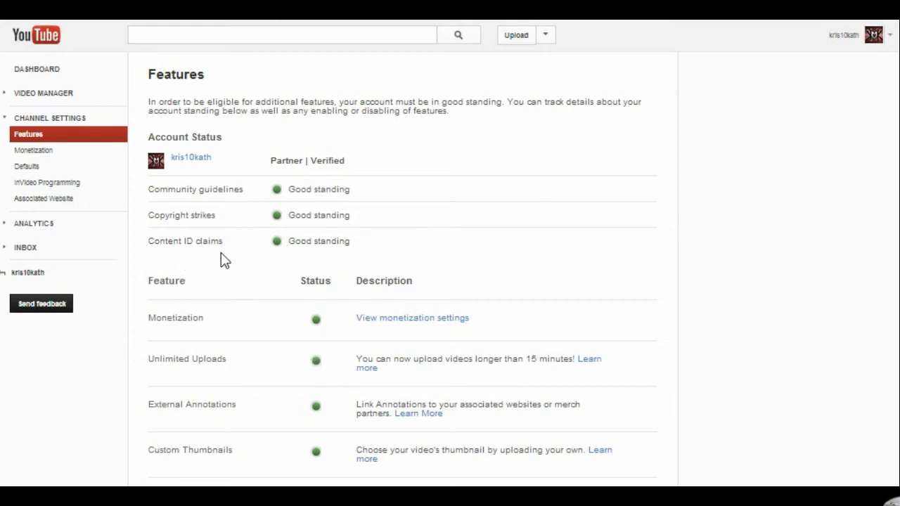
mouse_move(322, 429)
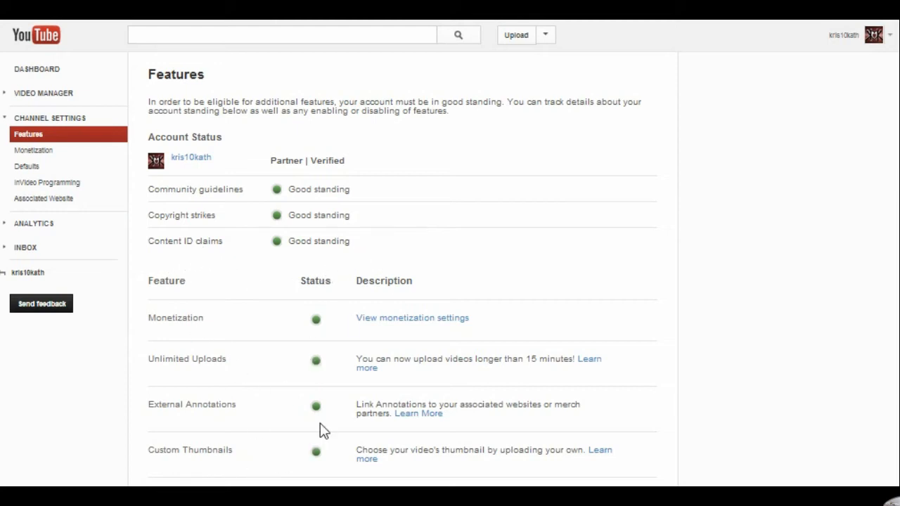
mouse_move(367, 369)
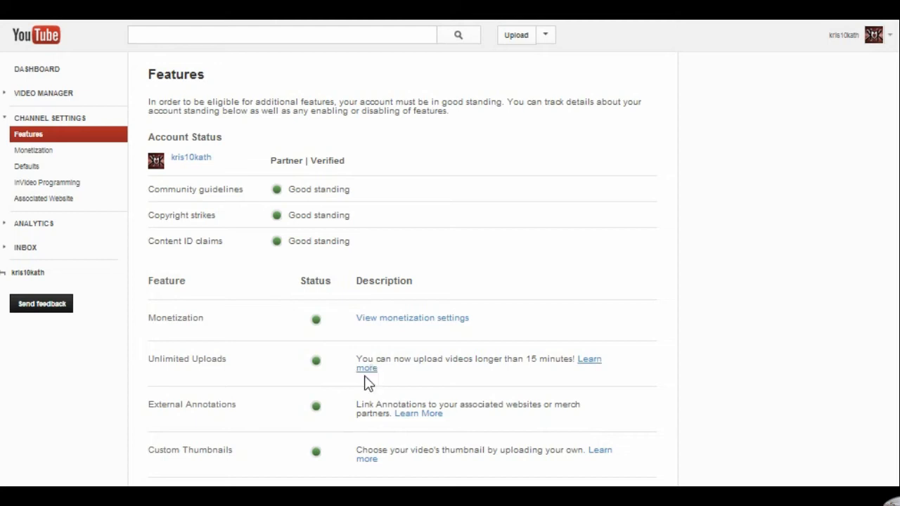
mouse_move(858, 152)
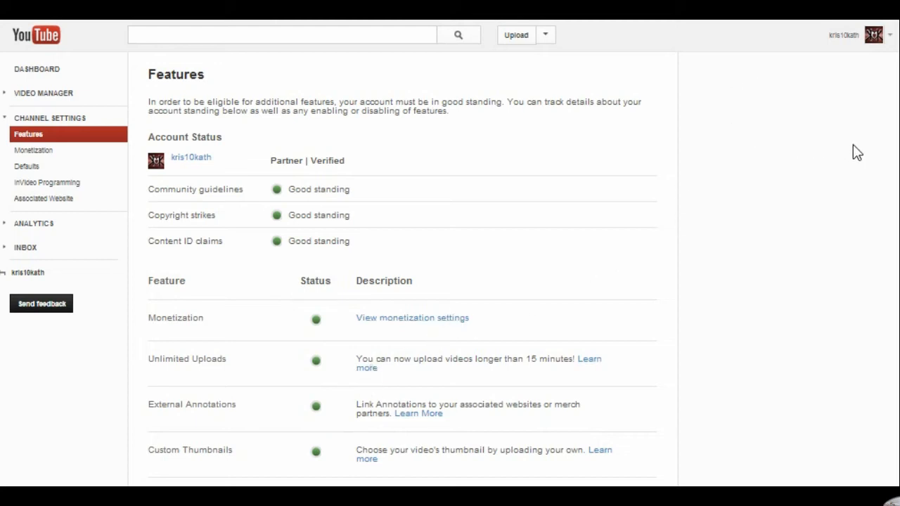
mouse_move(723, 219)
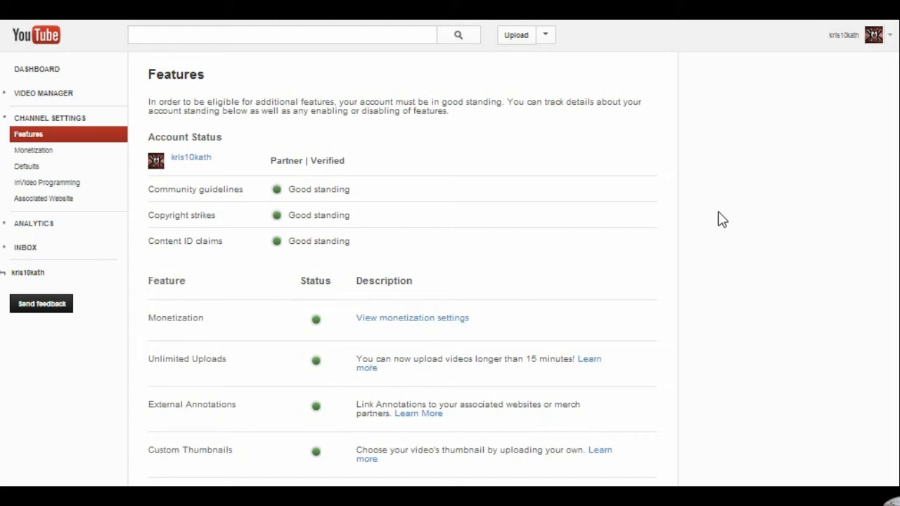
mouse_move(650, 284)
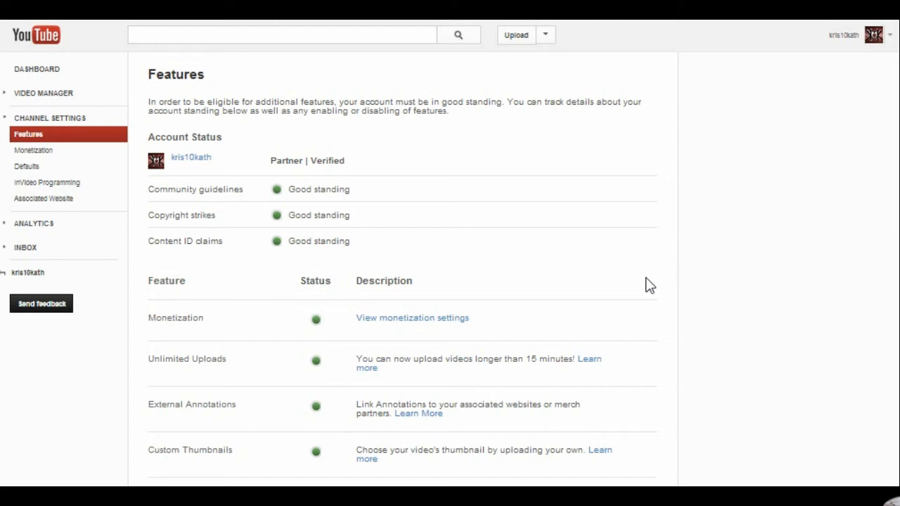
mouse_move(664, 281)
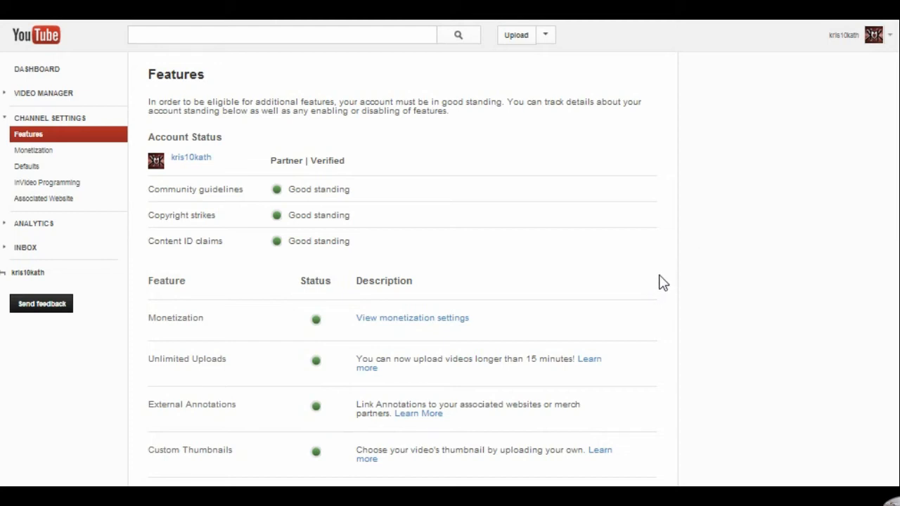
mouse_move(670, 280)
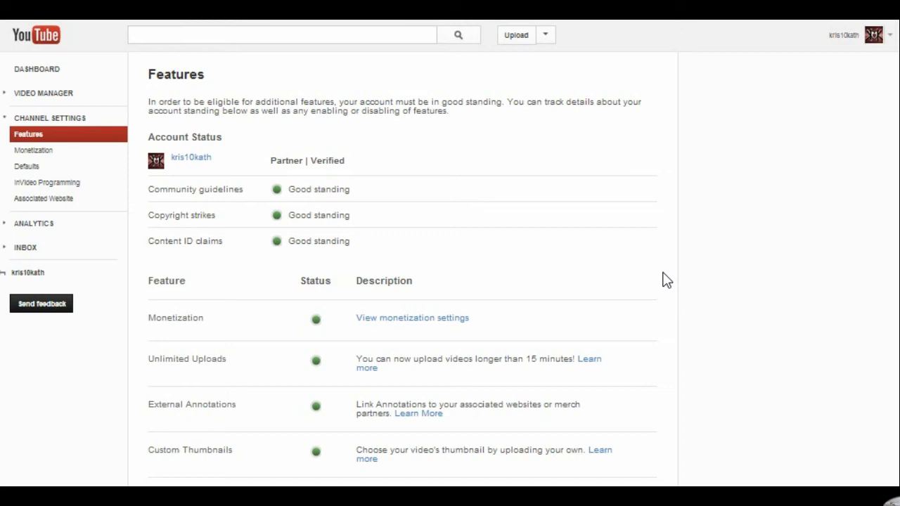
mouse_move(563, 350)
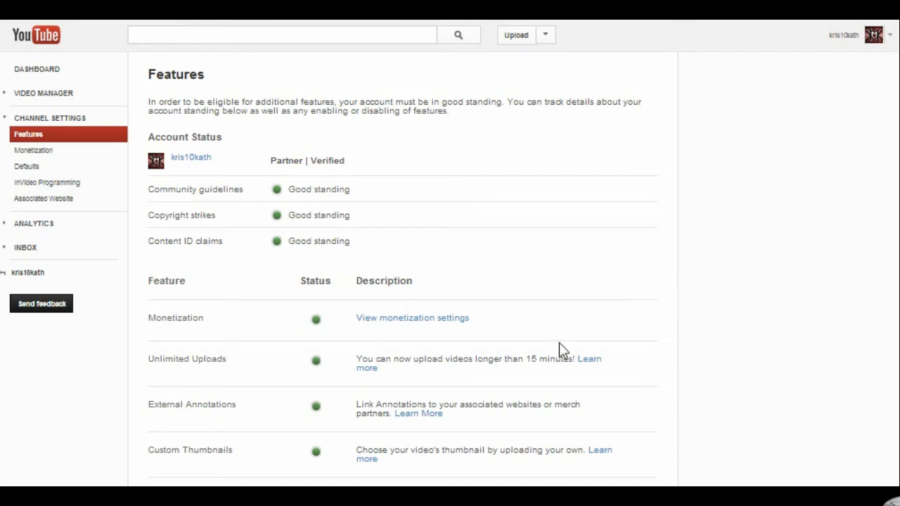
mouse_move(246, 317)
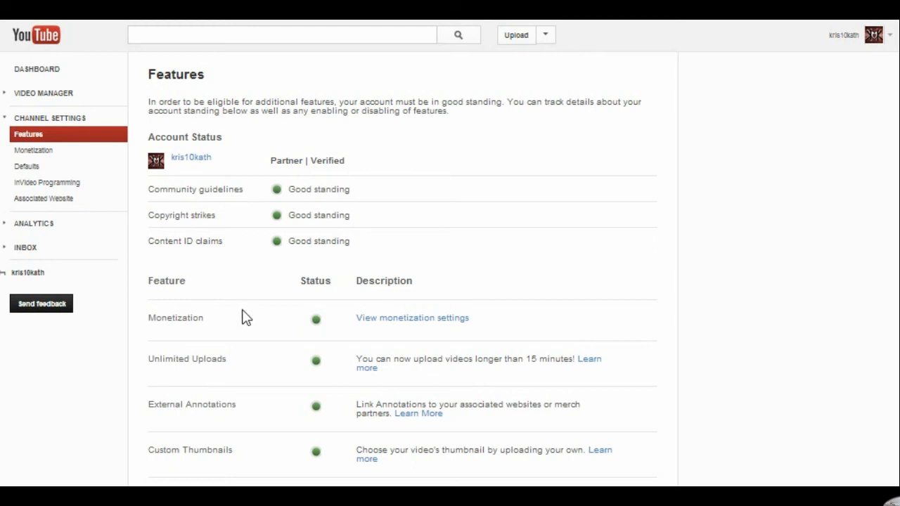
mouse_move(567, 170)
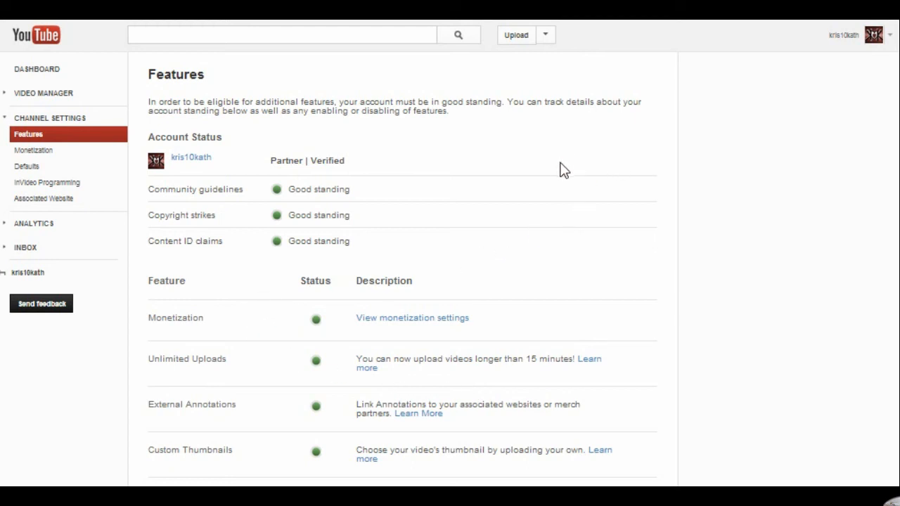
mouse_move(517, 166)
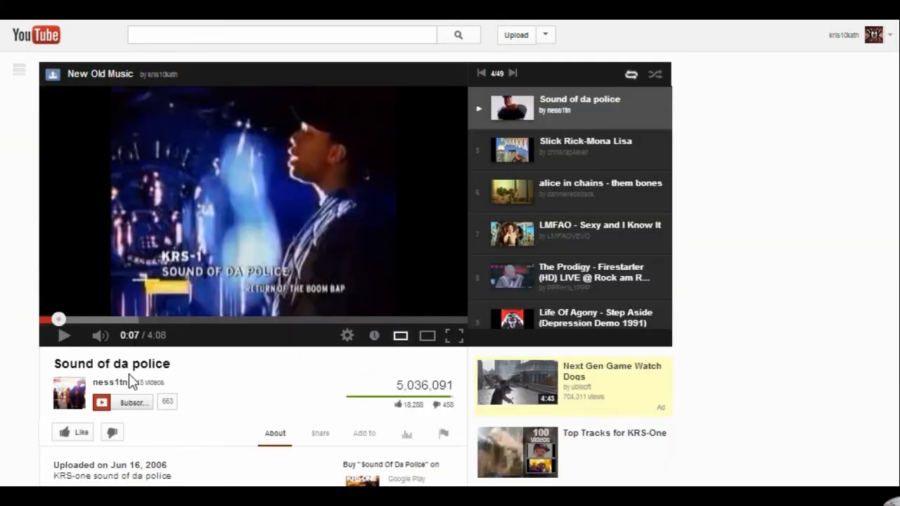
mouse_move(138, 362)
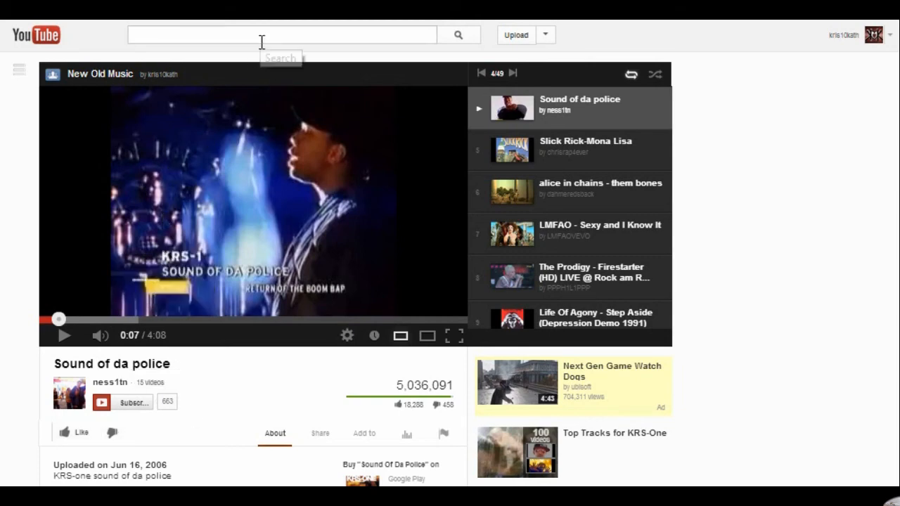
mouse_move(250, 52)
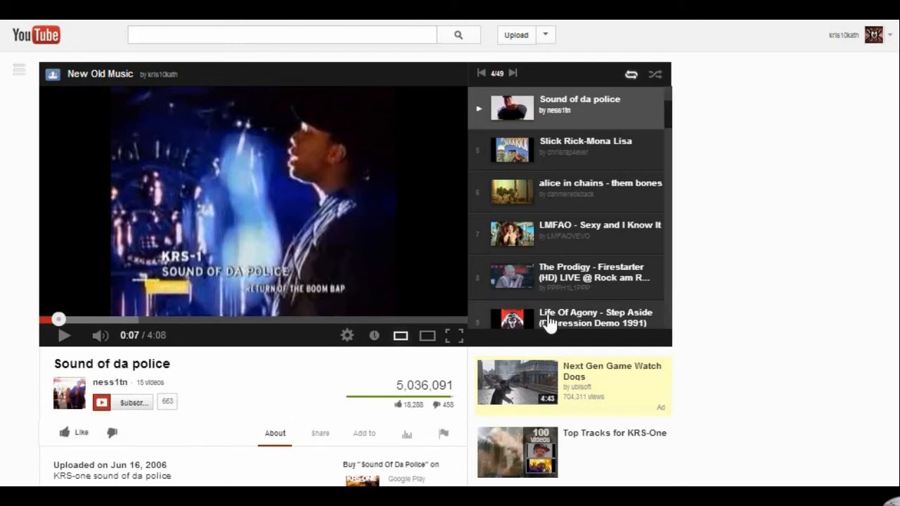
mouse_move(266, 391)
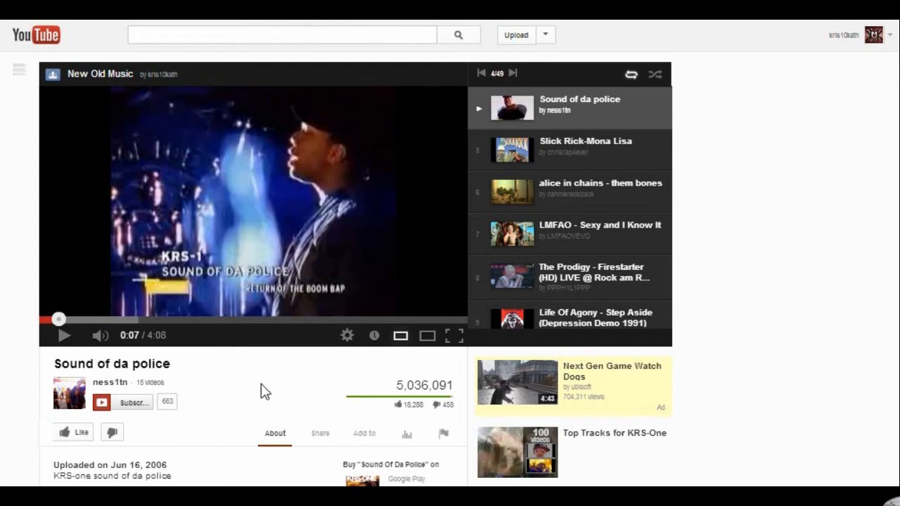
mouse_move(125, 397)
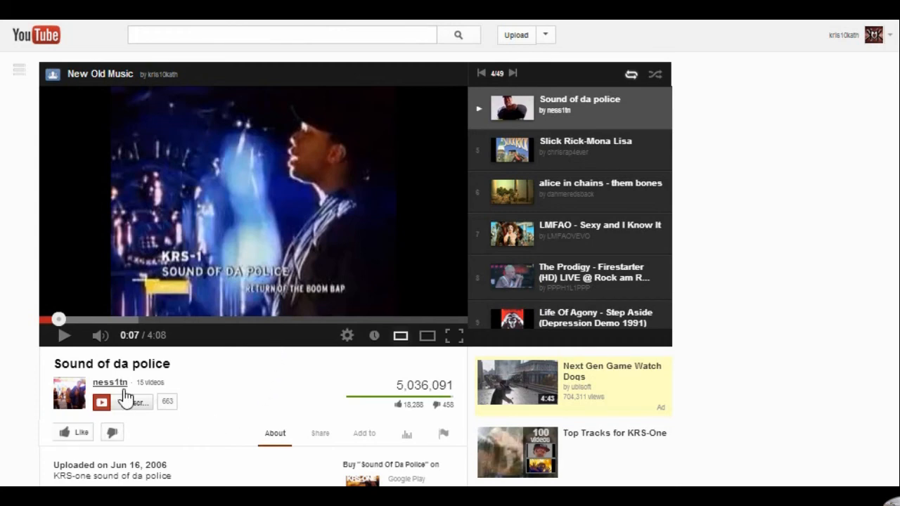
scroll(down, 3)
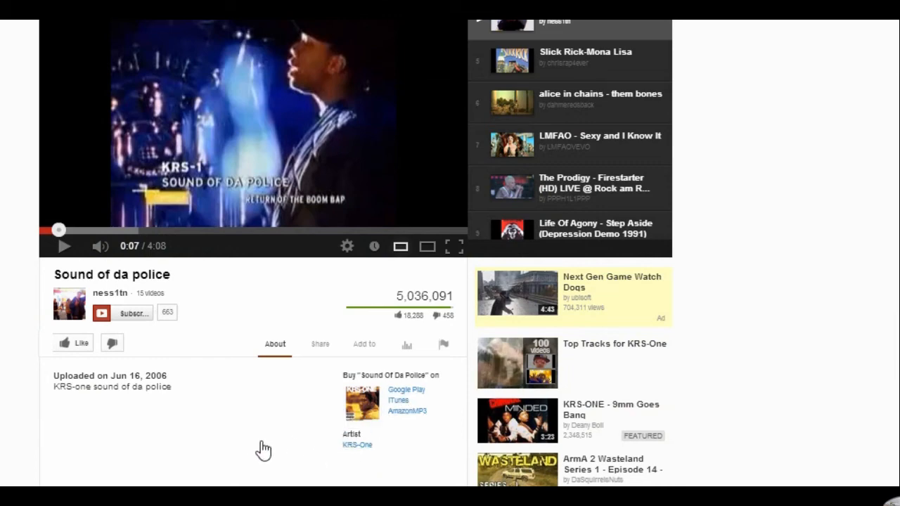
mouse_move(265, 433)
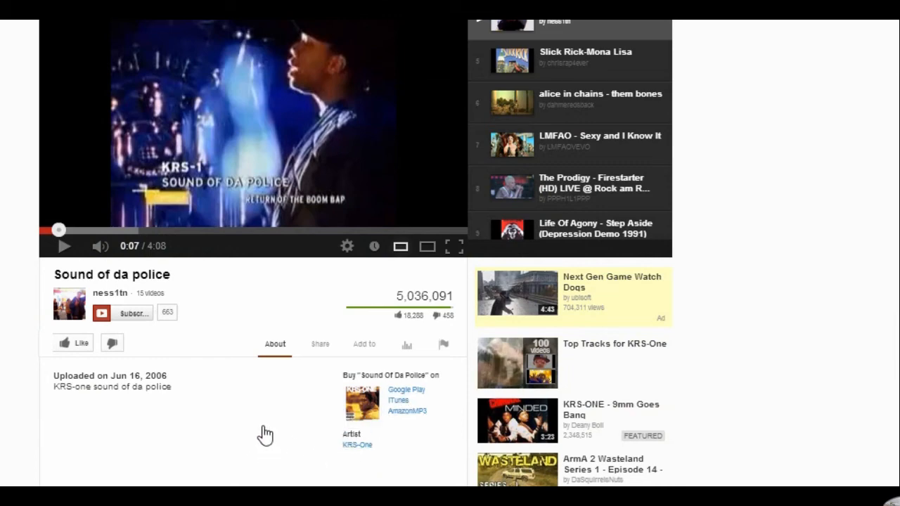
mouse_move(270, 428)
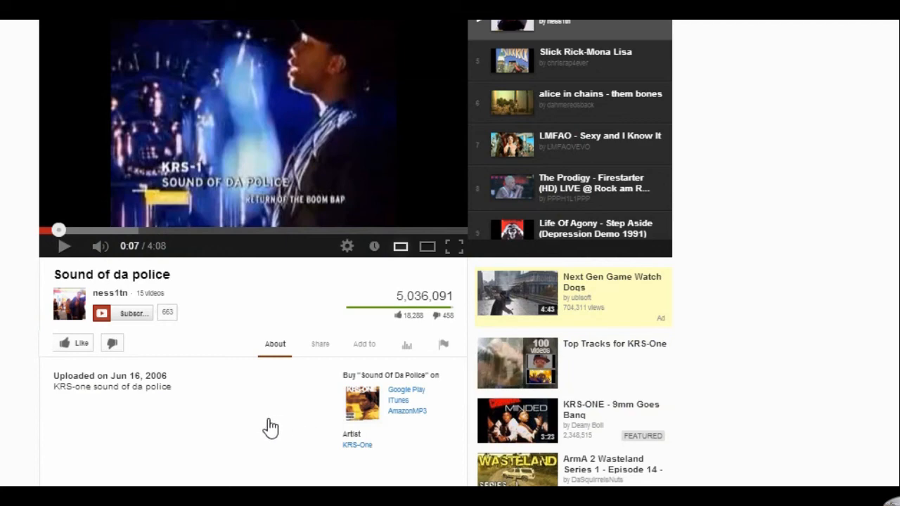
mouse_move(313, 441)
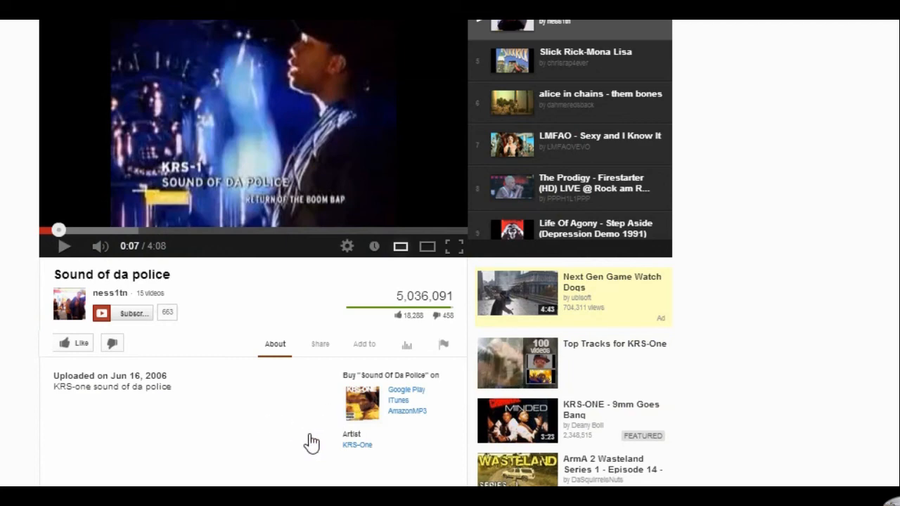
mouse_move(301, 435)
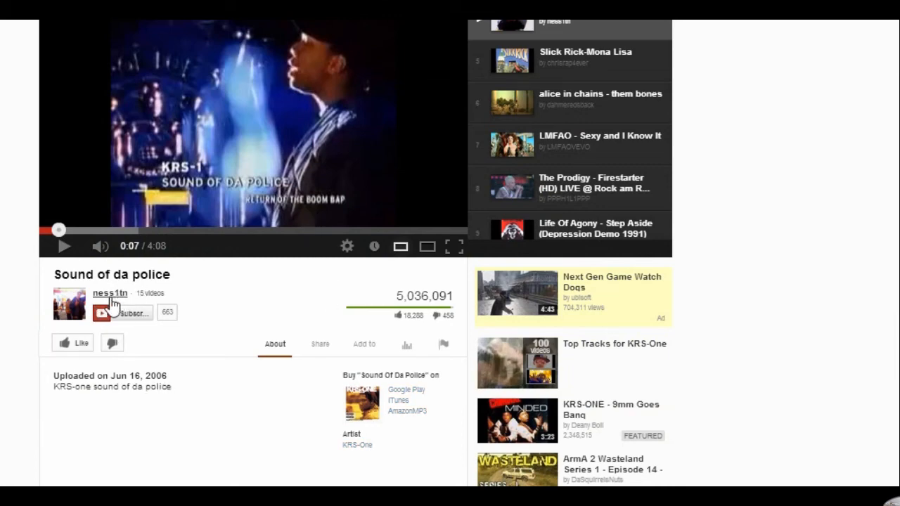
mouse_move(330, 457)
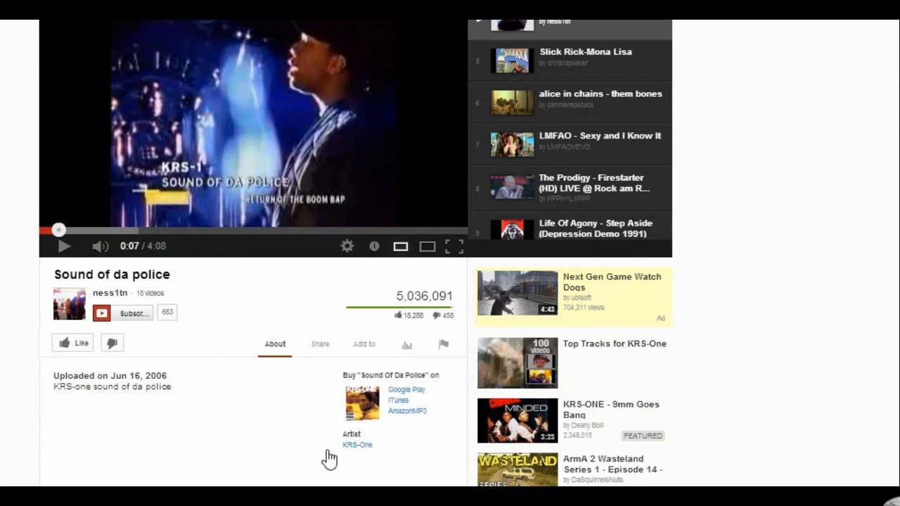
mouse_move(321, 421)
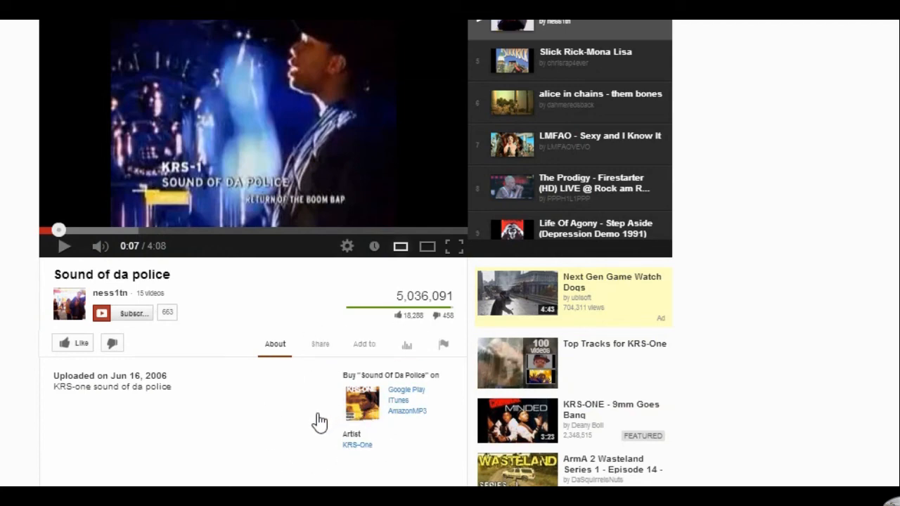
mouse_move(319, 427)
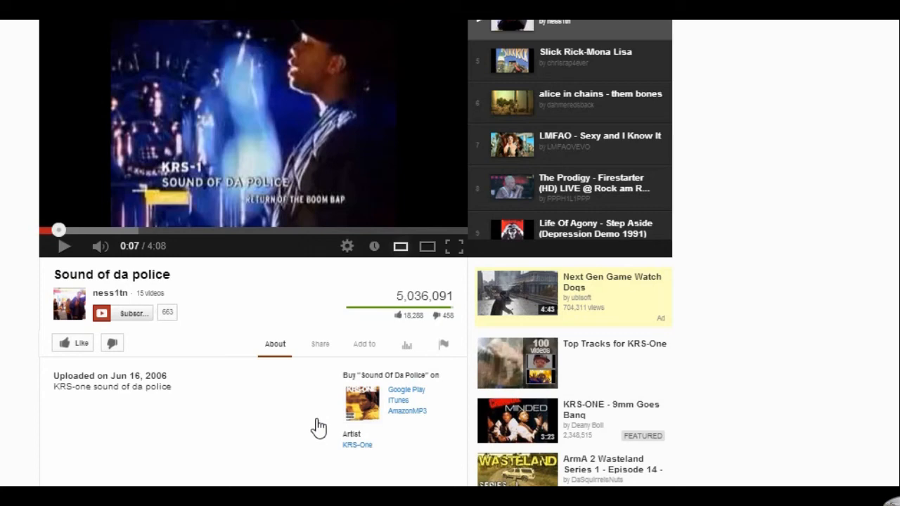
mouse_move(349, 381)
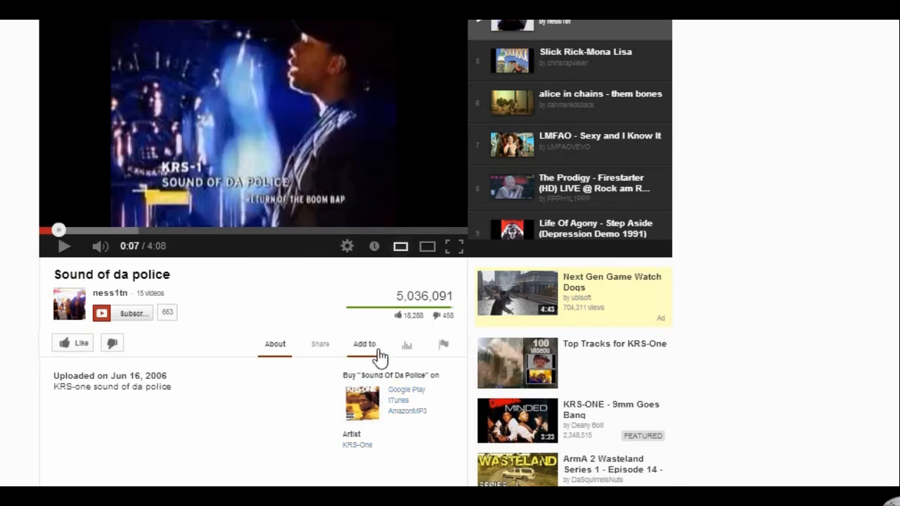
mouse_move(374, 315)
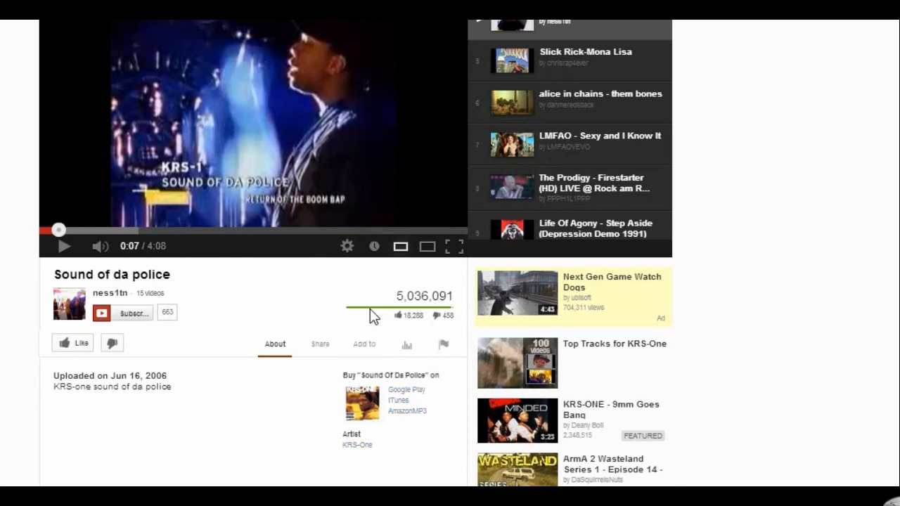
mouse_move(787, 180)
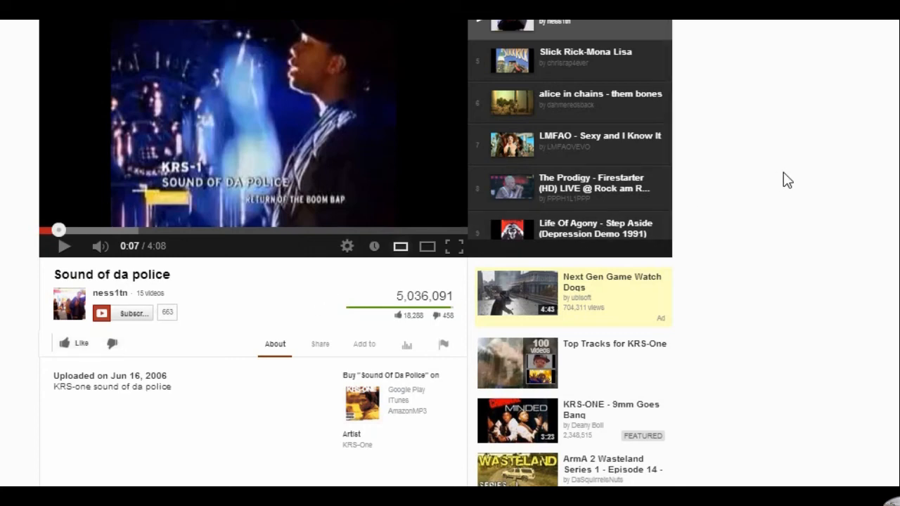
mouse_move(818, 205)
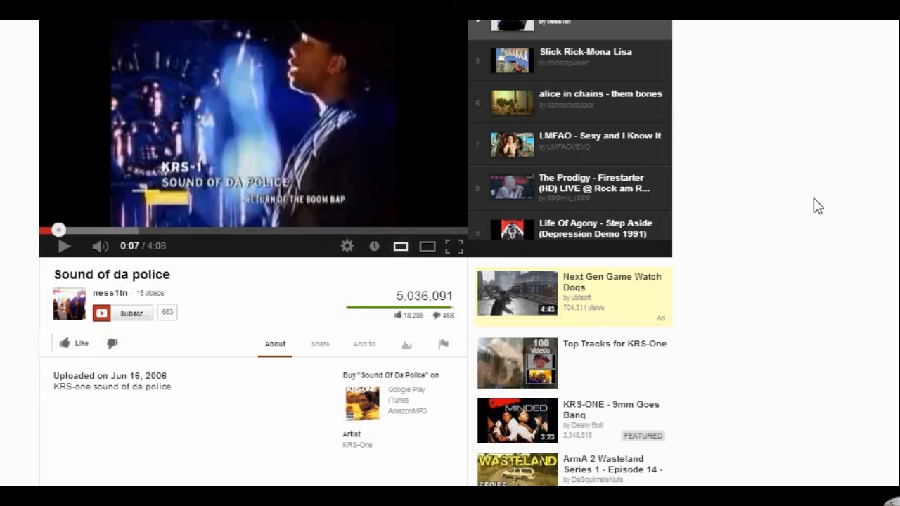
mouse_move(813, 205)
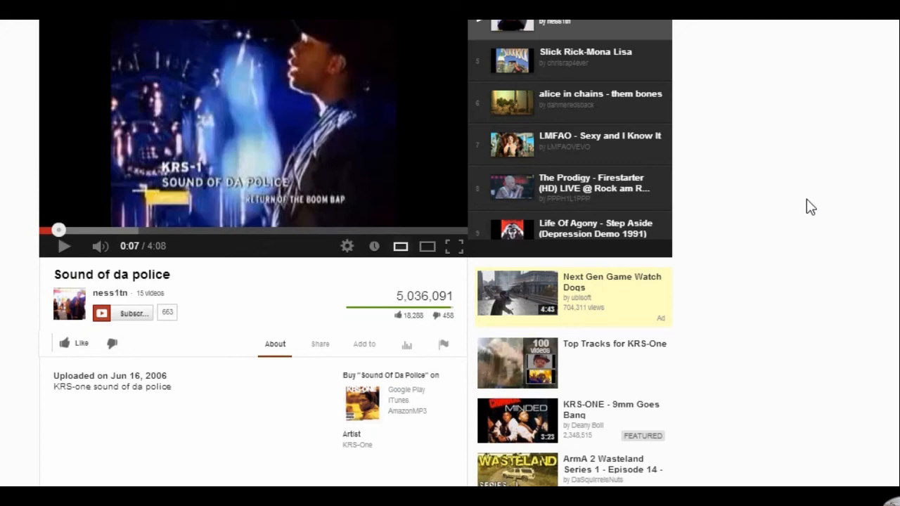
mouse_move(804, 203)
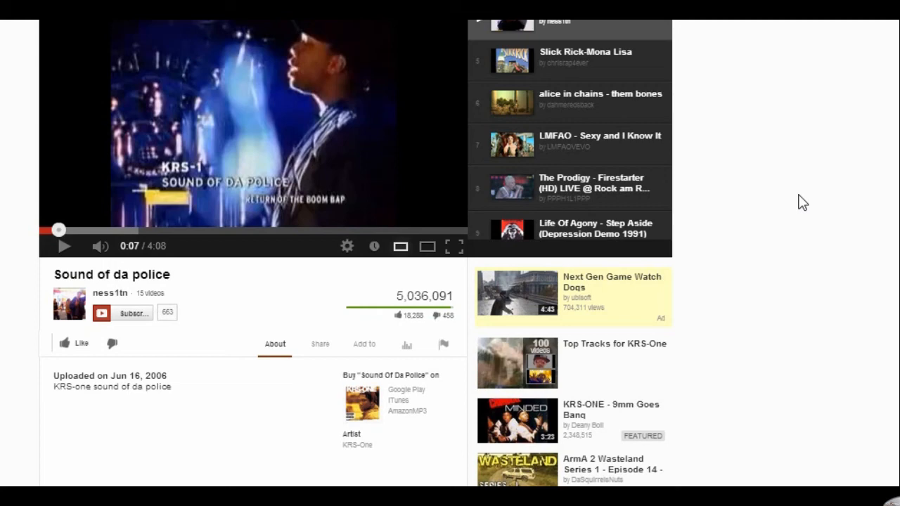
mouse_move(763, 228)
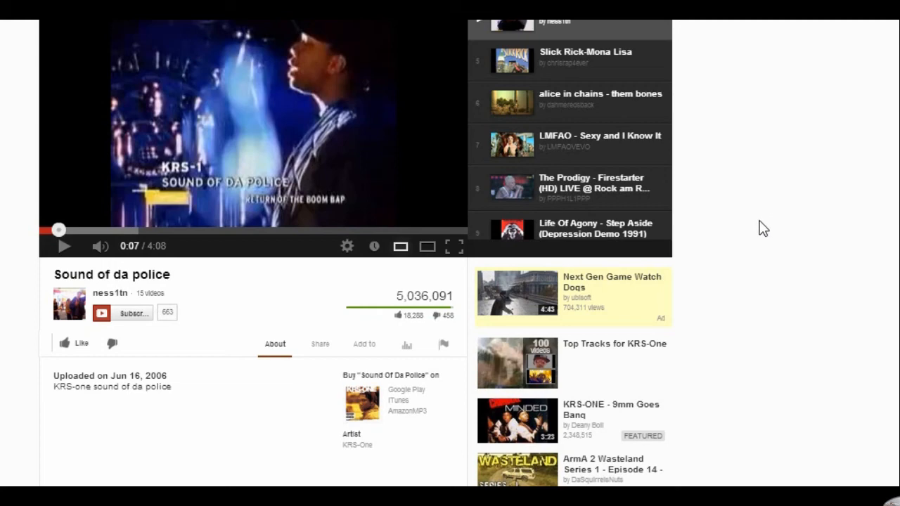
mouse_move(753, 232)
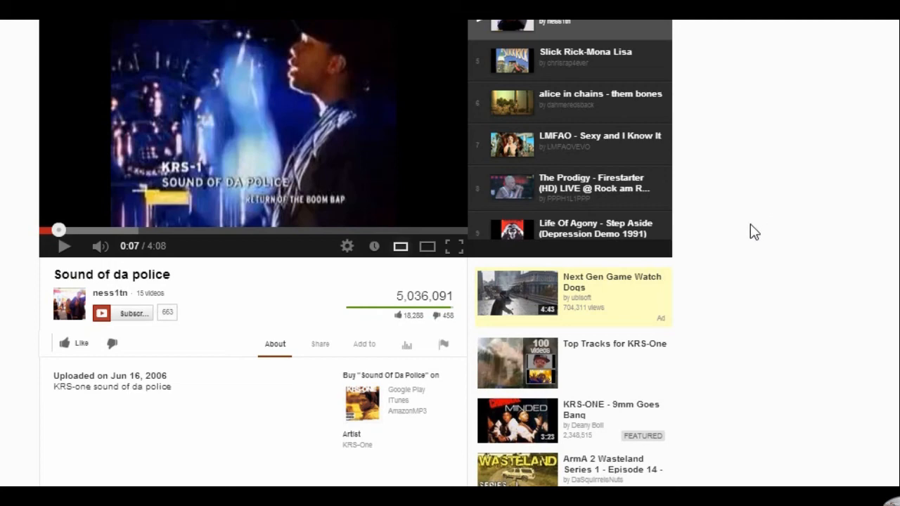
mouse_move(740, 234)
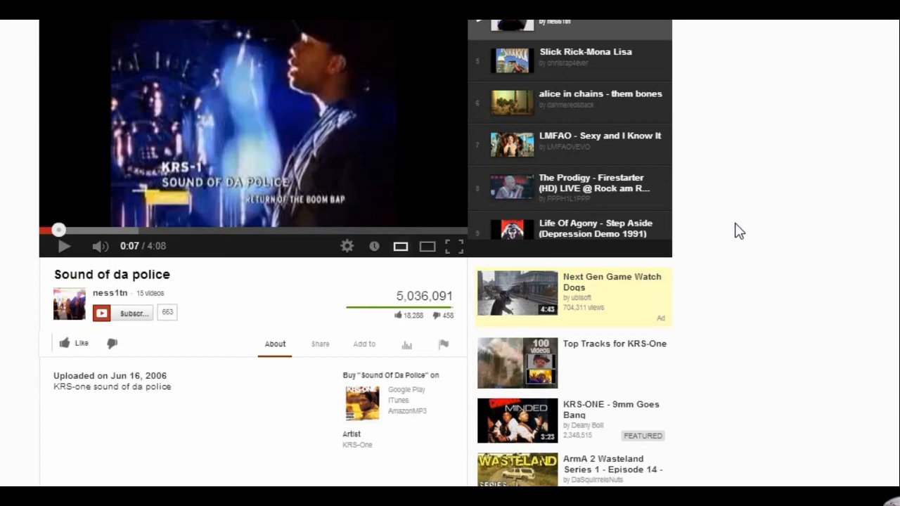
mouse_move(717, 237)
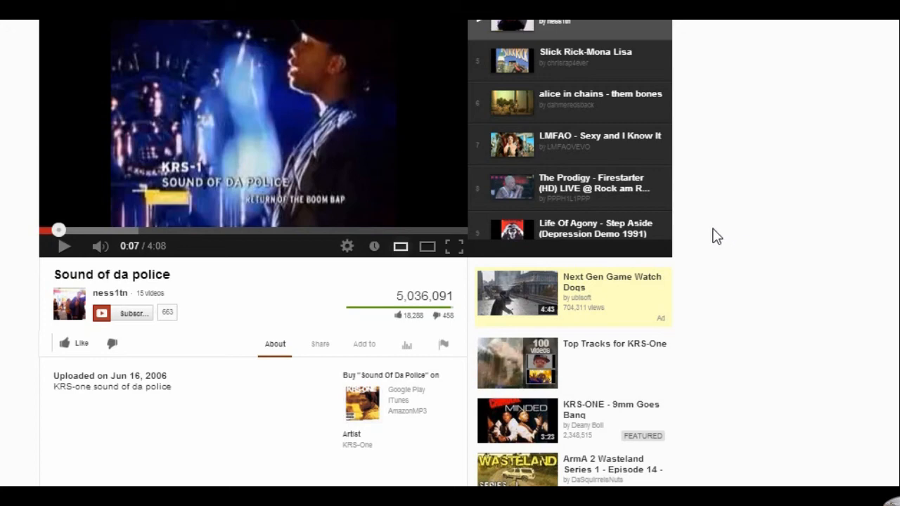
mouse_move(740, 117)
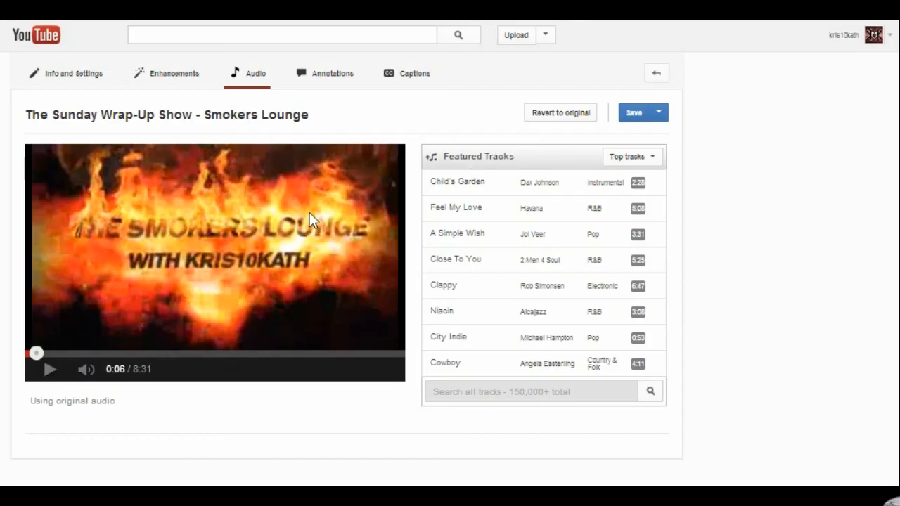
mouse_move(186, 340)
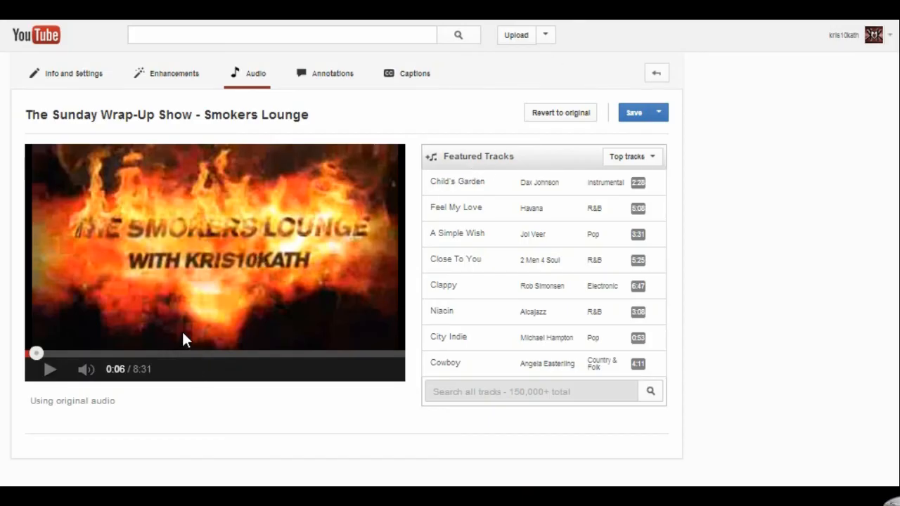
mouse_move(453, 144)
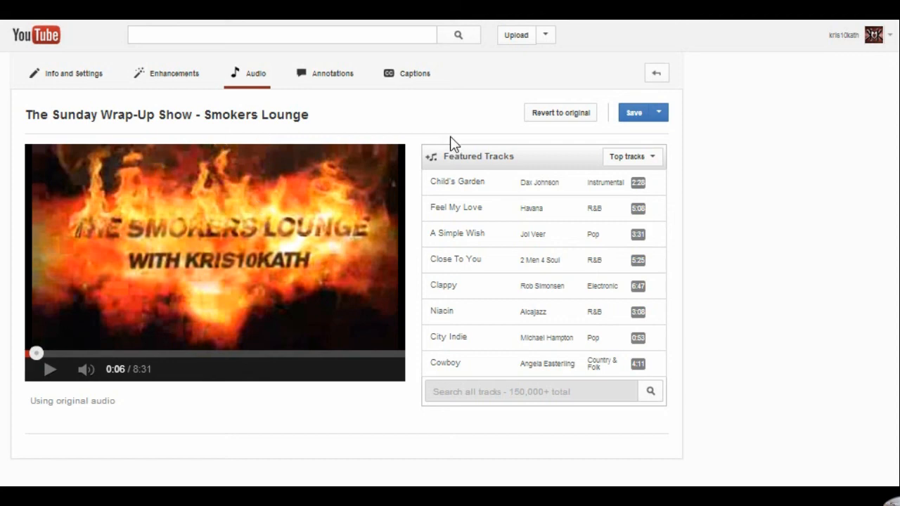
mouse_move(251, 93)
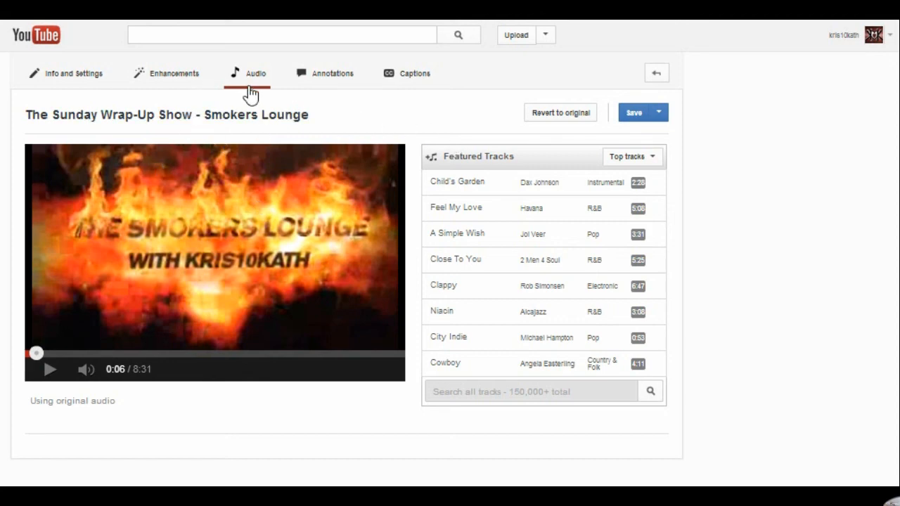
mouse_move(246, 345)
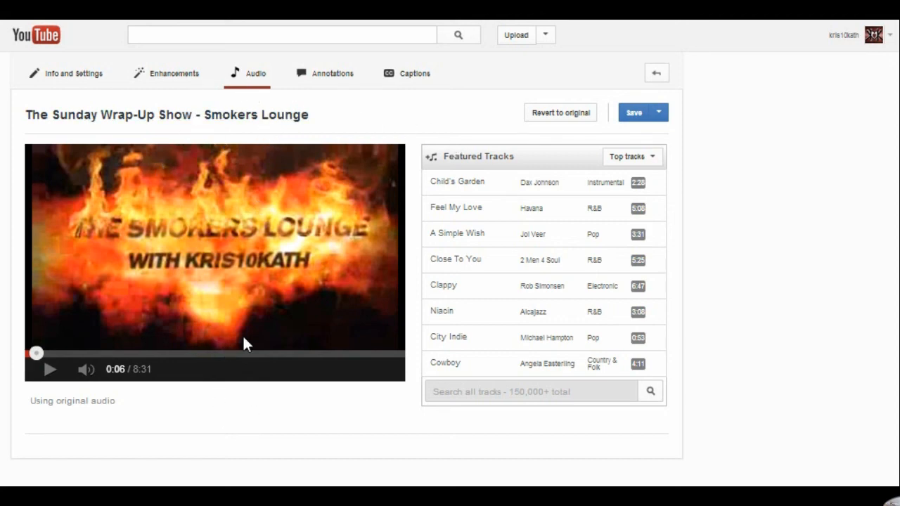
mouse_move(302, 110)
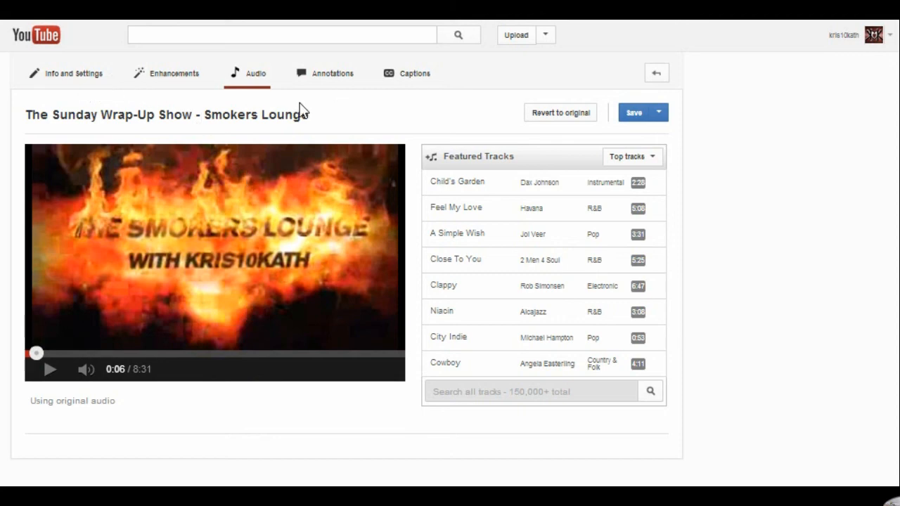
mouse_move(665, 312)
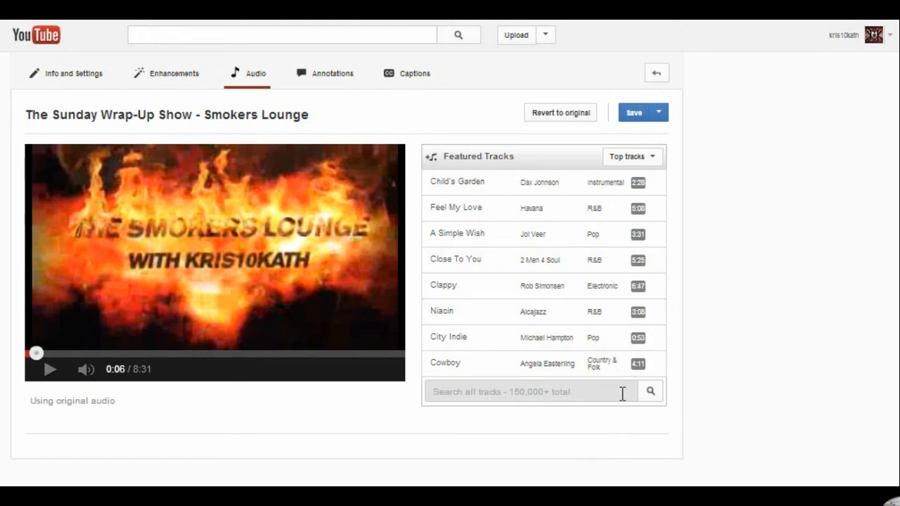
mouse_move(872, 189)
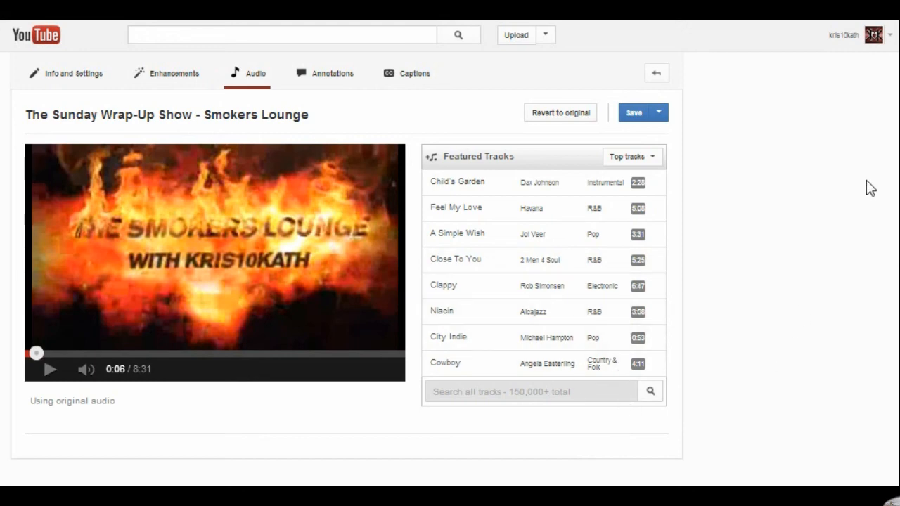
mouse_move(860, 193)
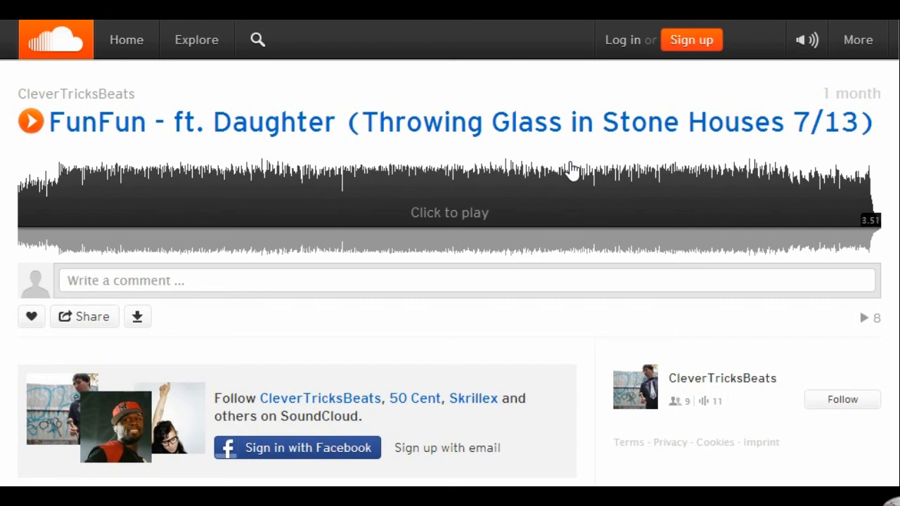
mouse_move(425, 361)
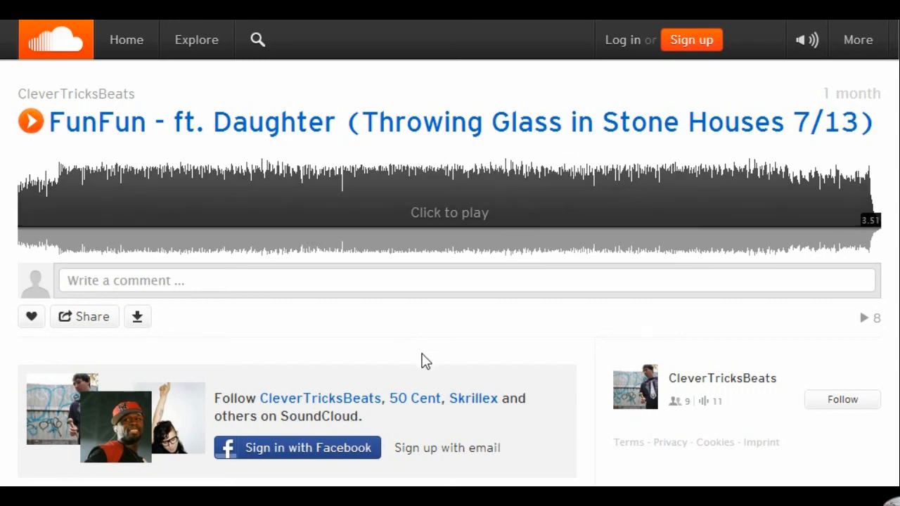
mouse_move(405, 322)
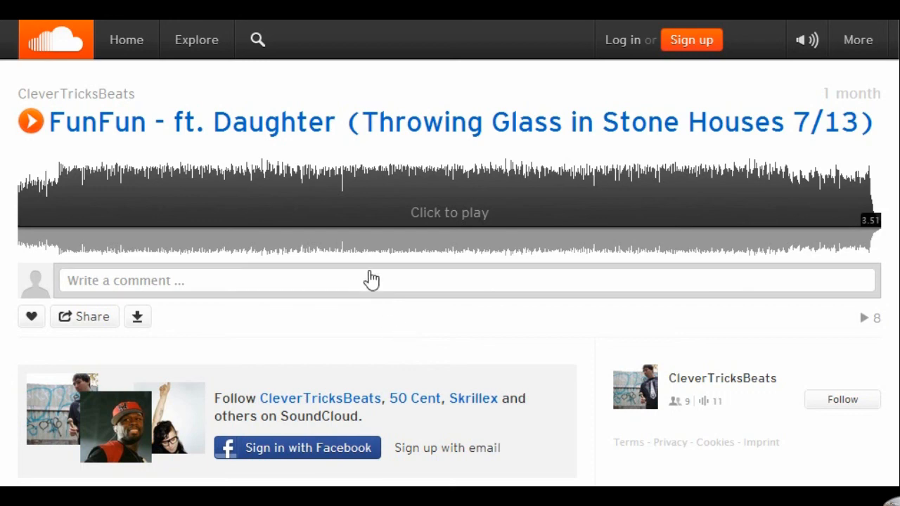
mouse_move(371, 273)
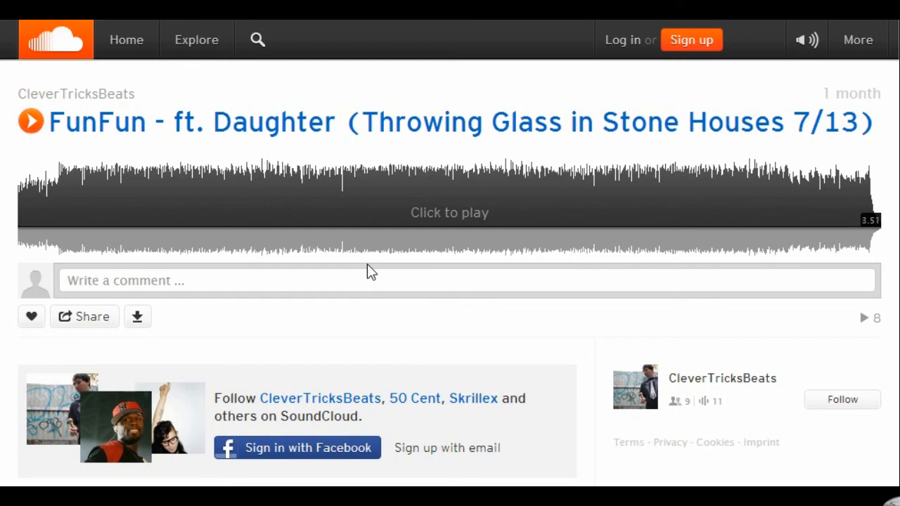
mouse_move(551, 104)
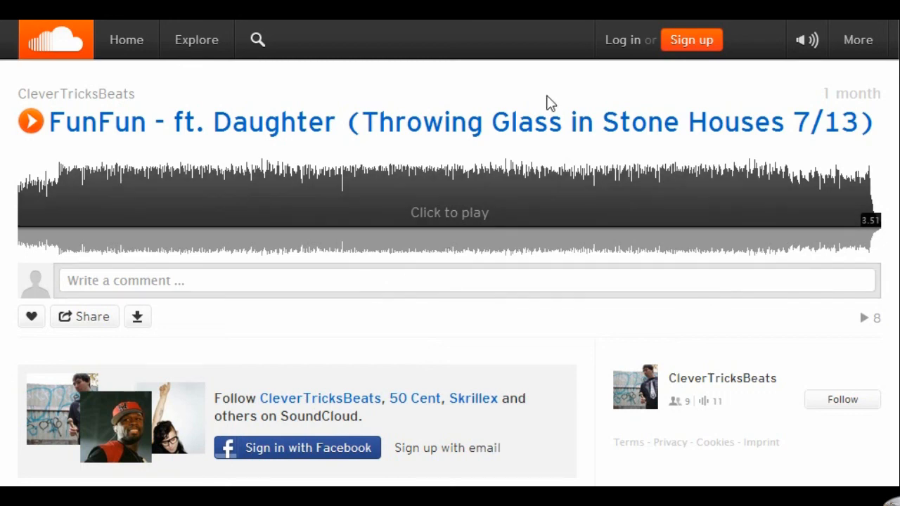
mouse_move(624, 59)
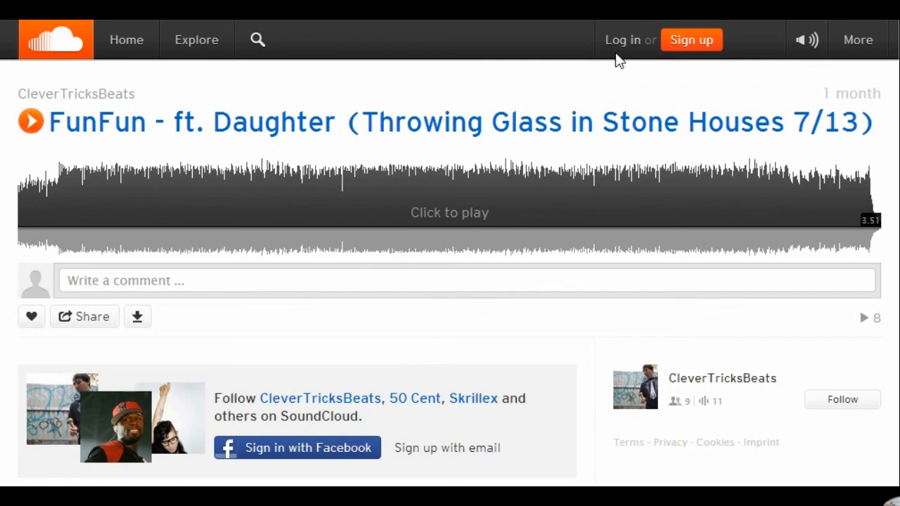
mouse_move(618, 59)
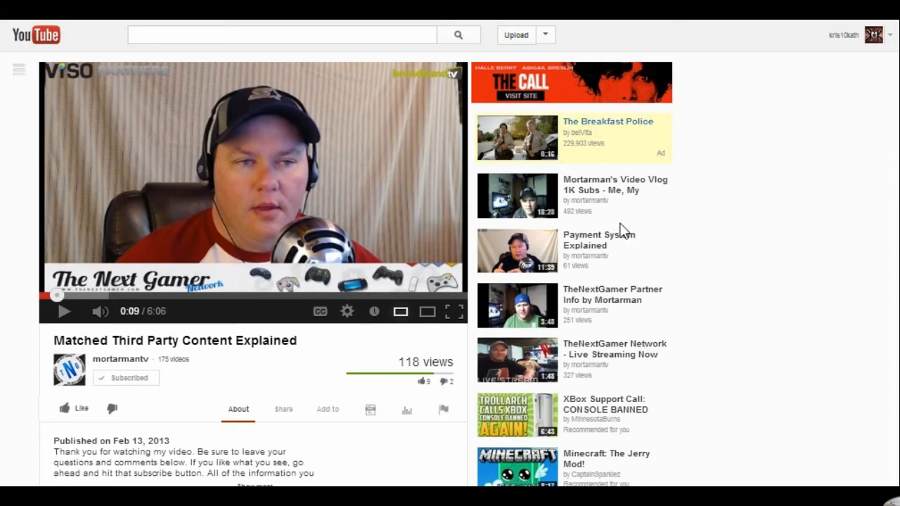
mouse_move(549, 338)
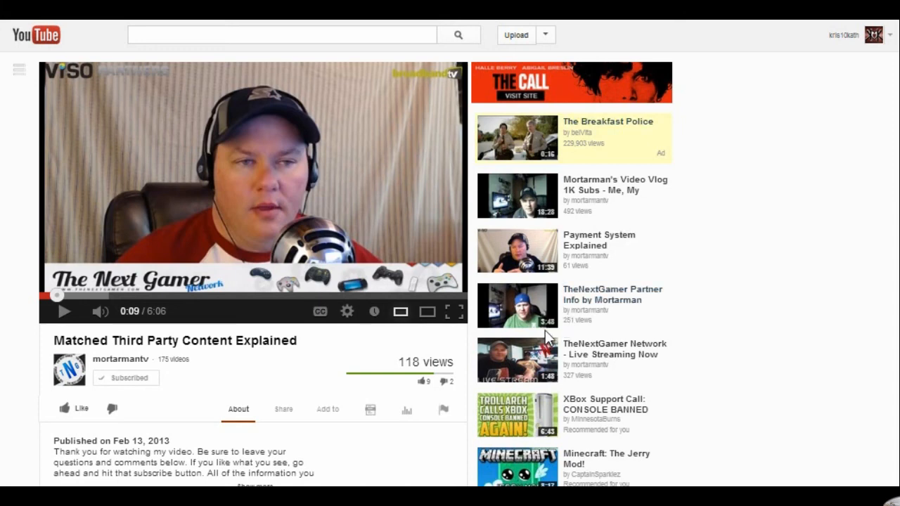
mouse_move(387, 212)
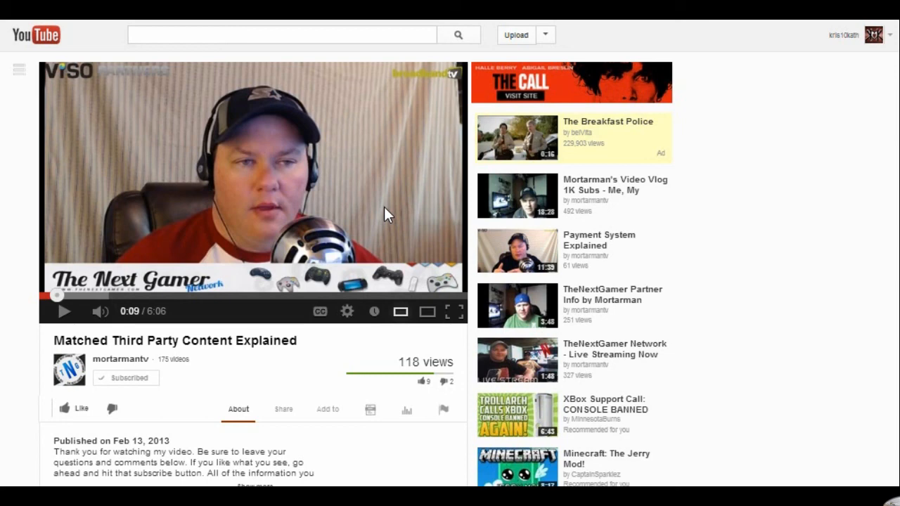
mouse_move(406, 184)
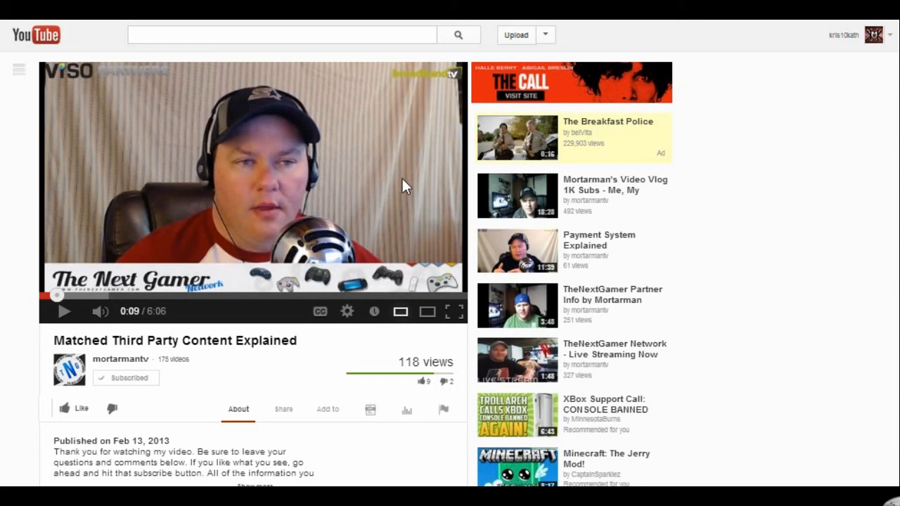